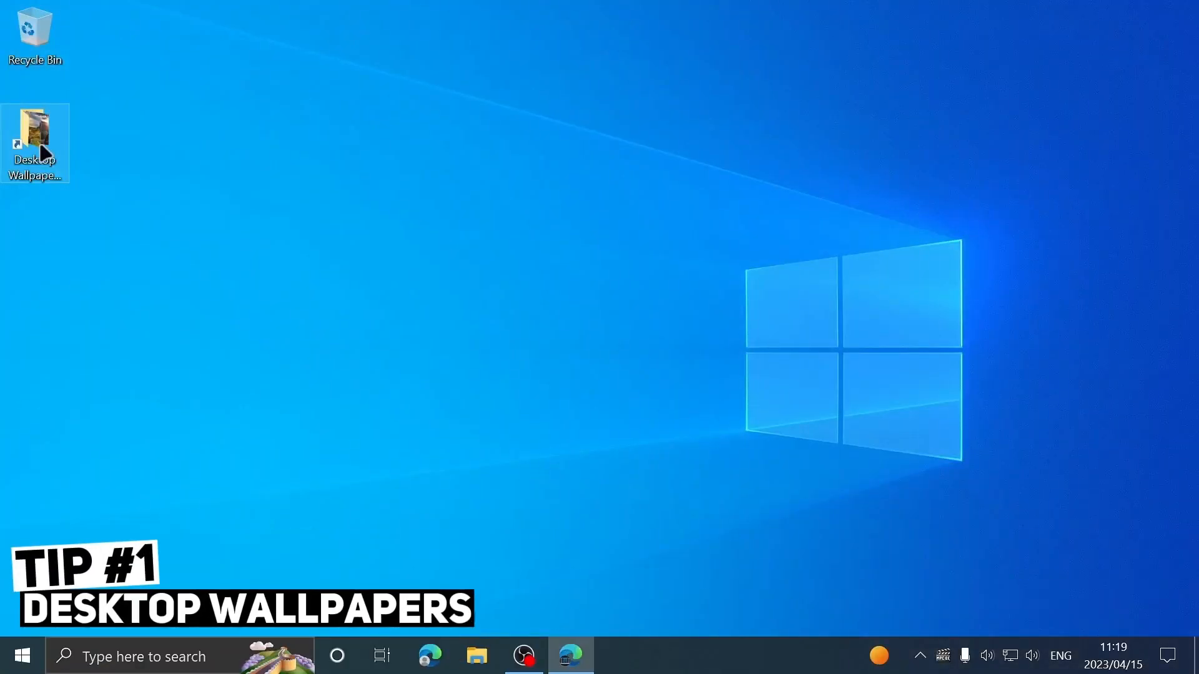
- Set the first image in Desktop Wallpaper Collection as the desktop background
double_click(35, 143)
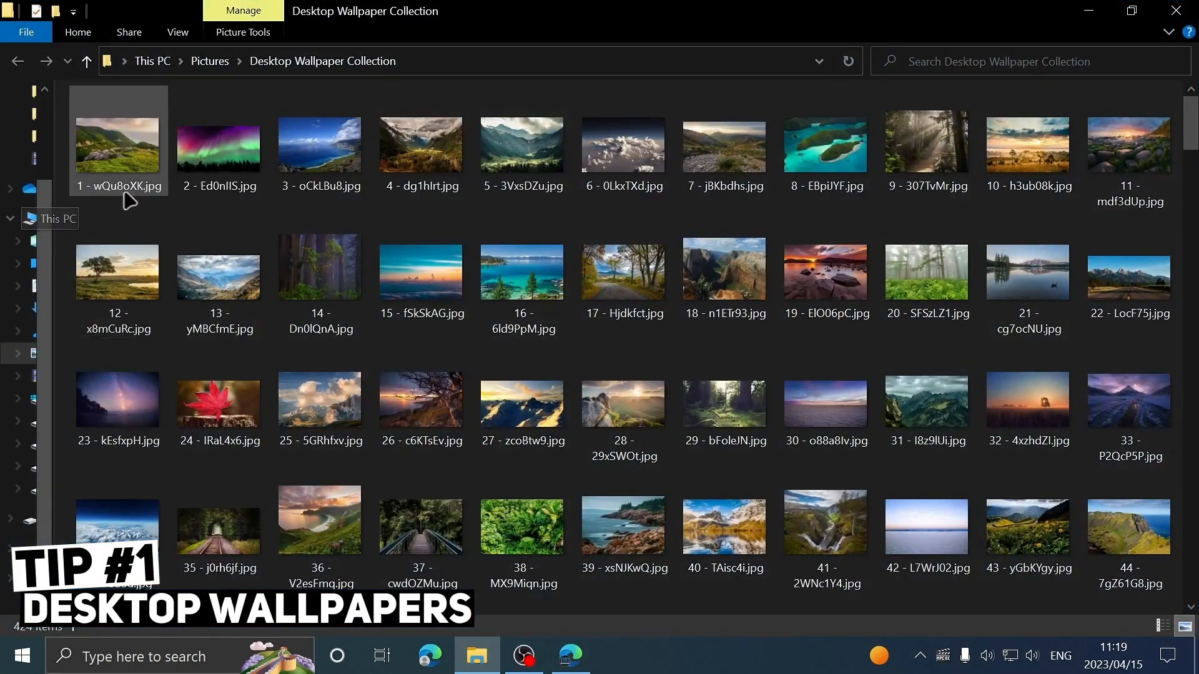
right_click(116, 145)
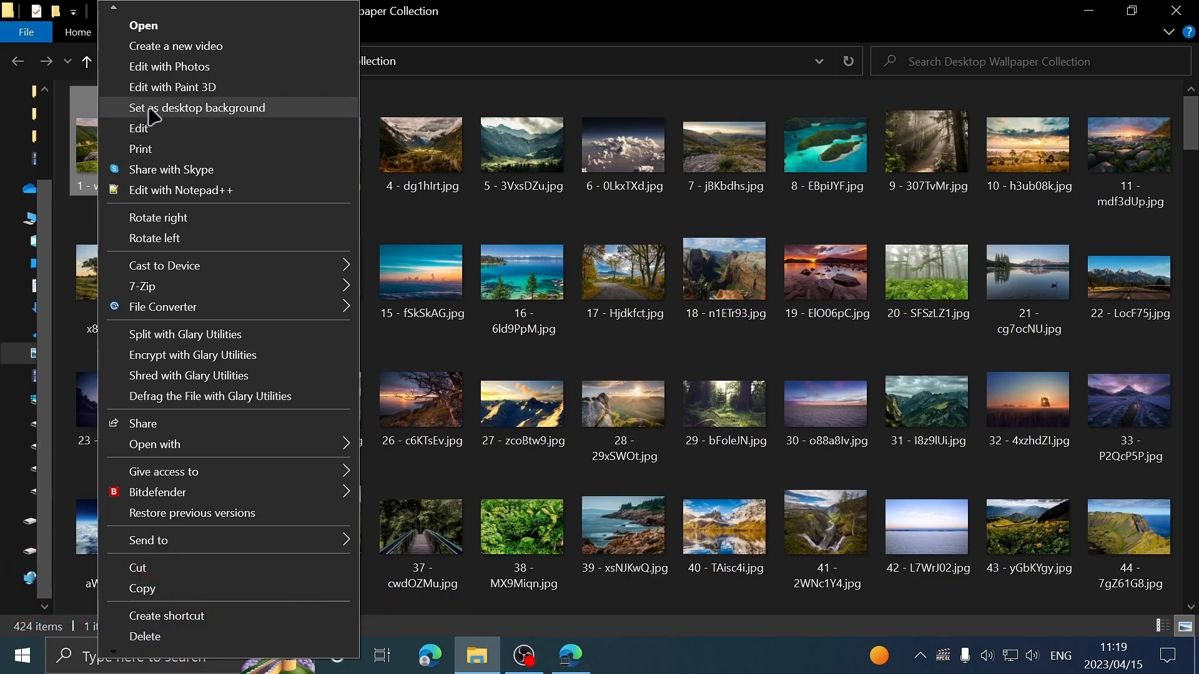
click(196, 107)
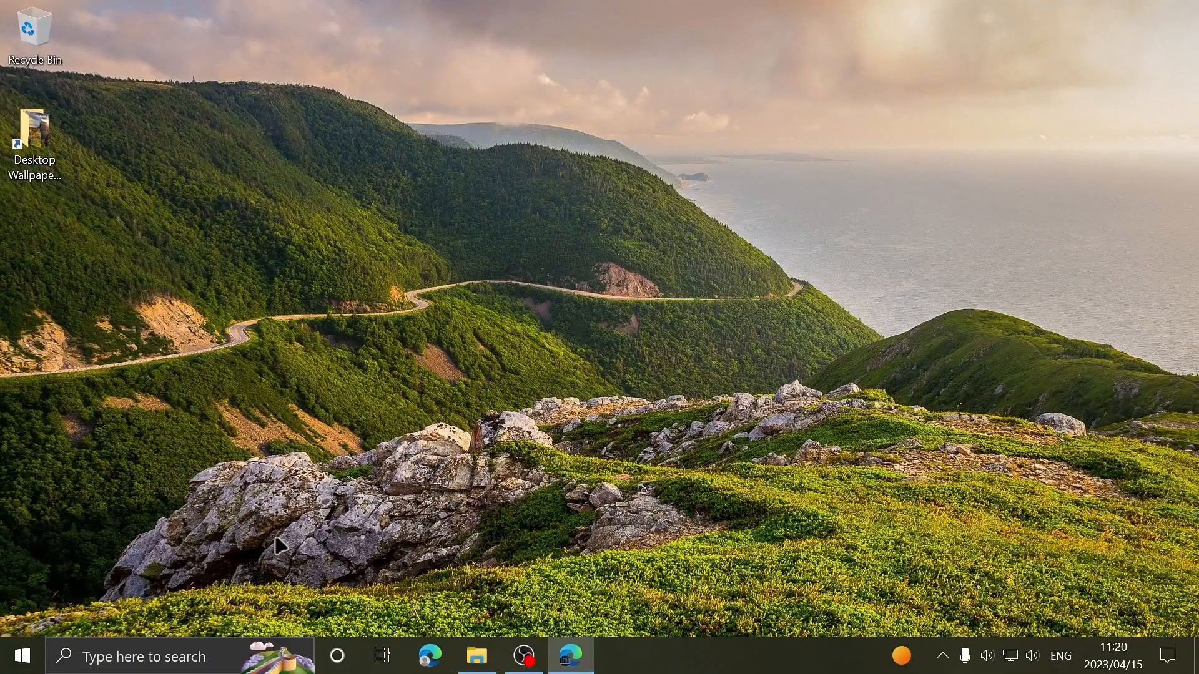
mouse_move(279, 543)
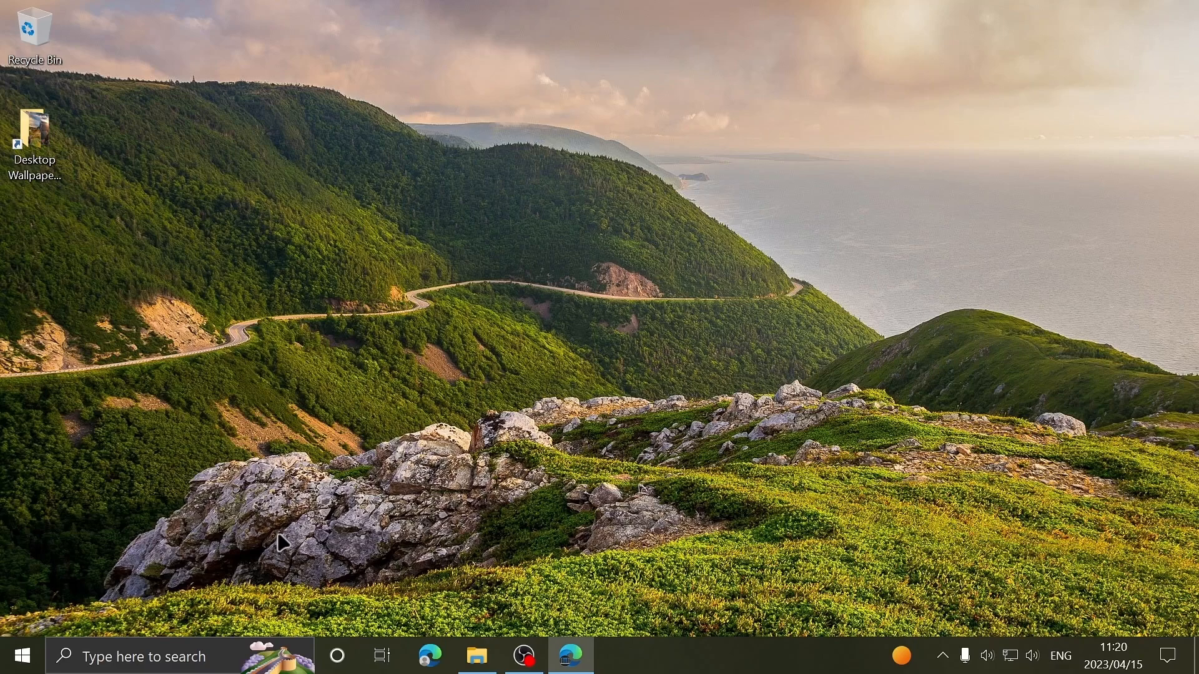
- Select all 424 wallpapers in the collection and set them as the desktop background
double_click(34, 126)
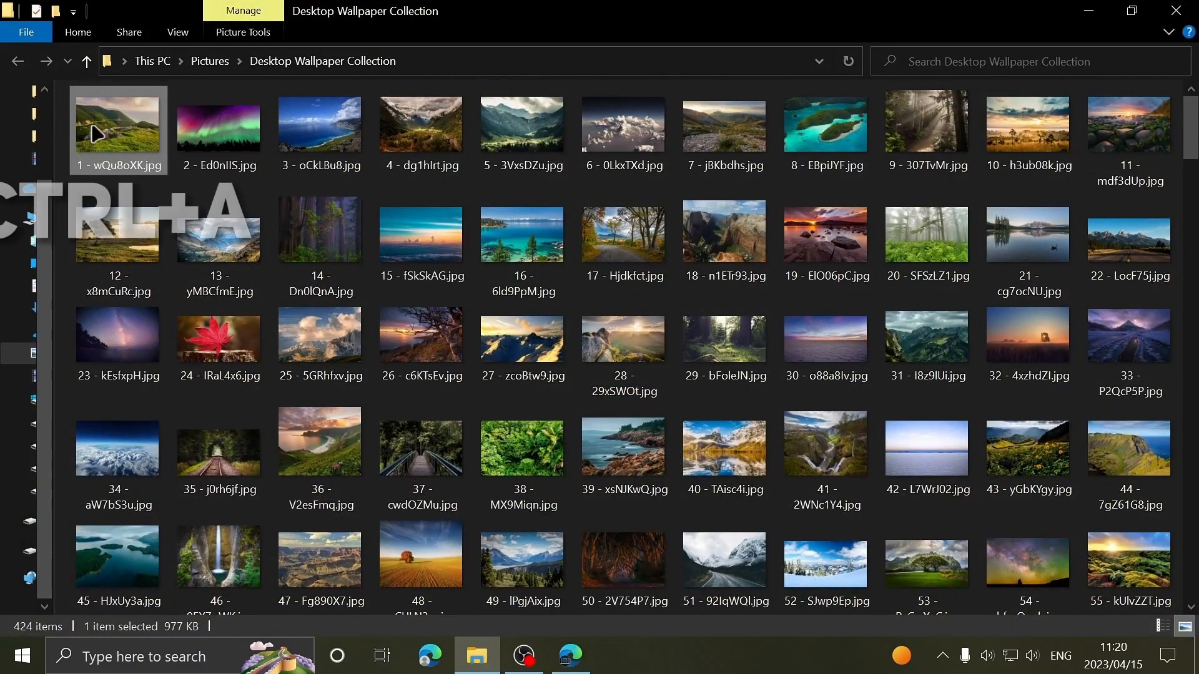
key(ctrl+a)
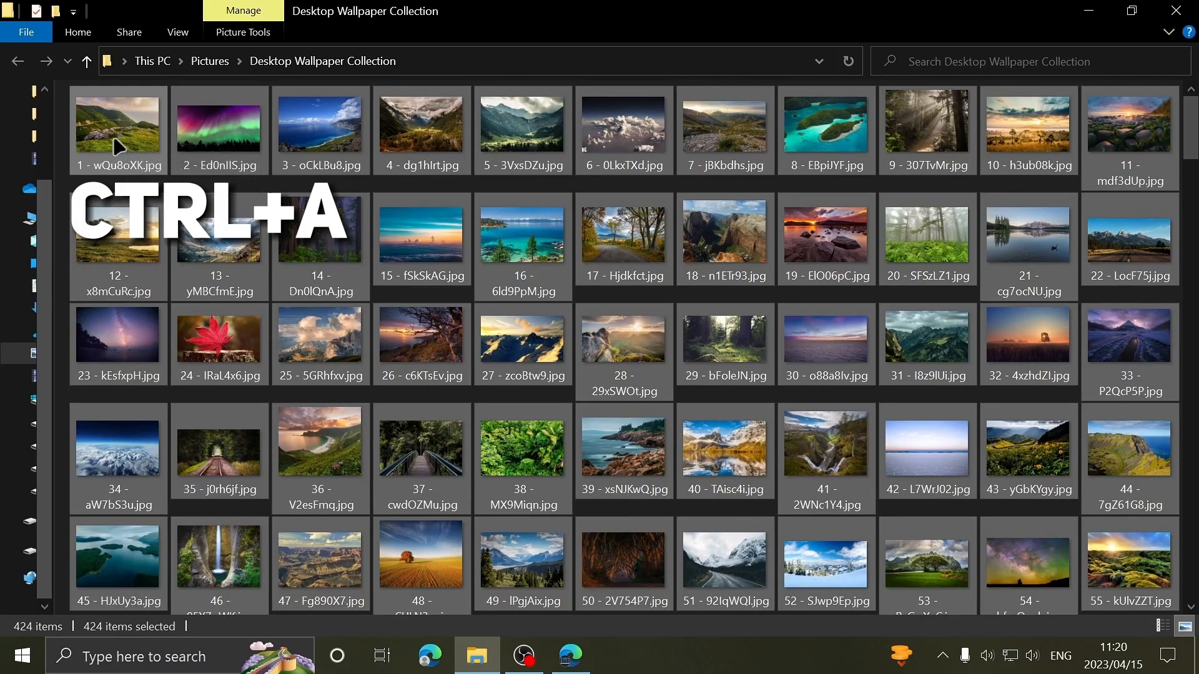
right_click(118, 125)
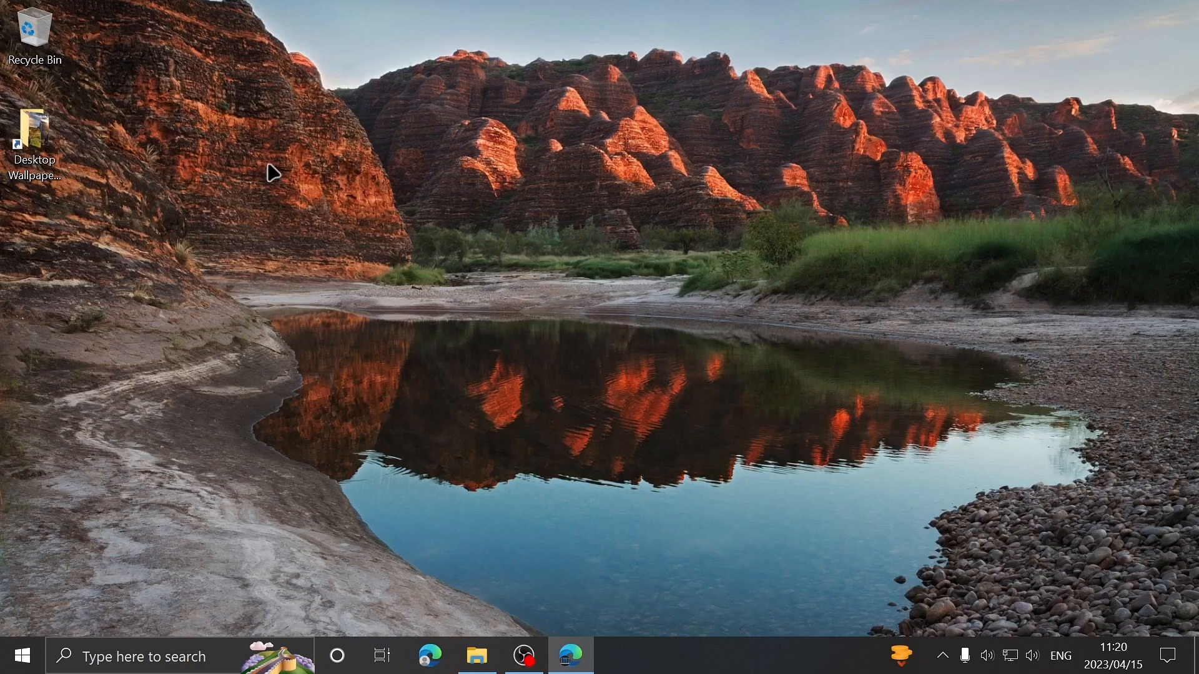
mouse_move(449, 326)
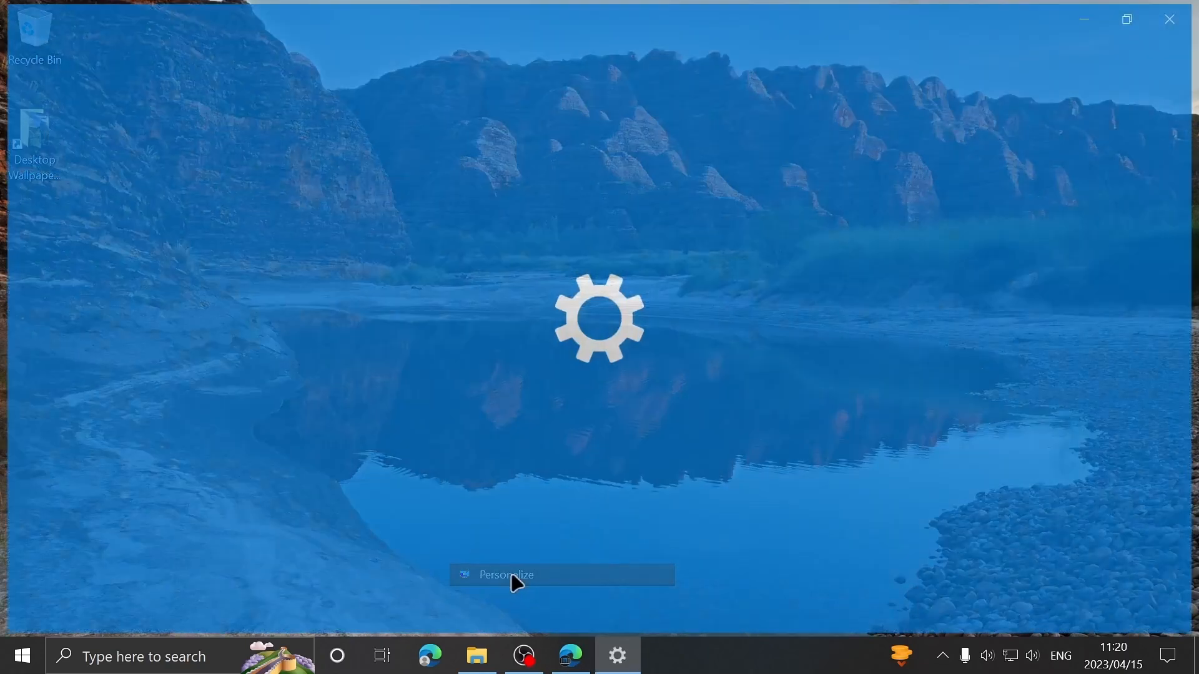
- Set the background slideshow to change picture every 1 minute
click(506, 575)
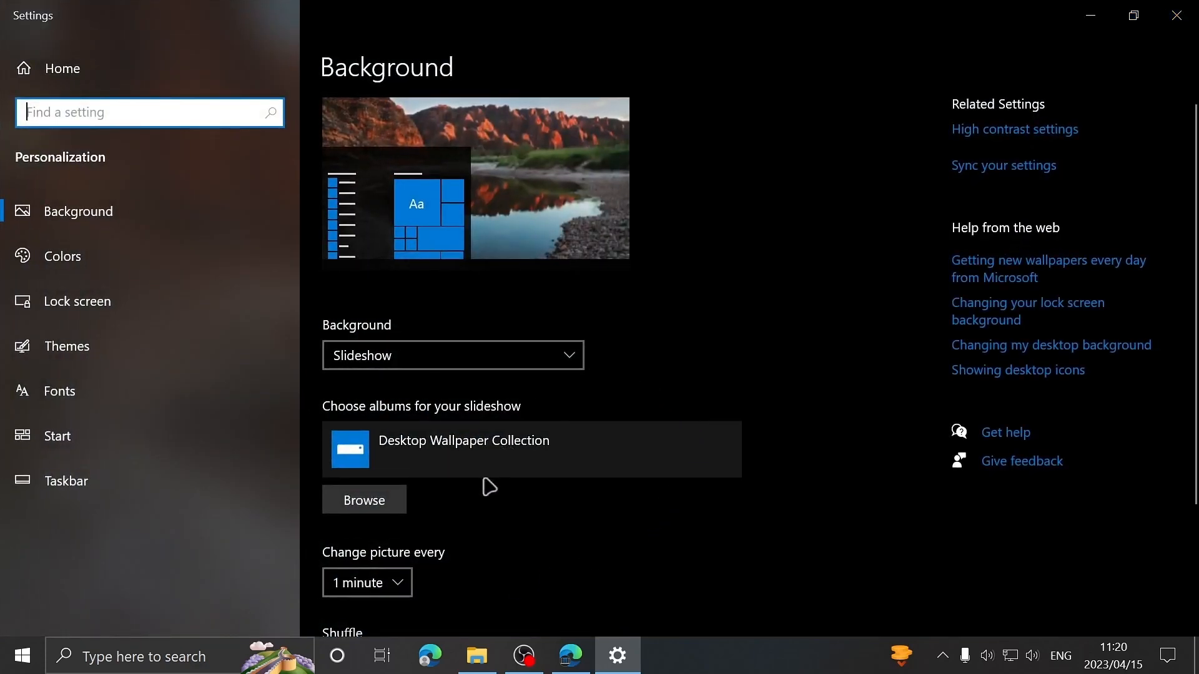
click(367, 582)
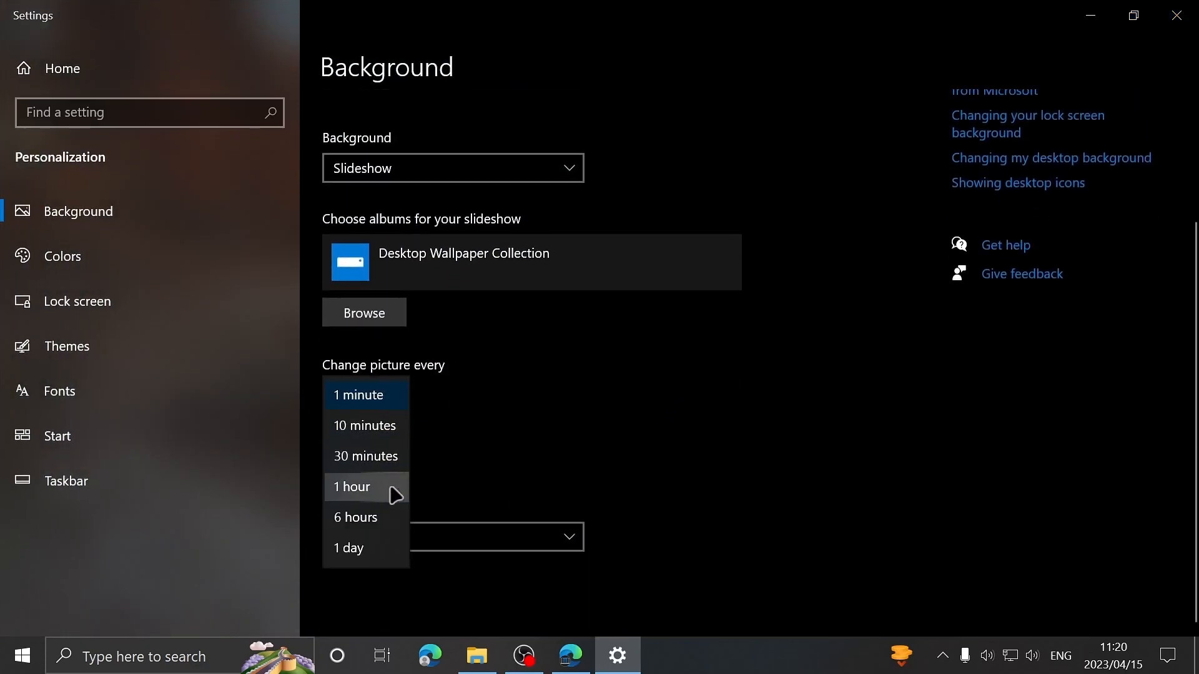
click(356, 394)
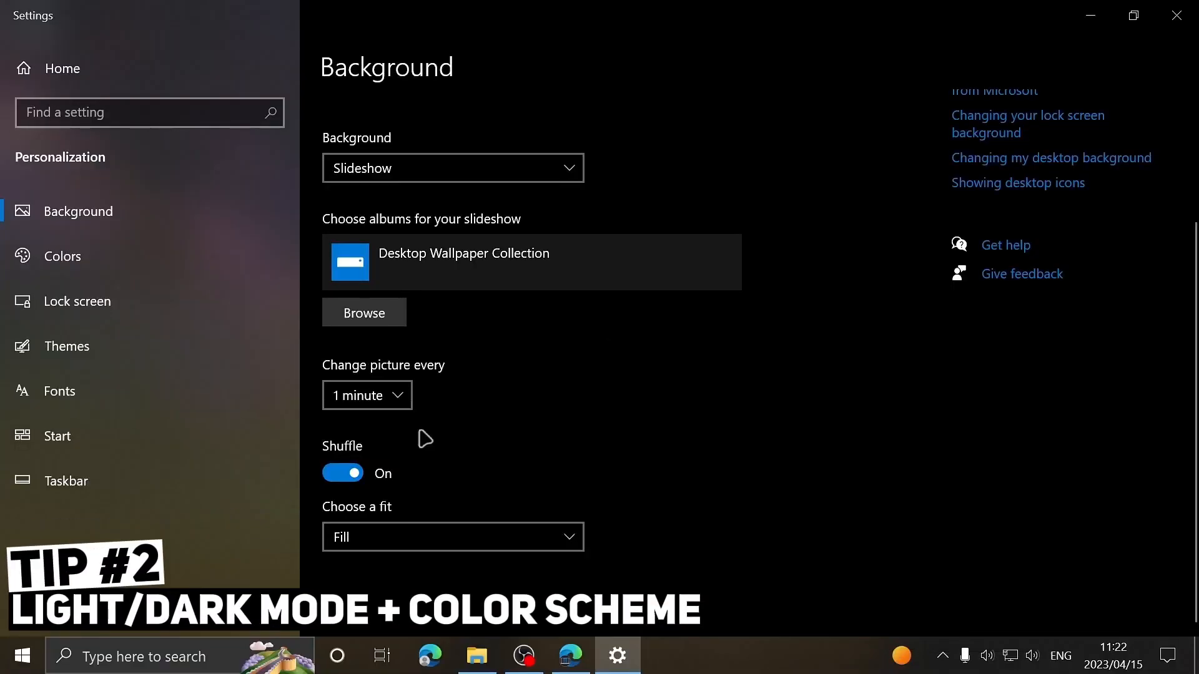
click(62, 255)
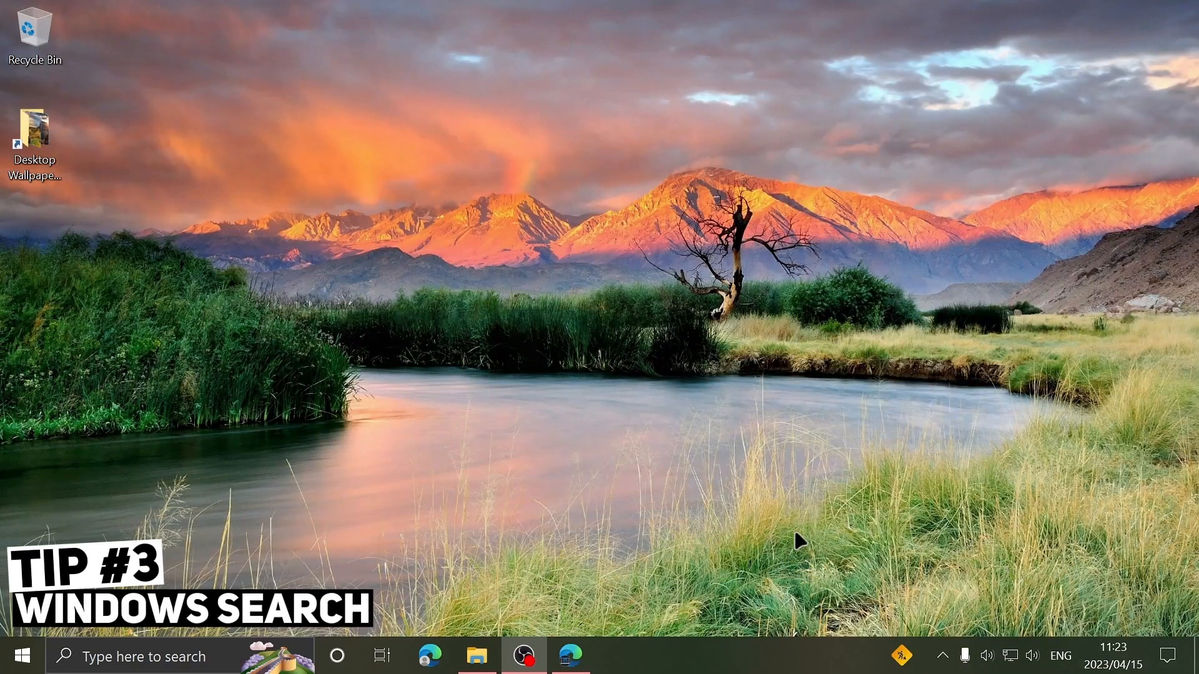
- Search for 'notepad' and launch Notepad from the best match
click(138, 656)
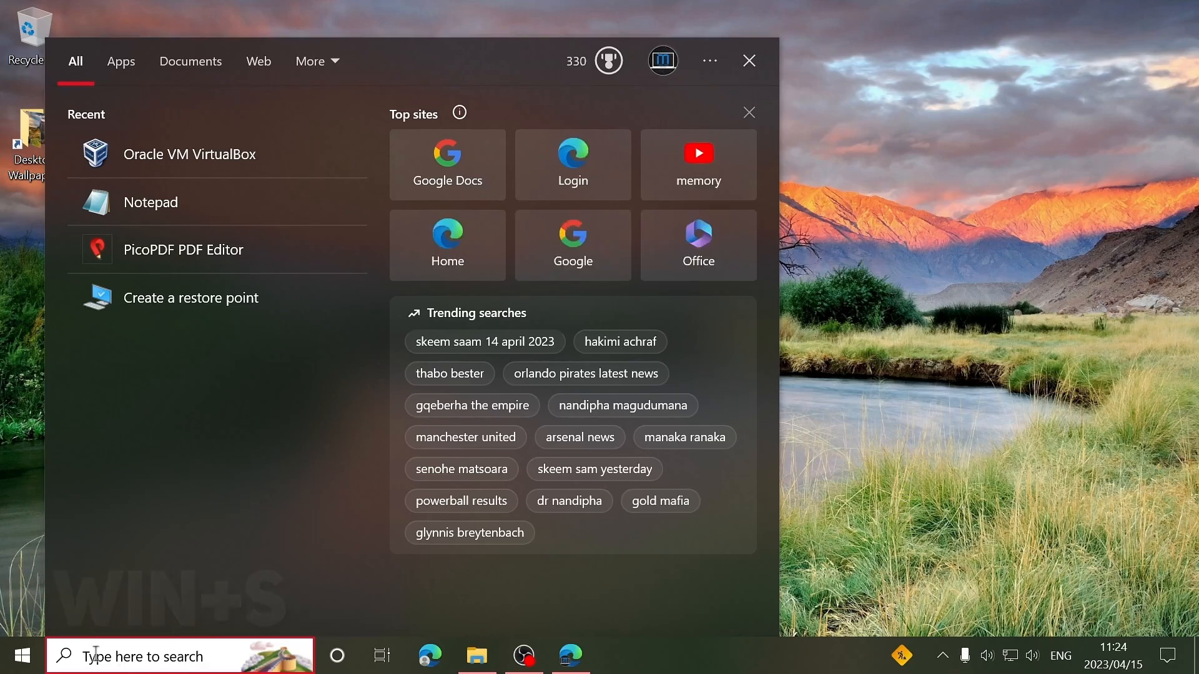
text(notepad)
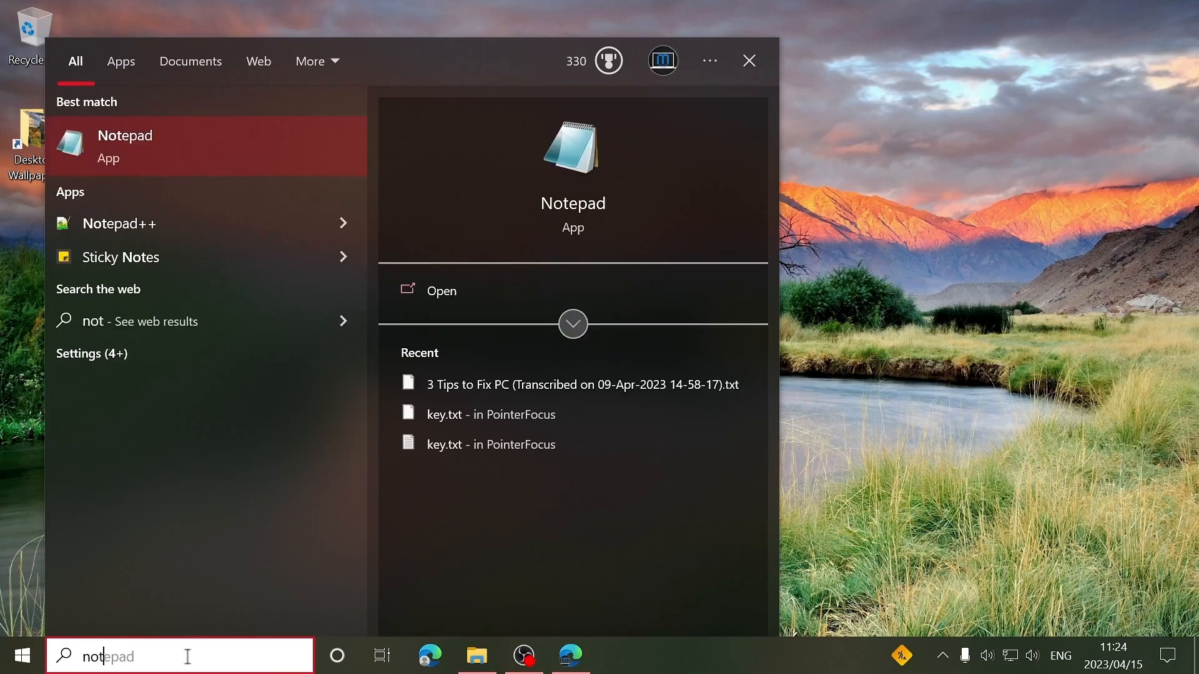
click(125, 145)
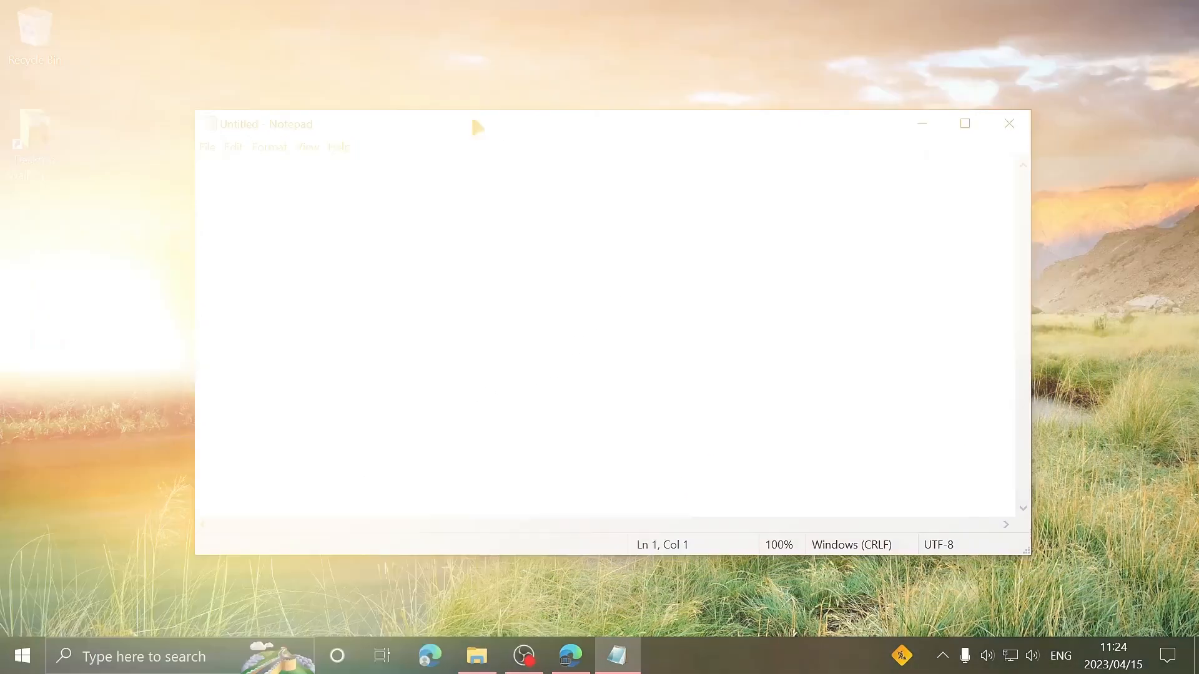
click(1007, 123)
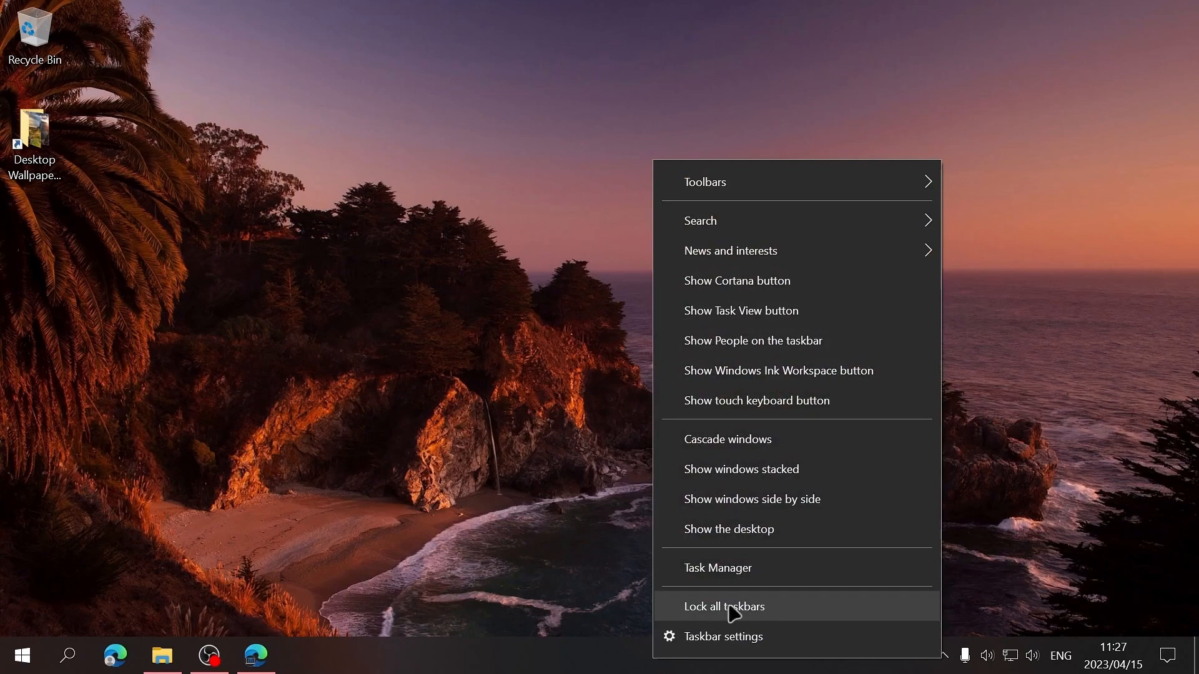
- Lock all taskbars and toggle 'Automatically hide the taskbar' in Taskbar settings
click(723, 606)
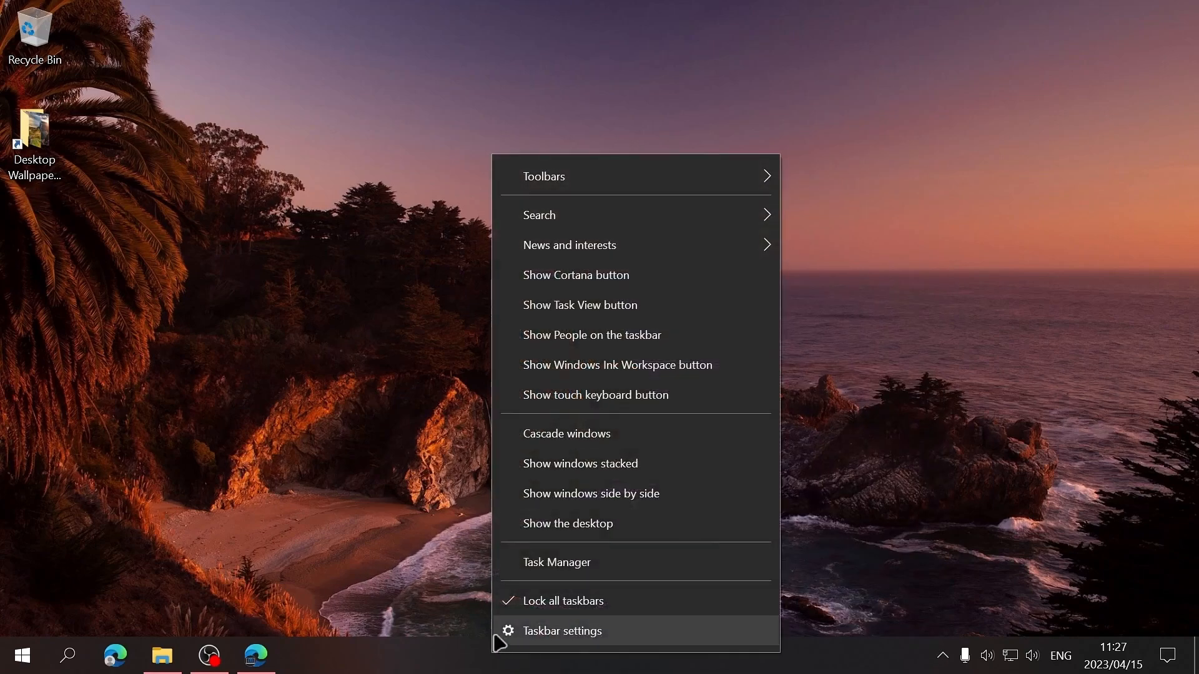
click(561, 631)
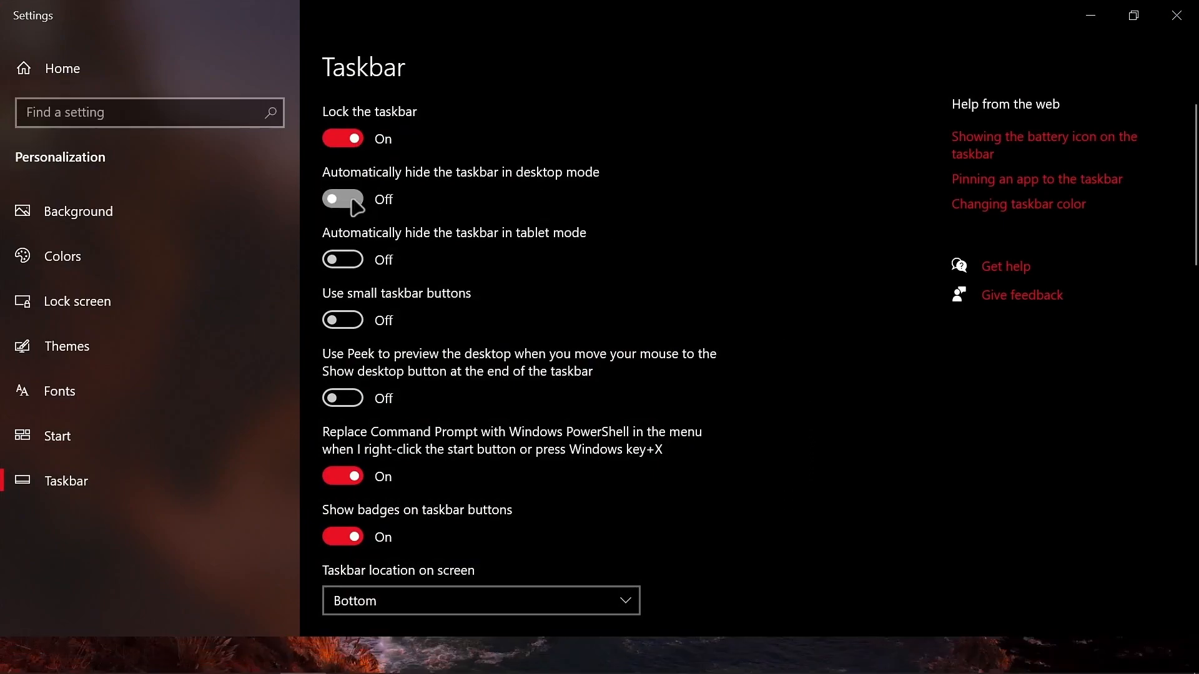
click(343, 199)
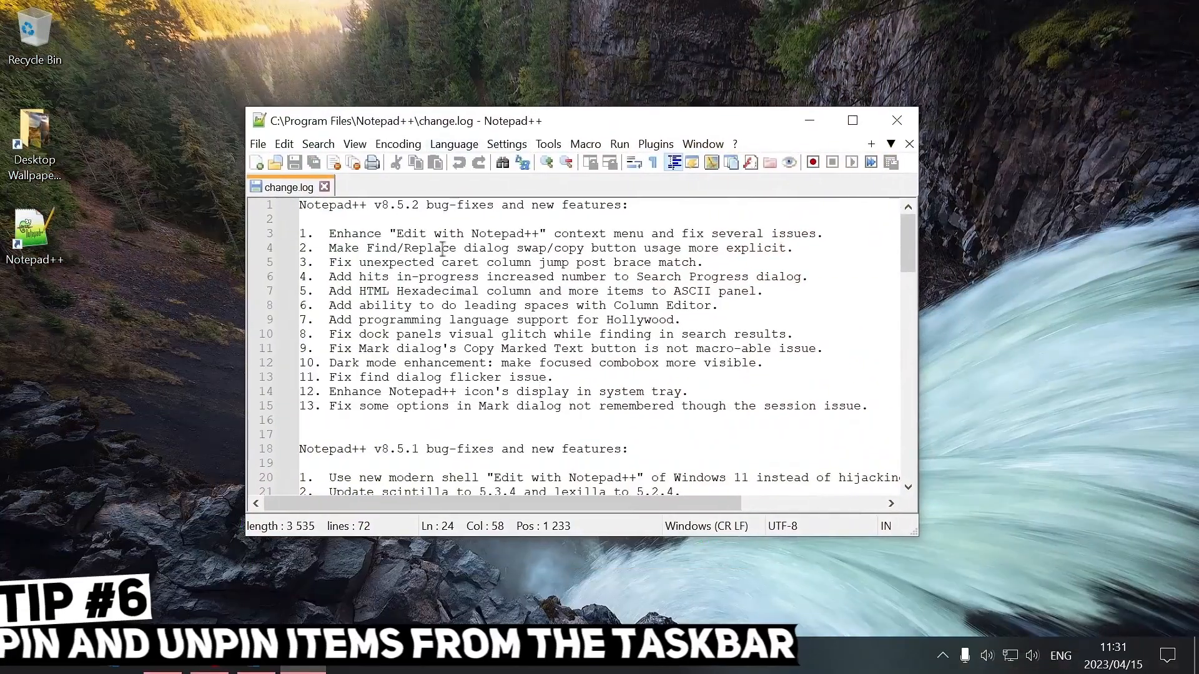
- Pin Notepad++ to the taskbar from its taskbar icon's menu
right_click(303, 655)
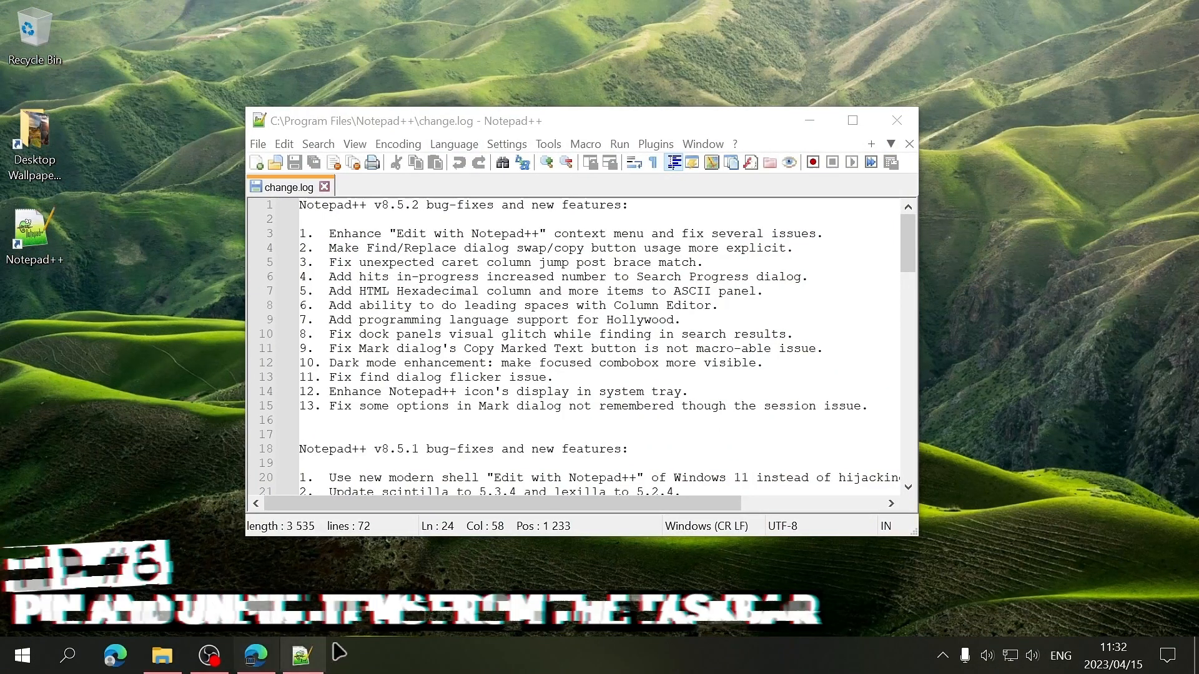
right_click(302, 655)
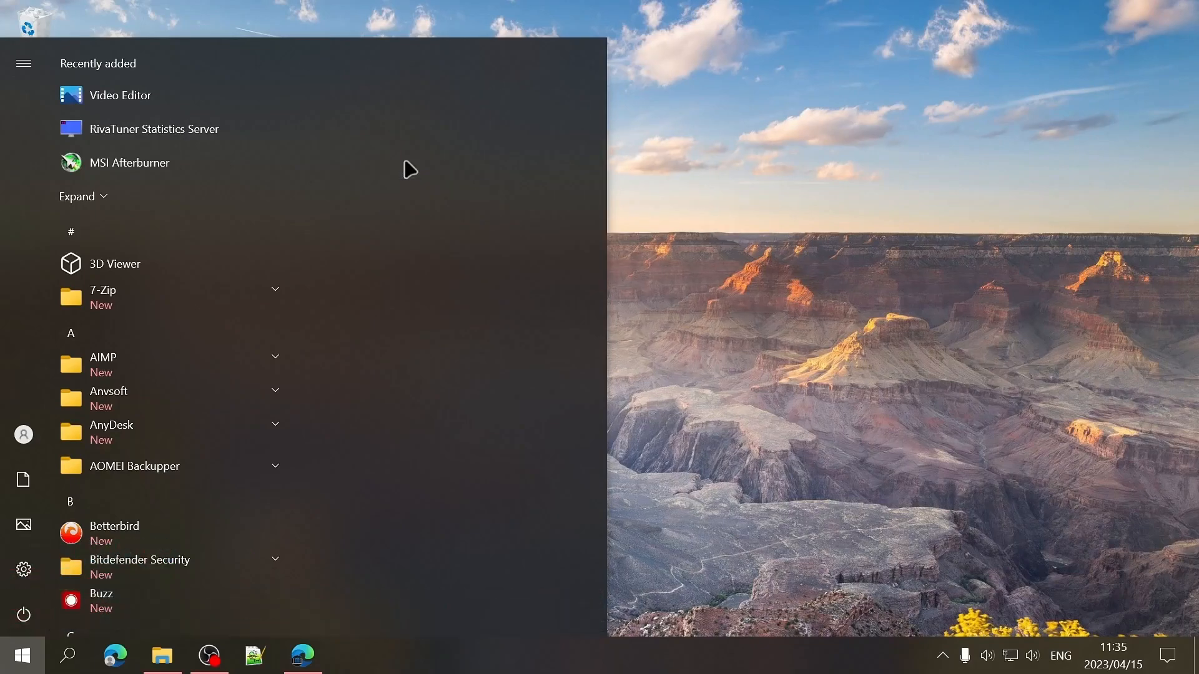
mouse_move(126, 208)
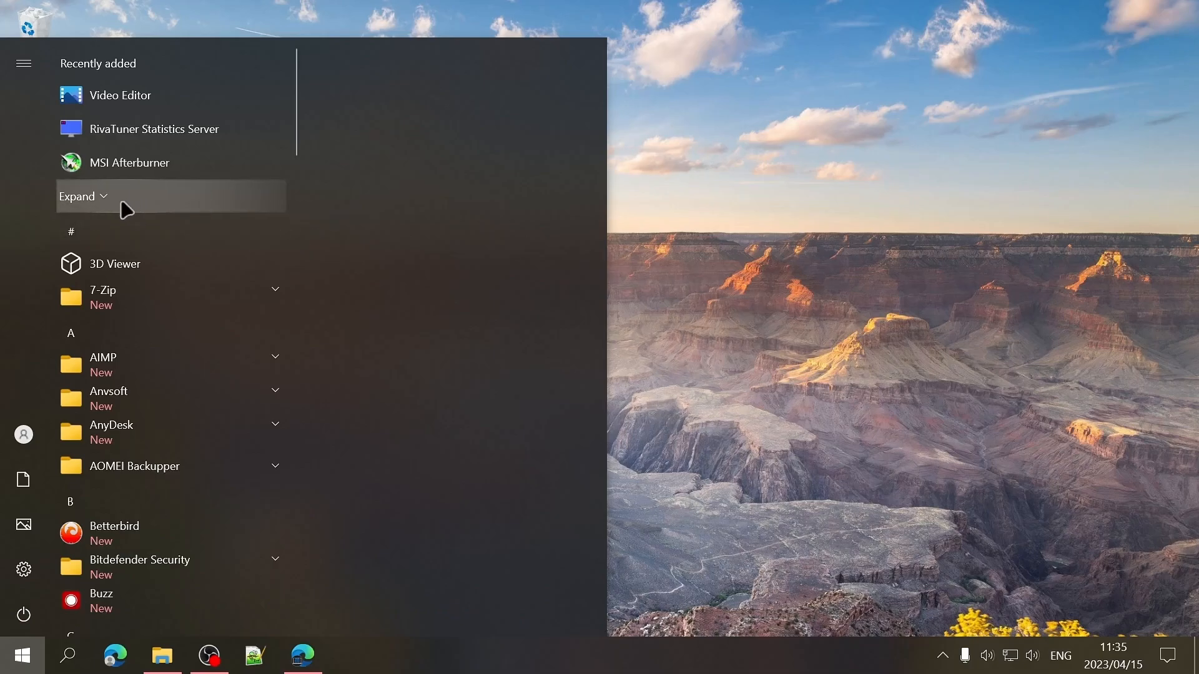
- Resize the Notepad++ Start menu tile to Small
click(78, 195)
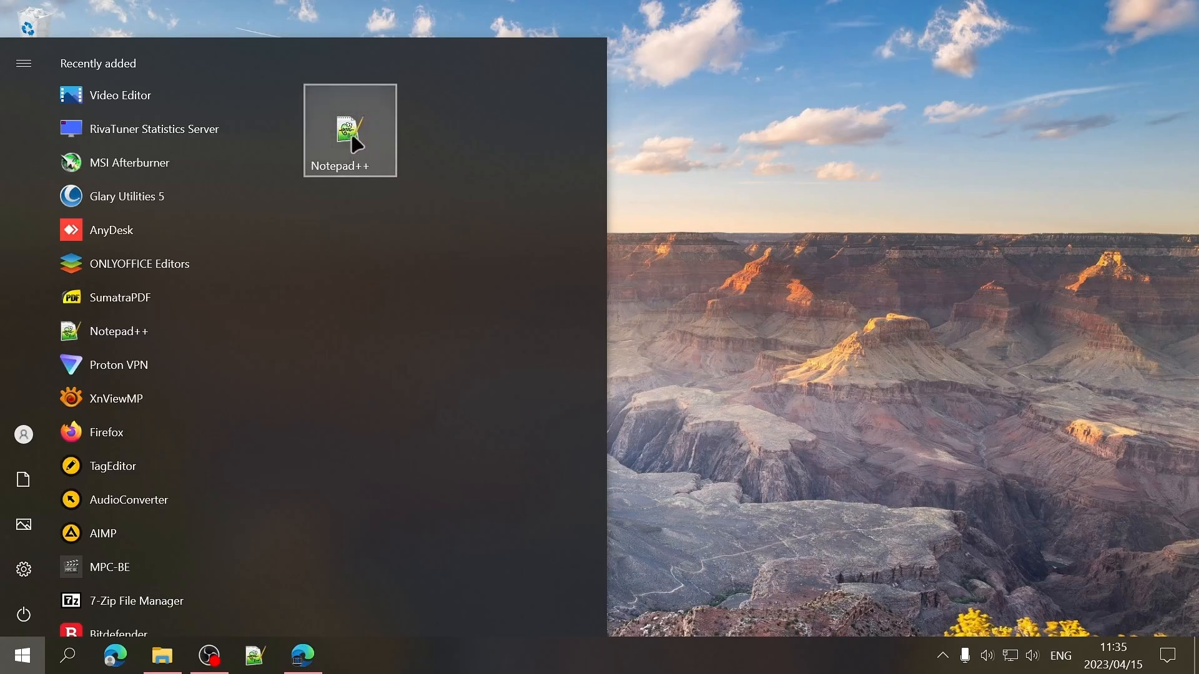
right_click(350, 130)
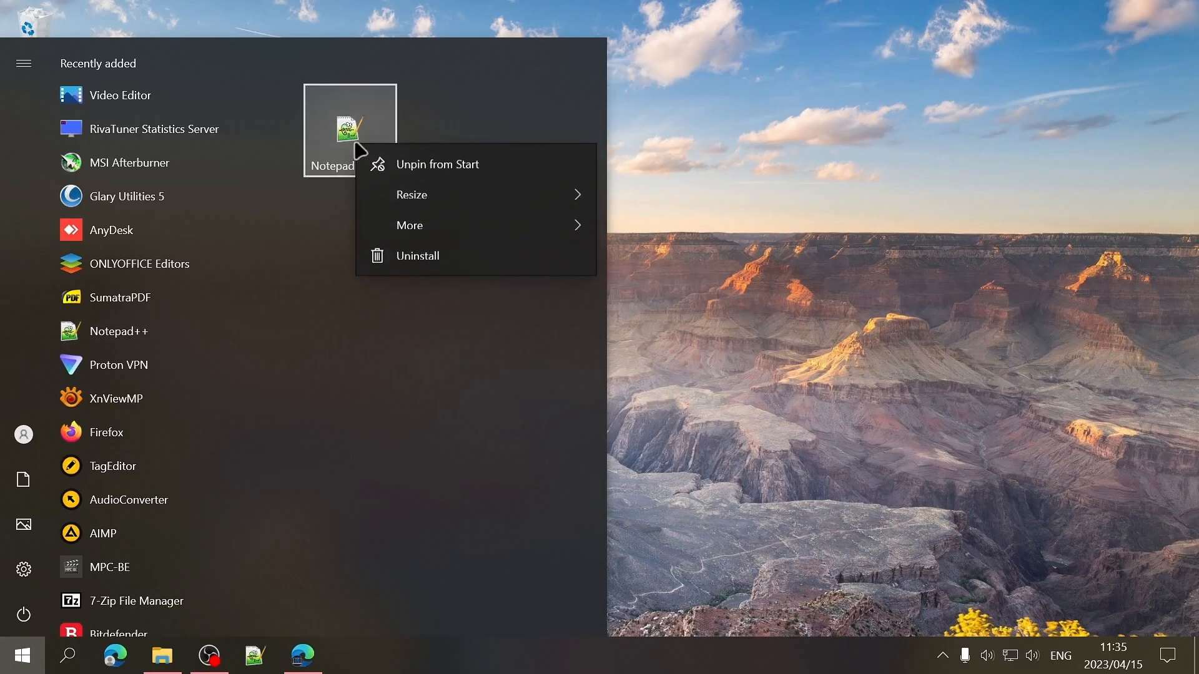
click(412, 195)
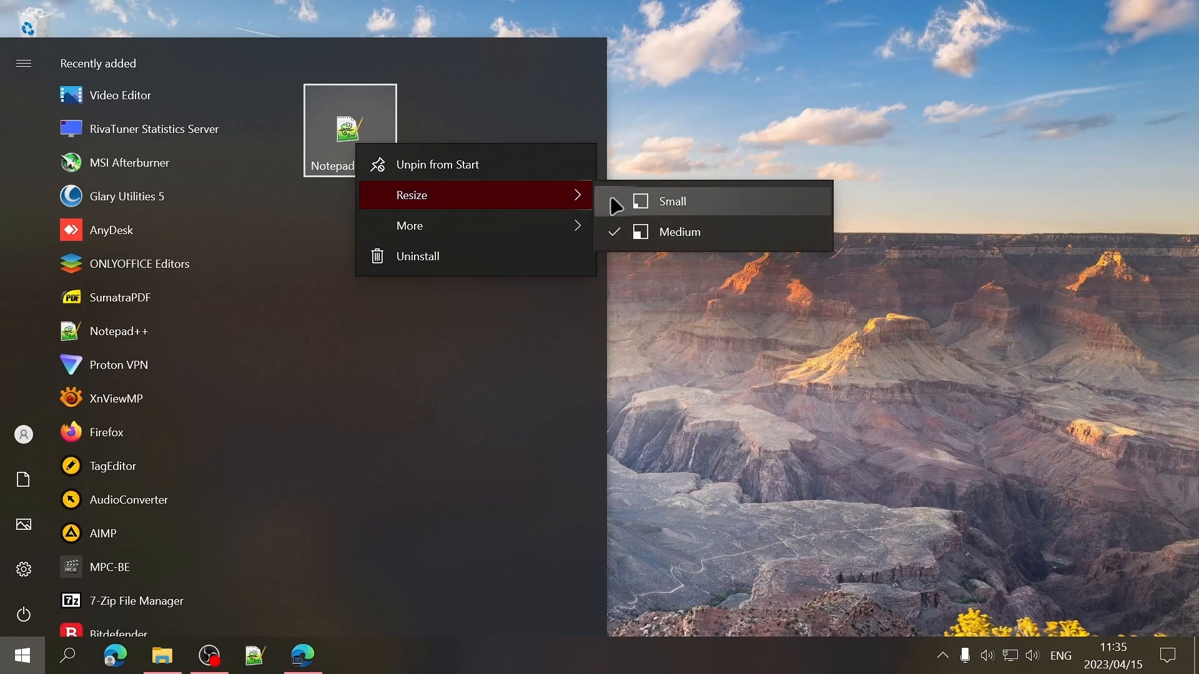
click(671, 201)
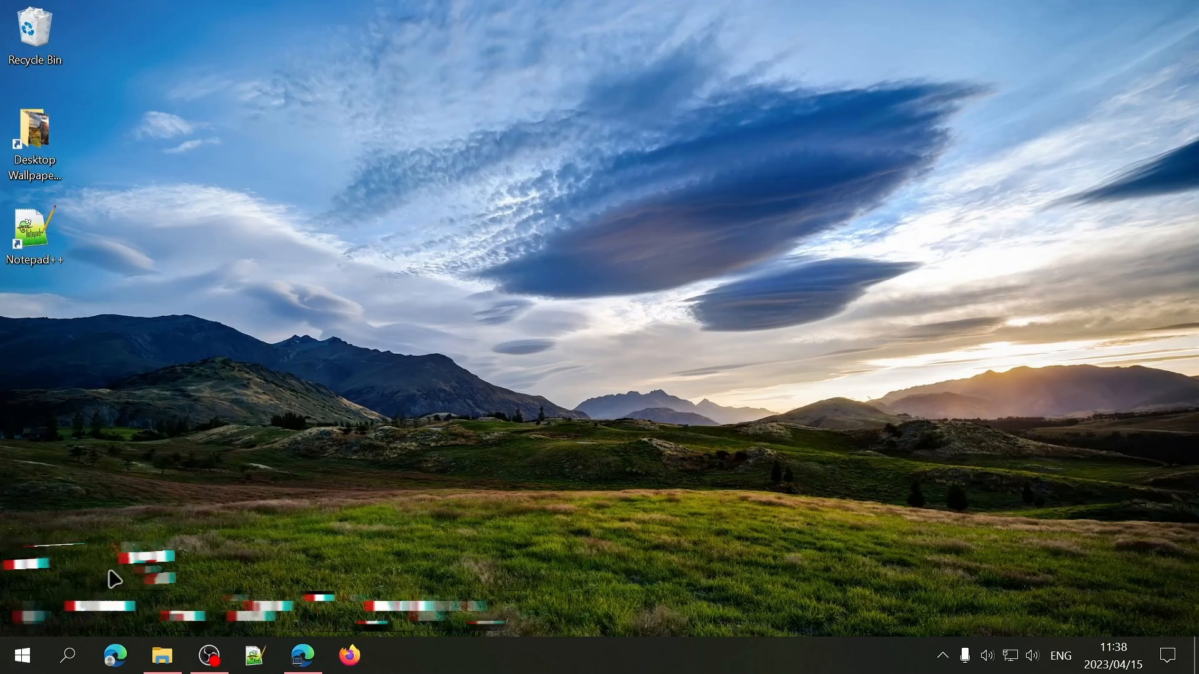
- Switch off 'Get notifications from apps and other senders' under System > Notifications & actions
click(396, 655)
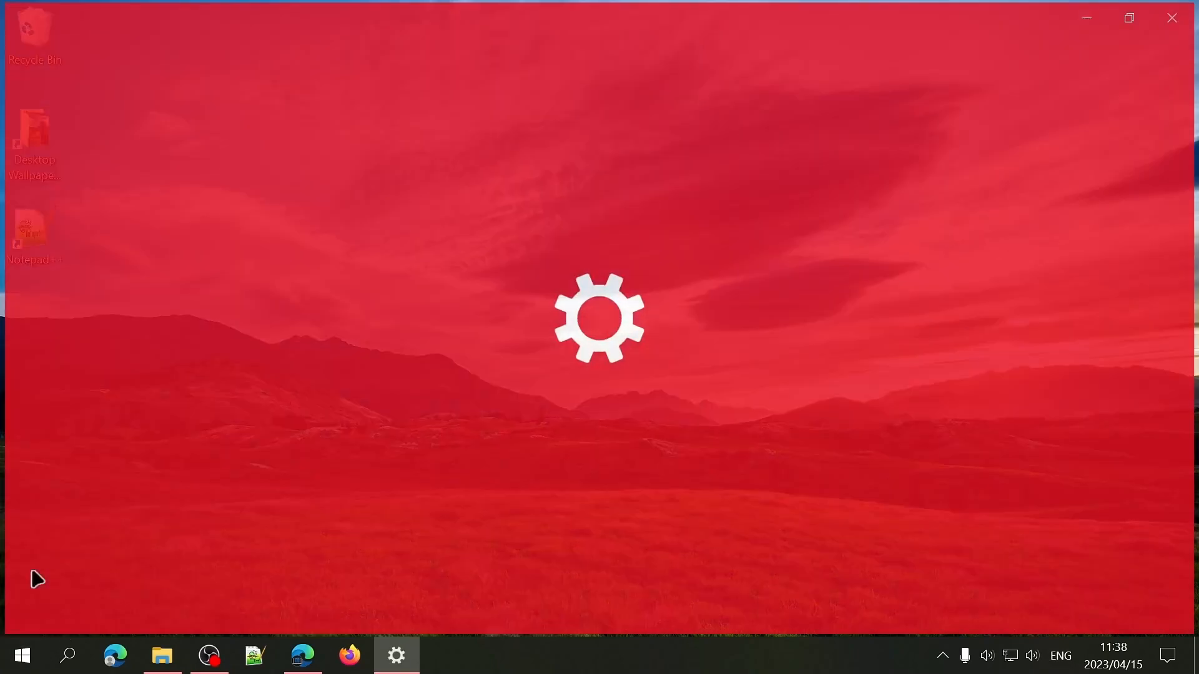
click(396, 655)
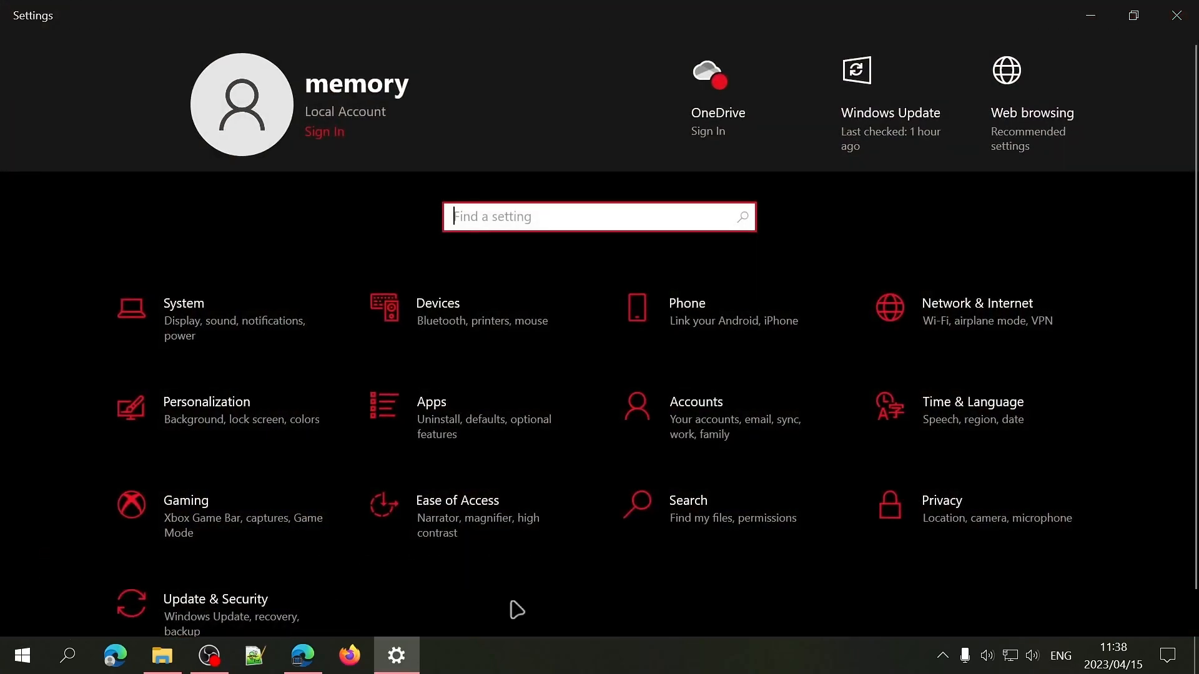
key(Win+i)
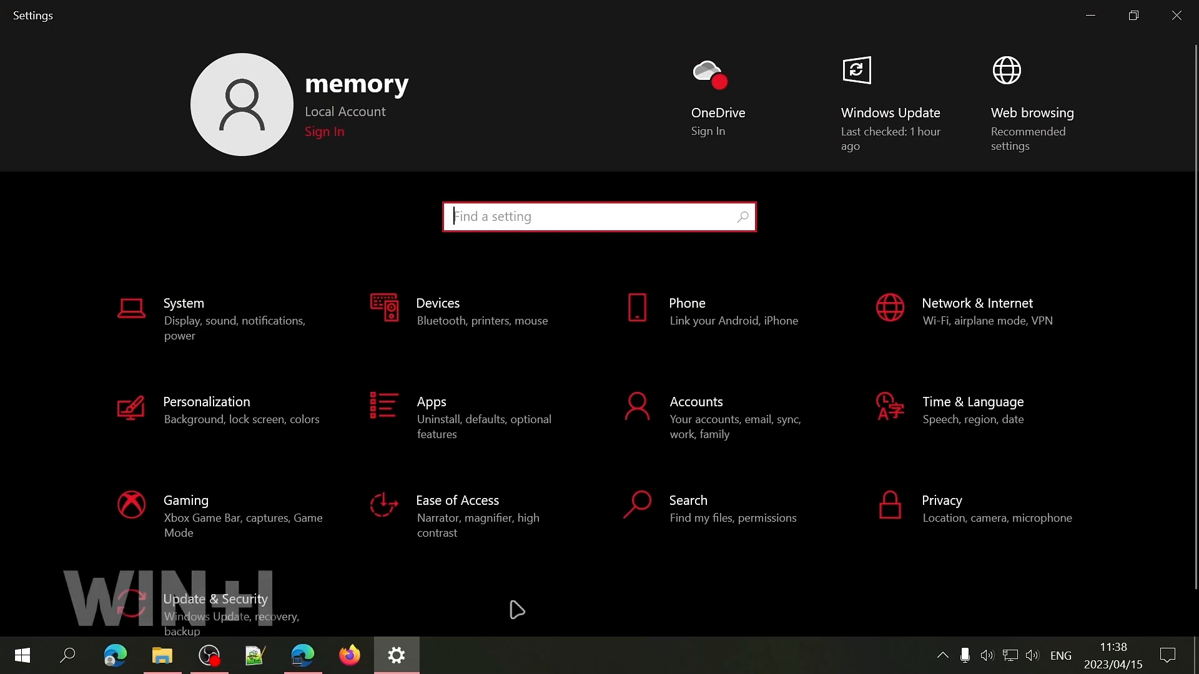
click(184, 317)
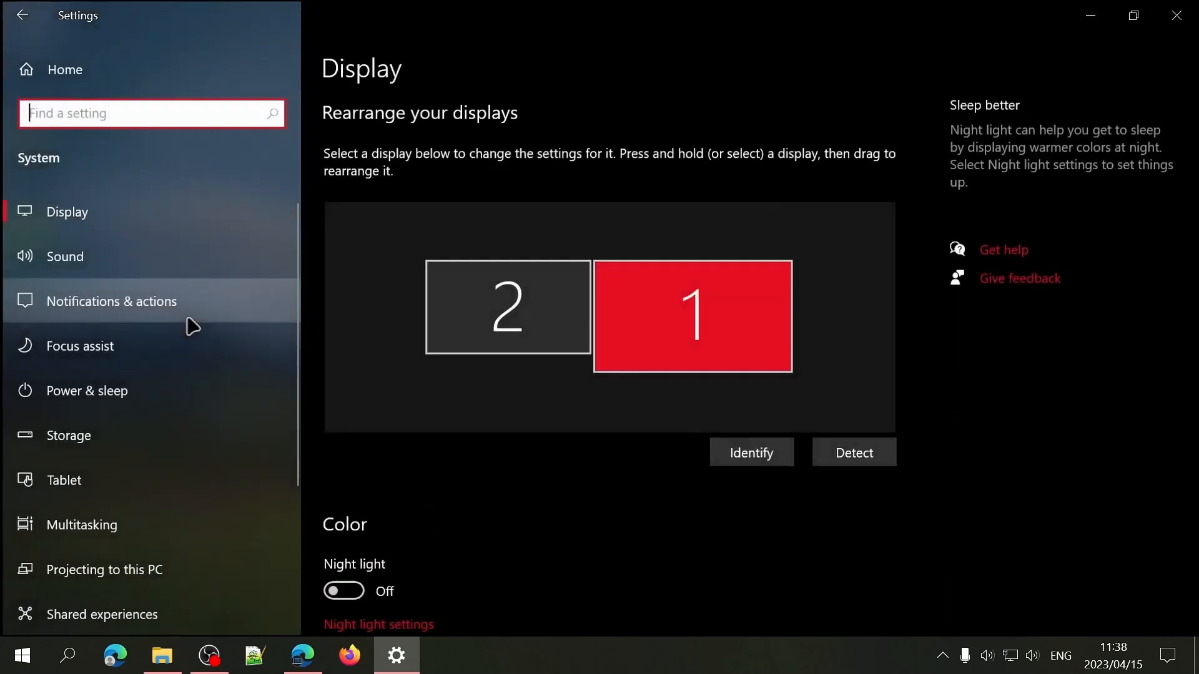
click(111, 300)
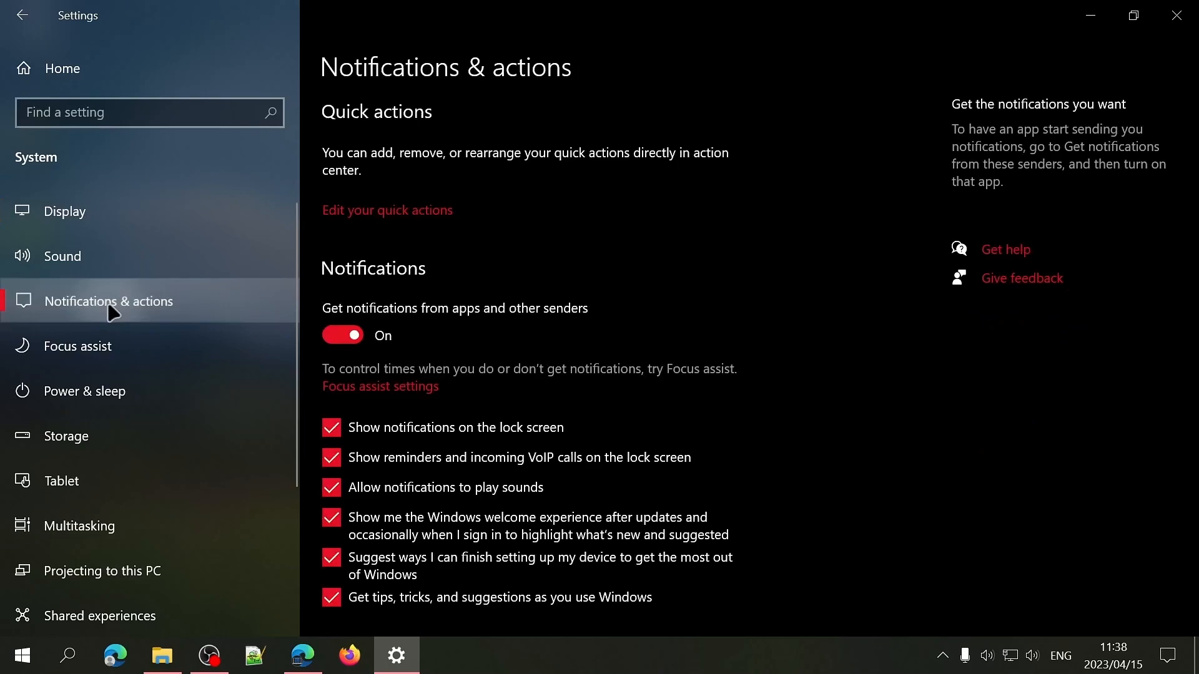
scroll(down, 3)
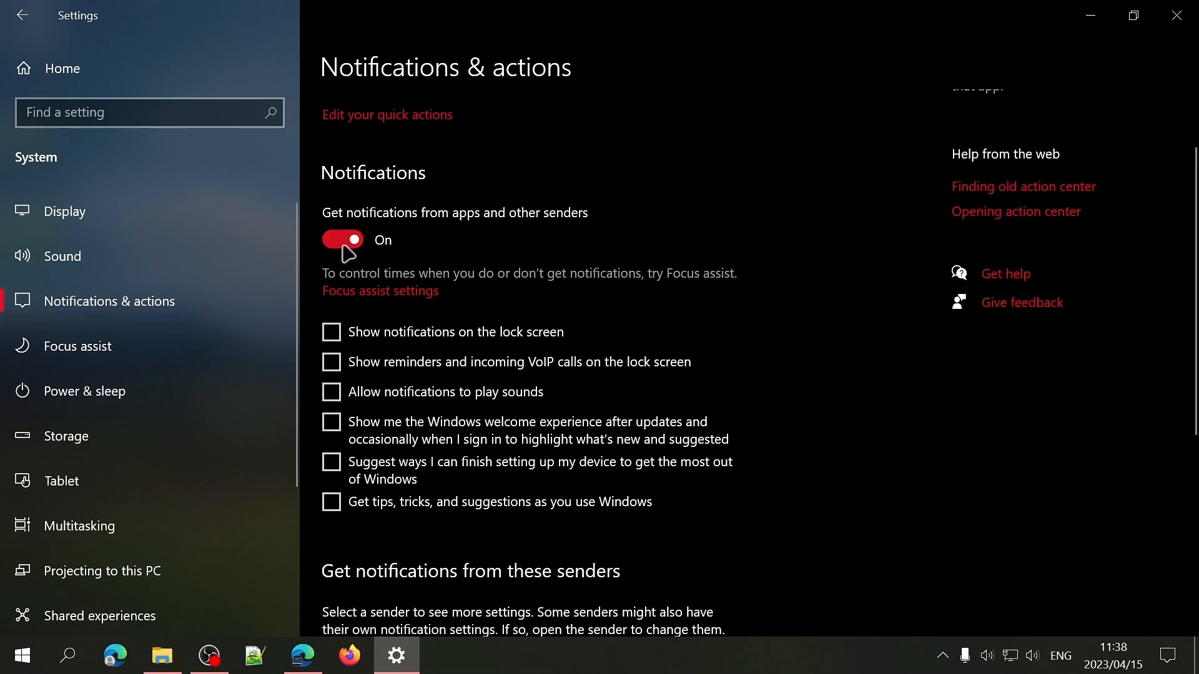
click(342, 239)
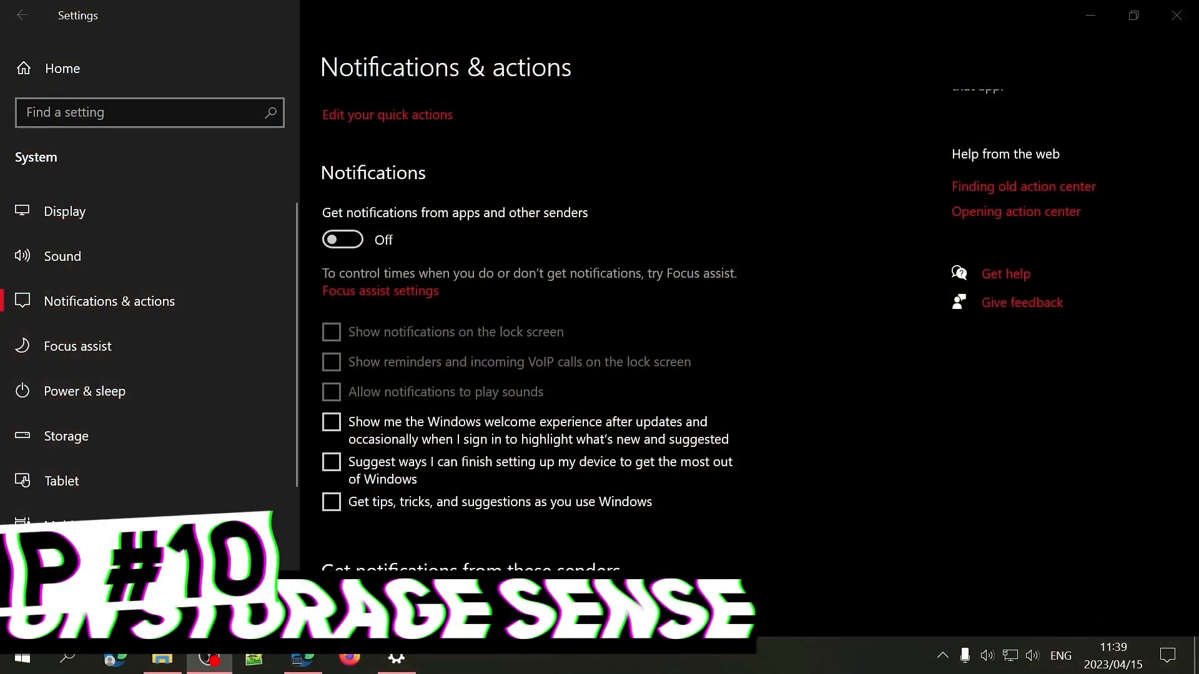
mouse_move(132, 452)
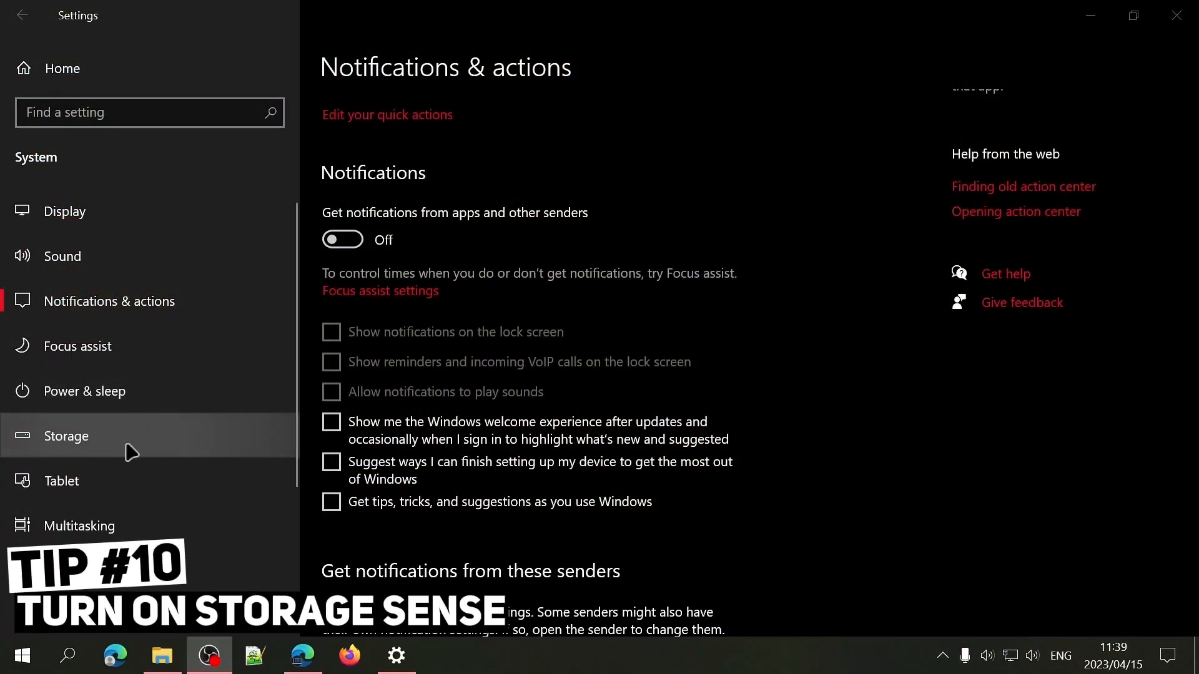
- Turn Storage Sense on and set tablet mode to never be used or switched to
click(66, 436)
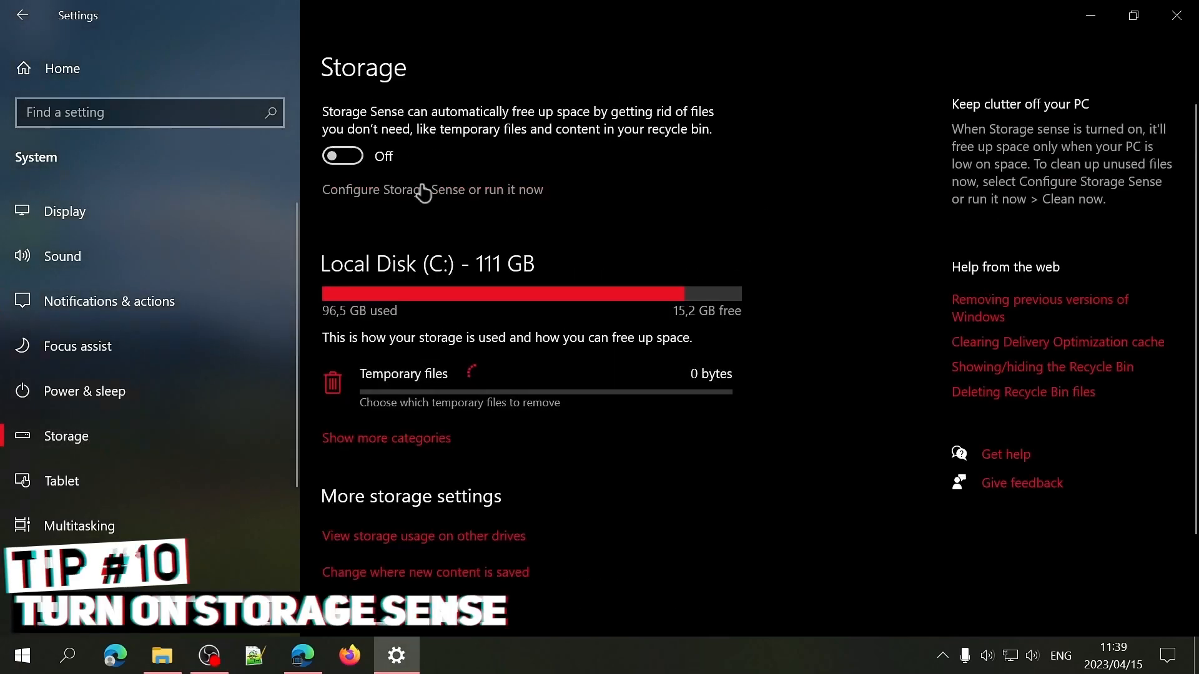
click(341, 156)
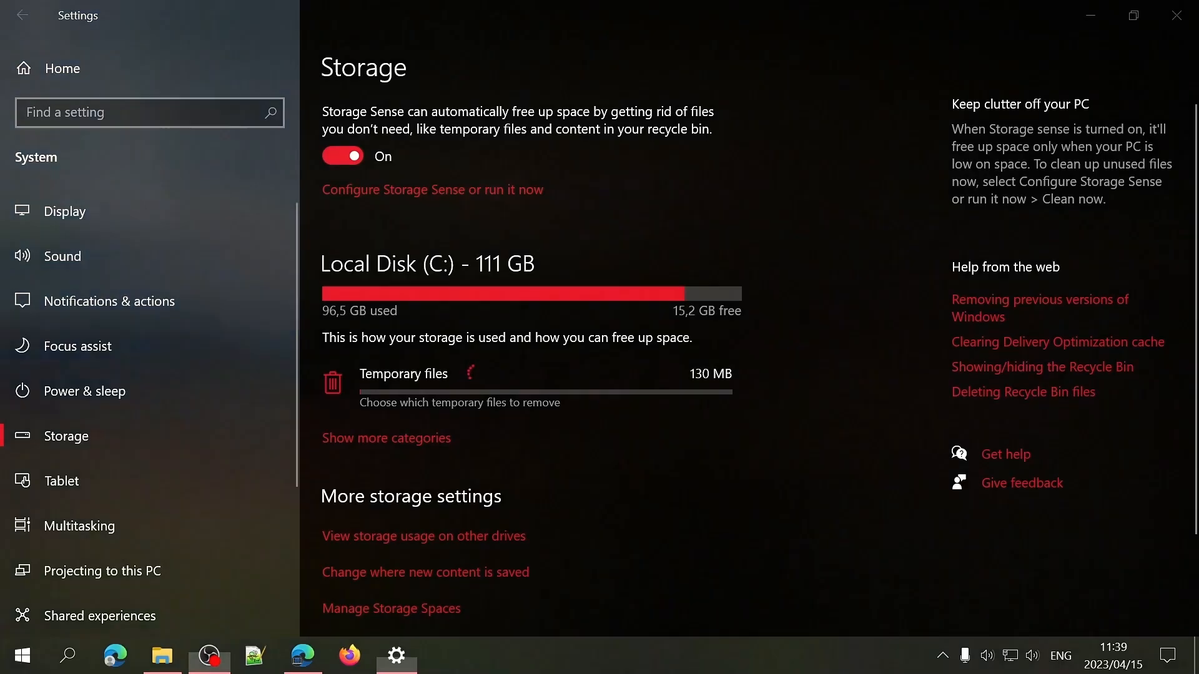
click(385, 437)
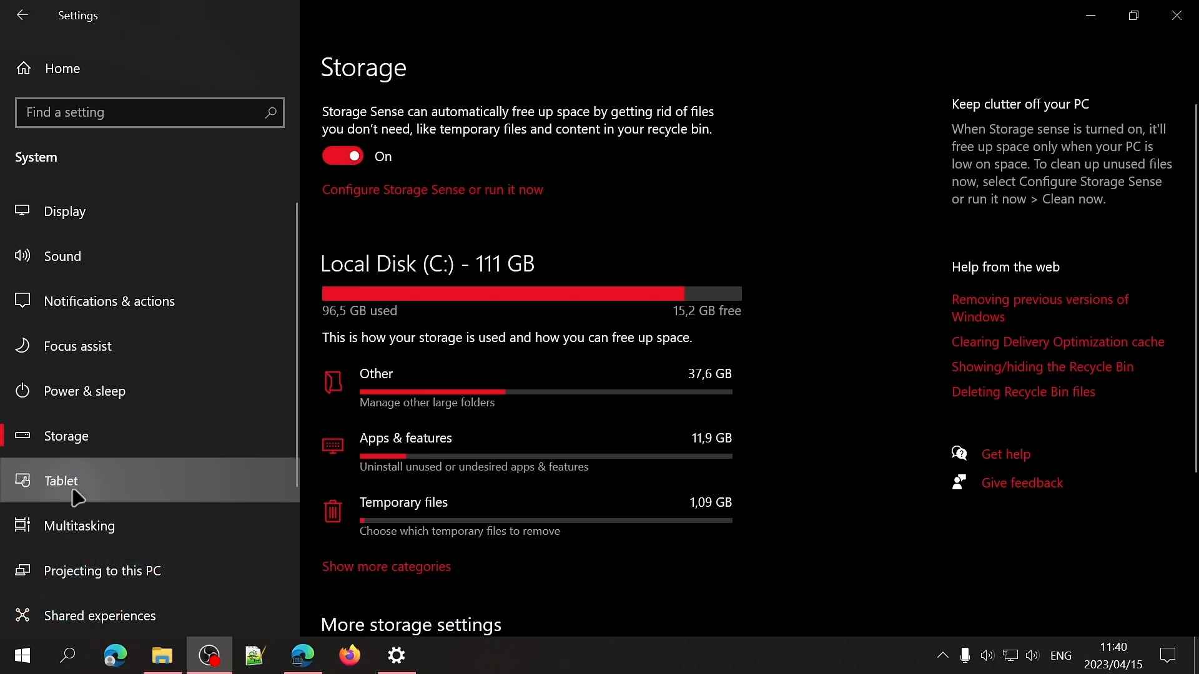
click(61, 481)
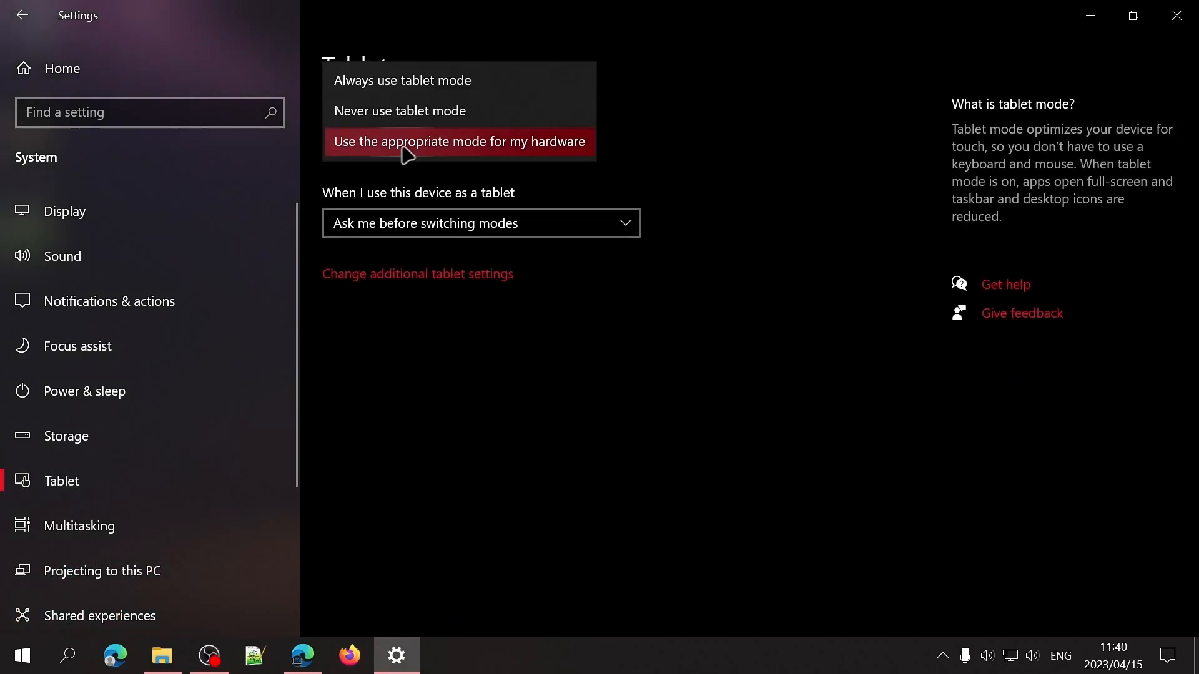
mouse_move(419, 119)
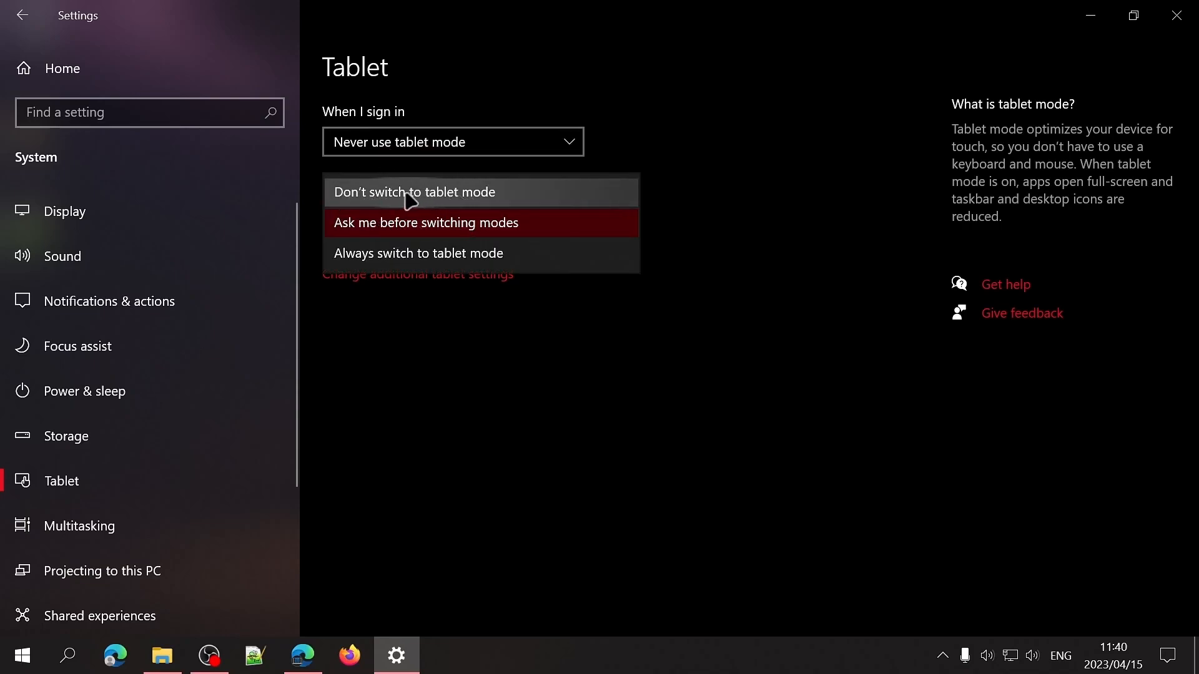
click(413, 192)
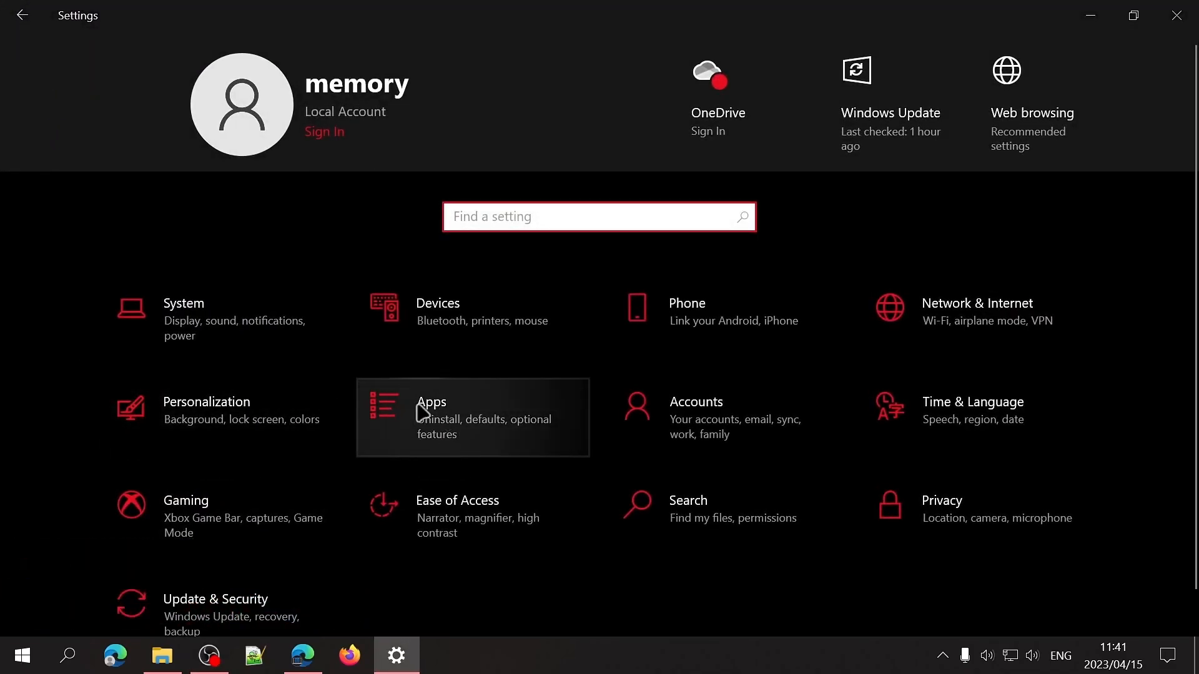
- Toggle AnyDesk off in the Startup apps list
click(429, 417)
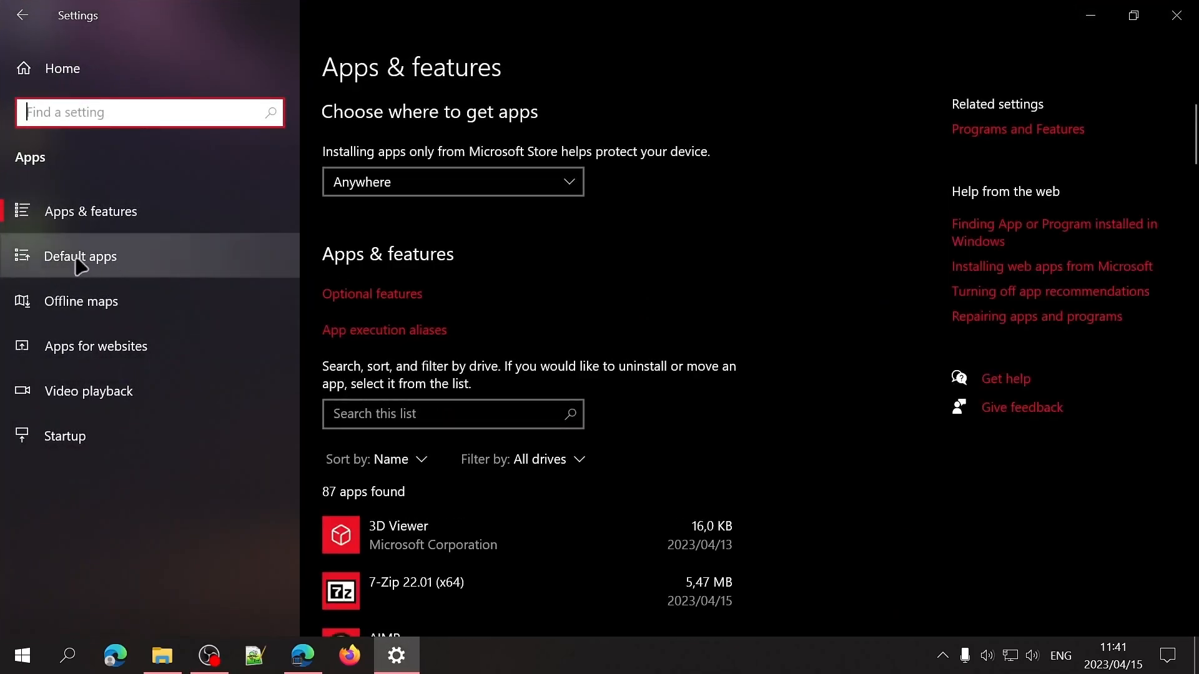
click(80, 256)
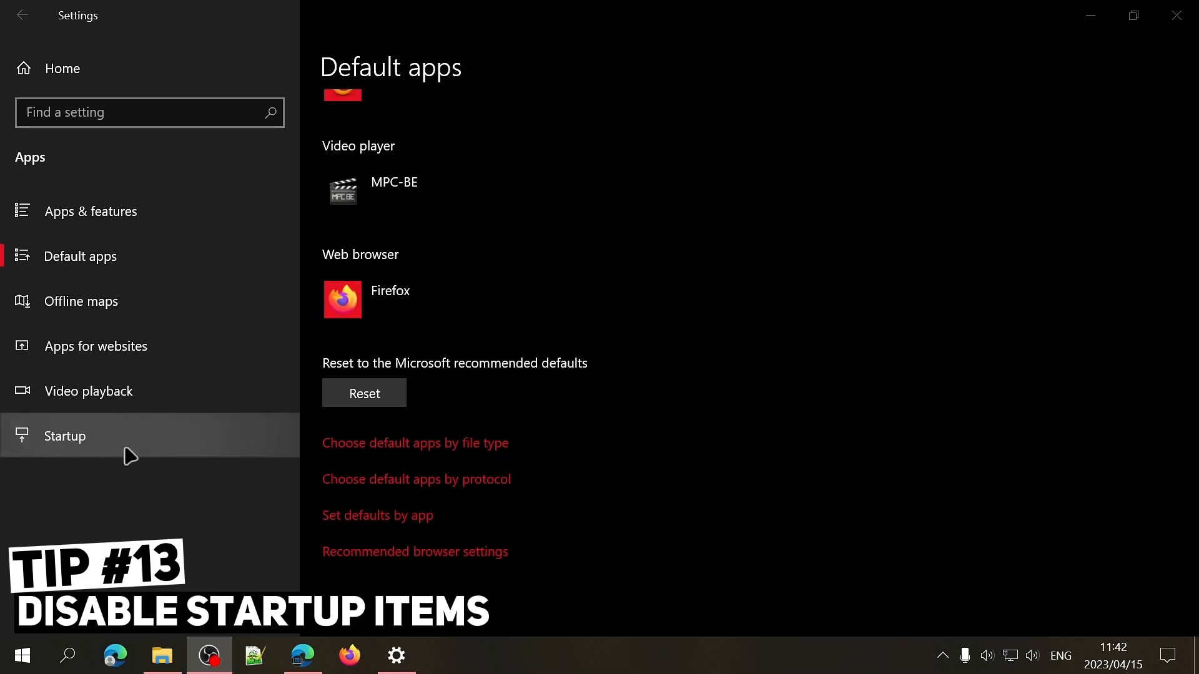
click(64, 436)
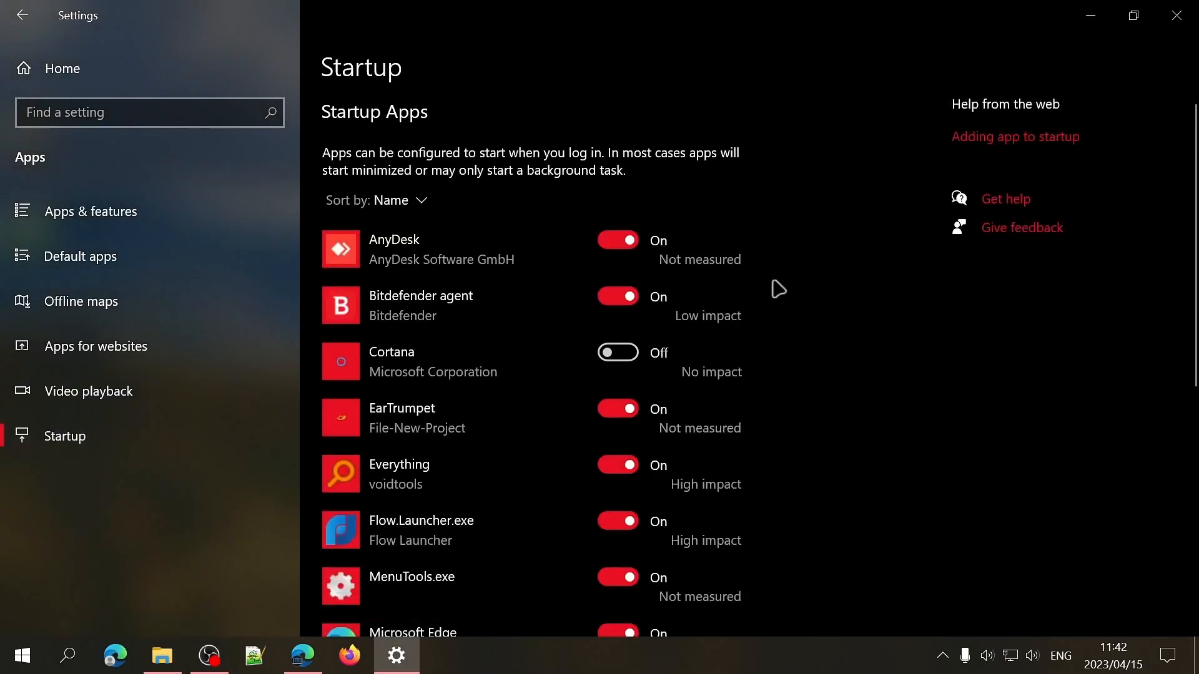
scroll(down, 3)
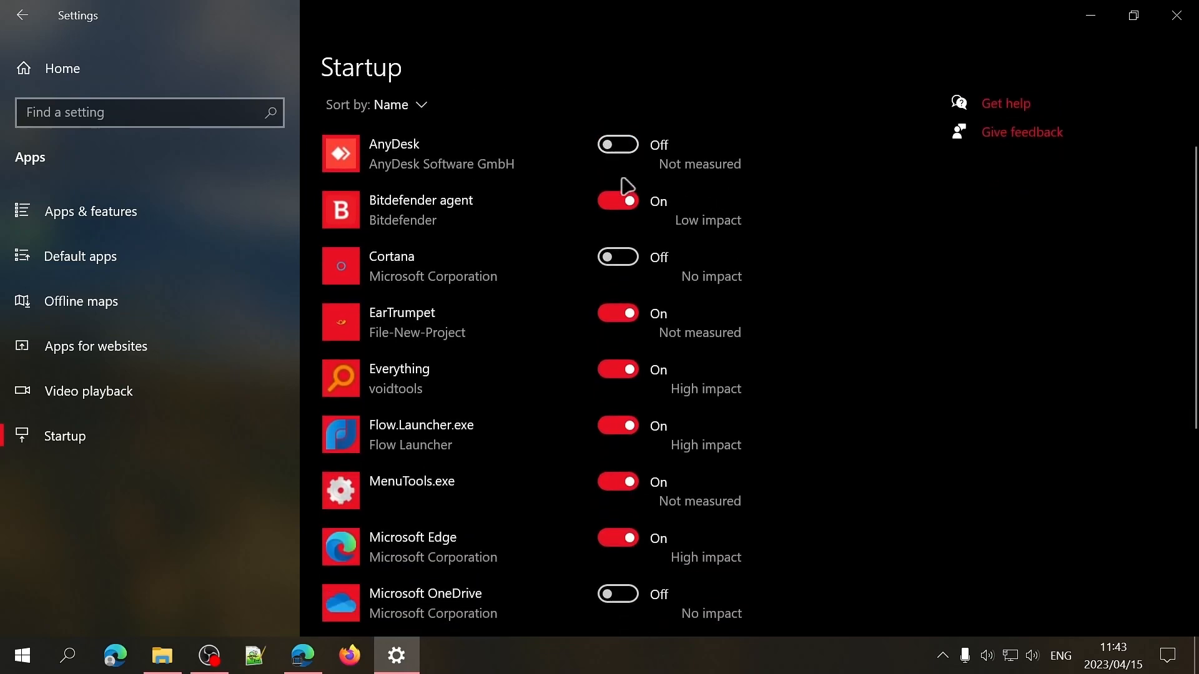
scroll(down, 3)
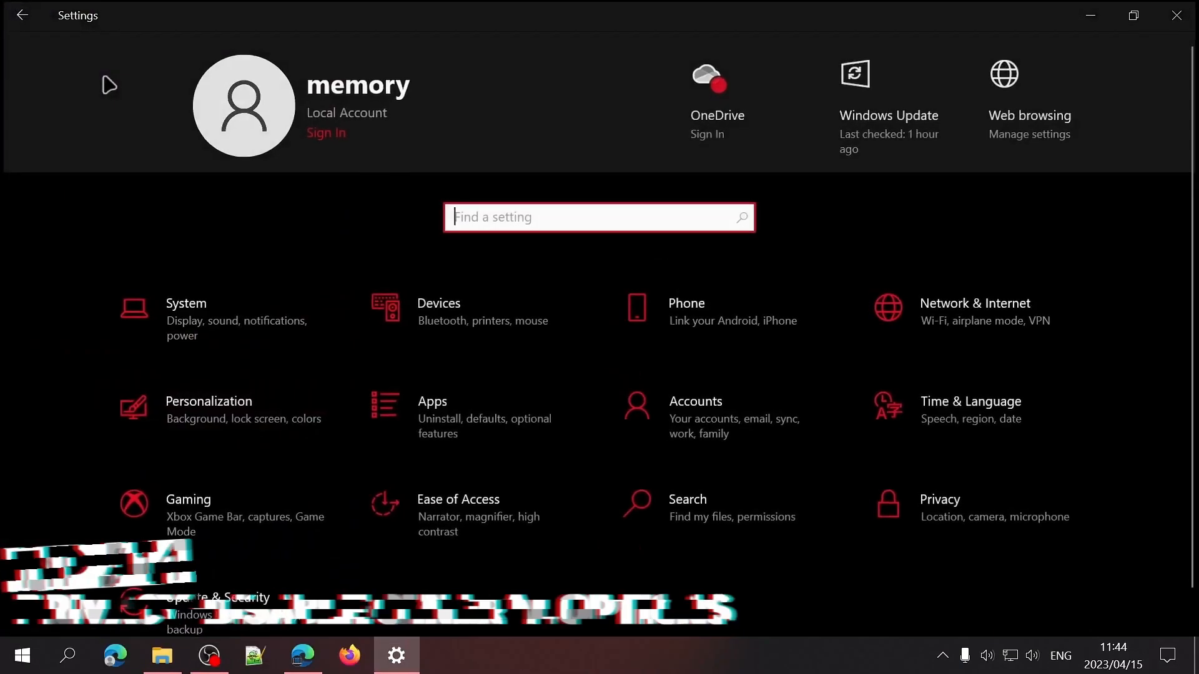
mouse_move(978, 525)
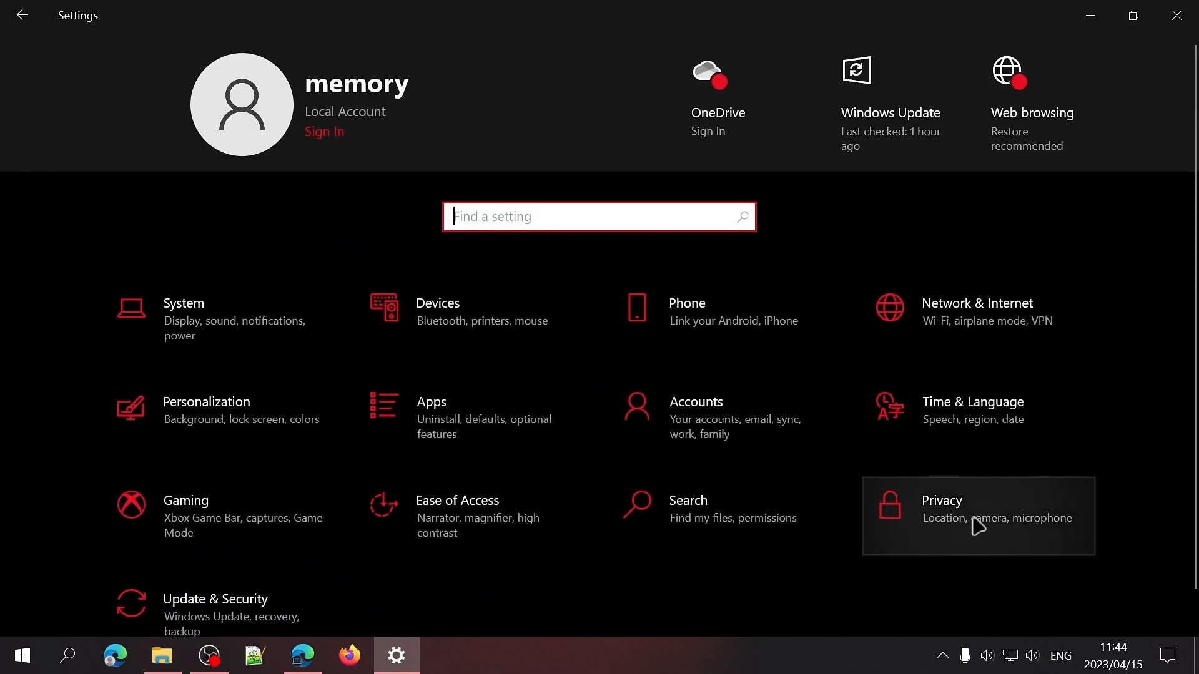
- Switch off language-list access and app-launch tracking under Privacy > General
click(977, 515)
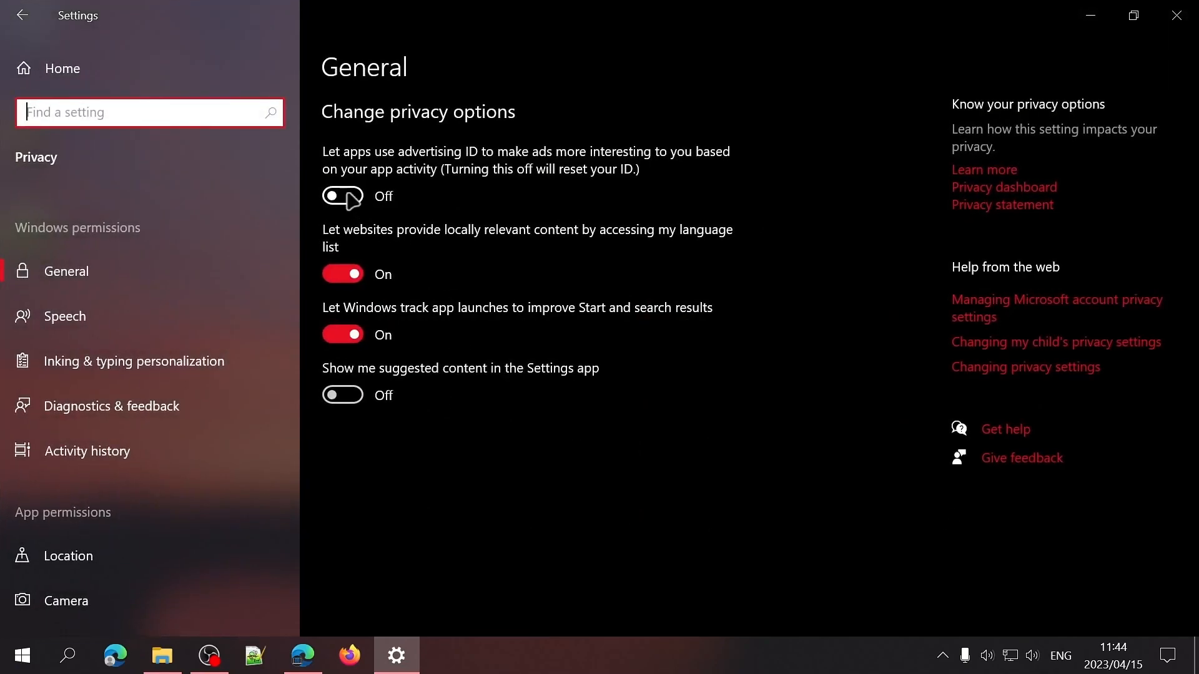
click(341, 273)
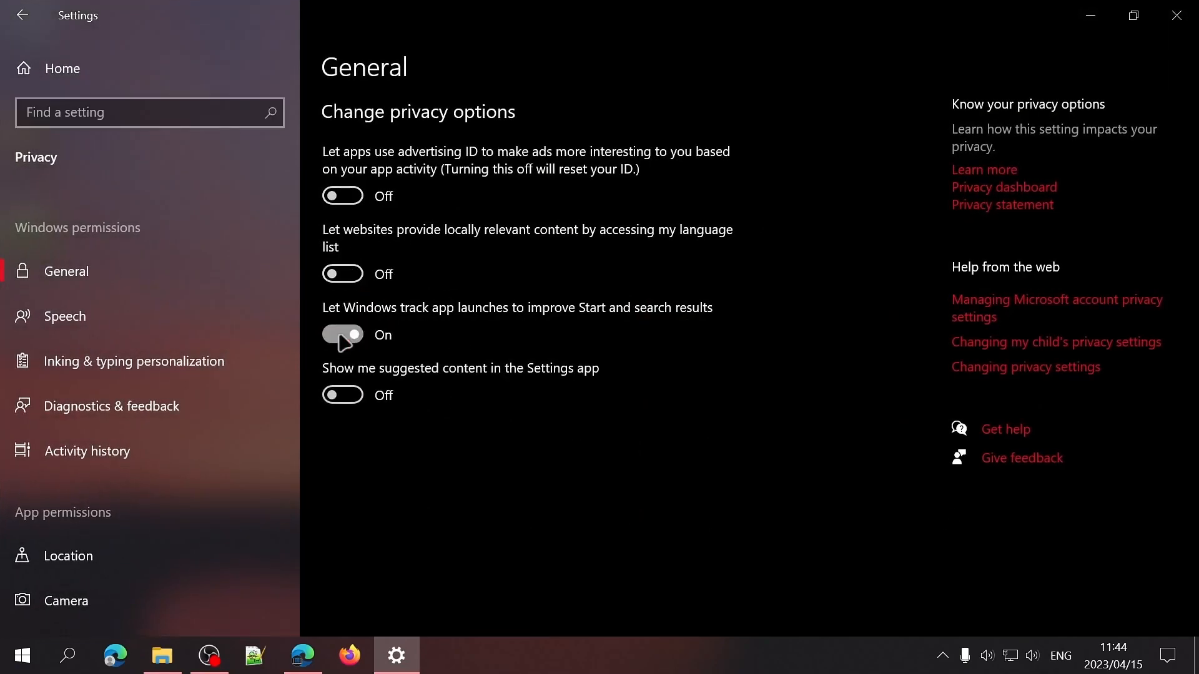
click(343, 335)
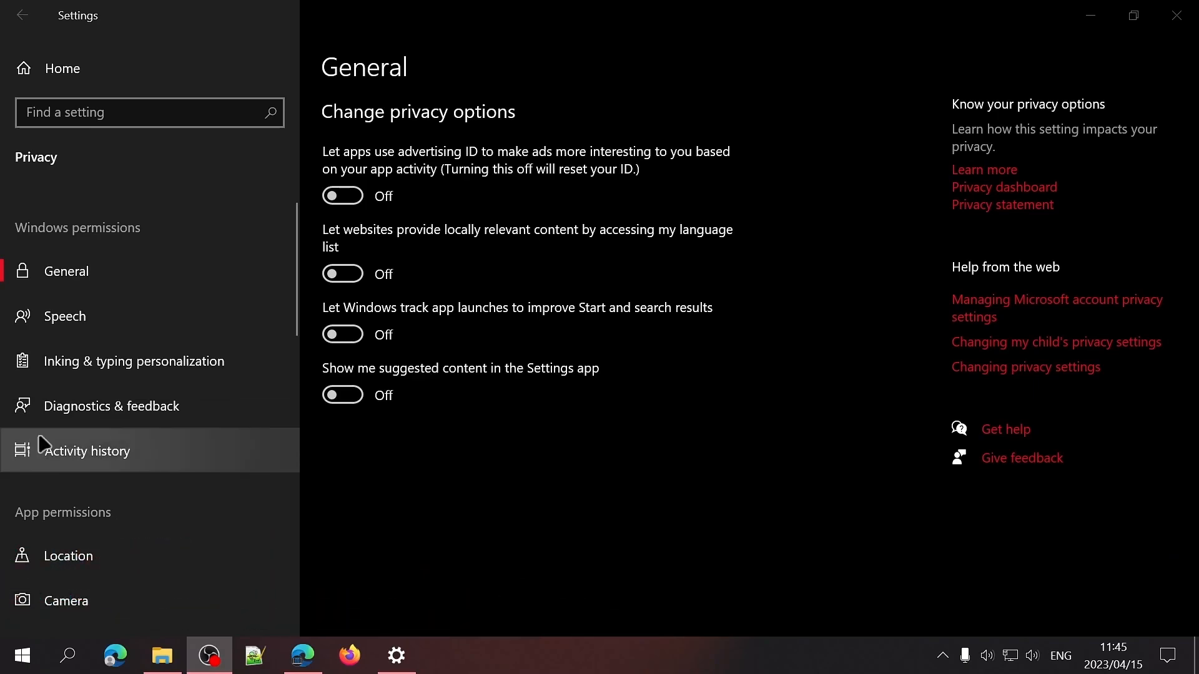
- In Diagnostics & feedback, choose Required diagnostic data, delete collected data, and set feedback to Never
click(118, 405)
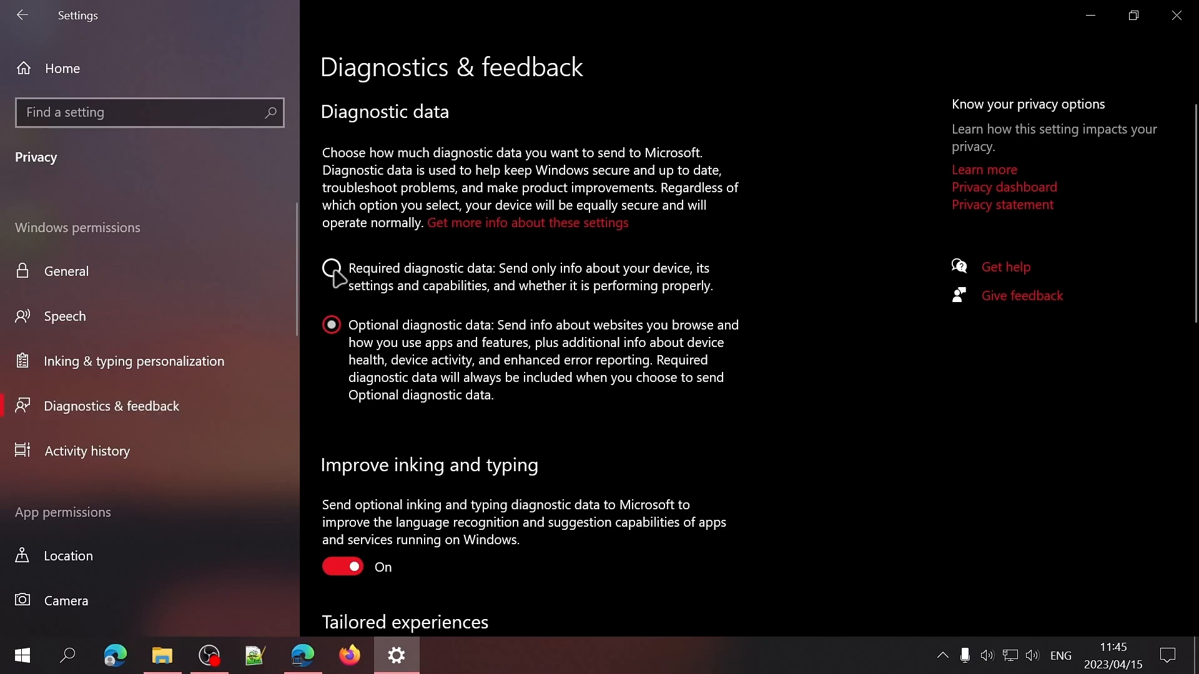
click(330, 272)
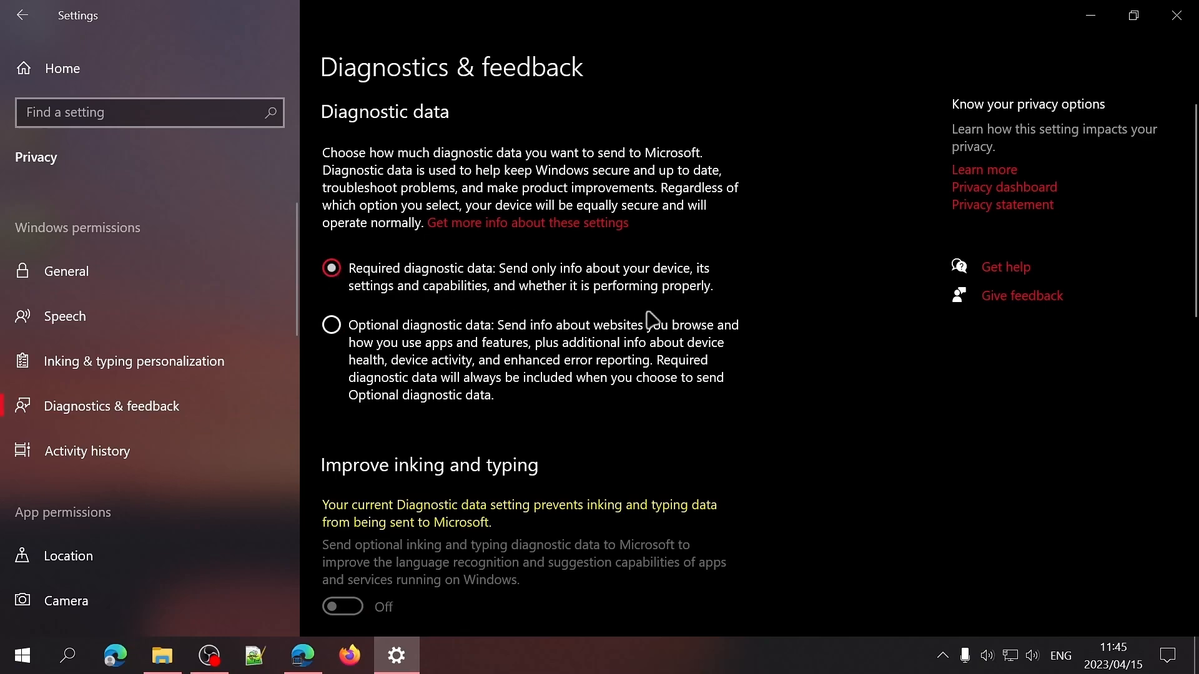
scroll(down, 3)
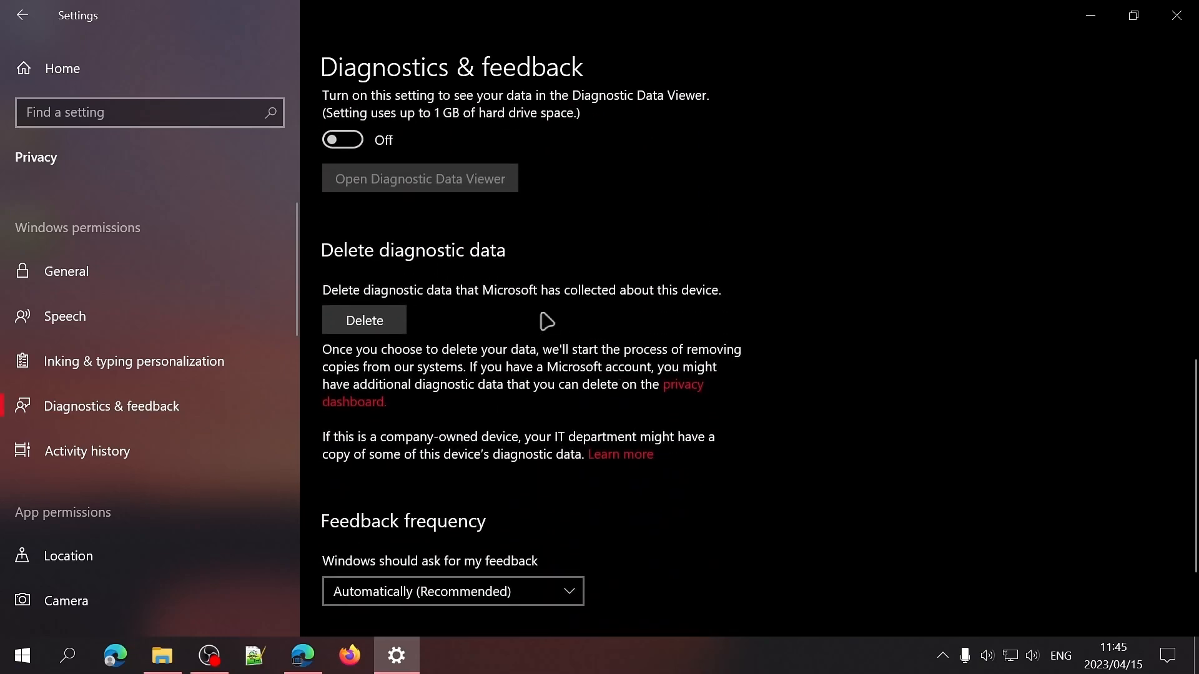
click(364, 320)
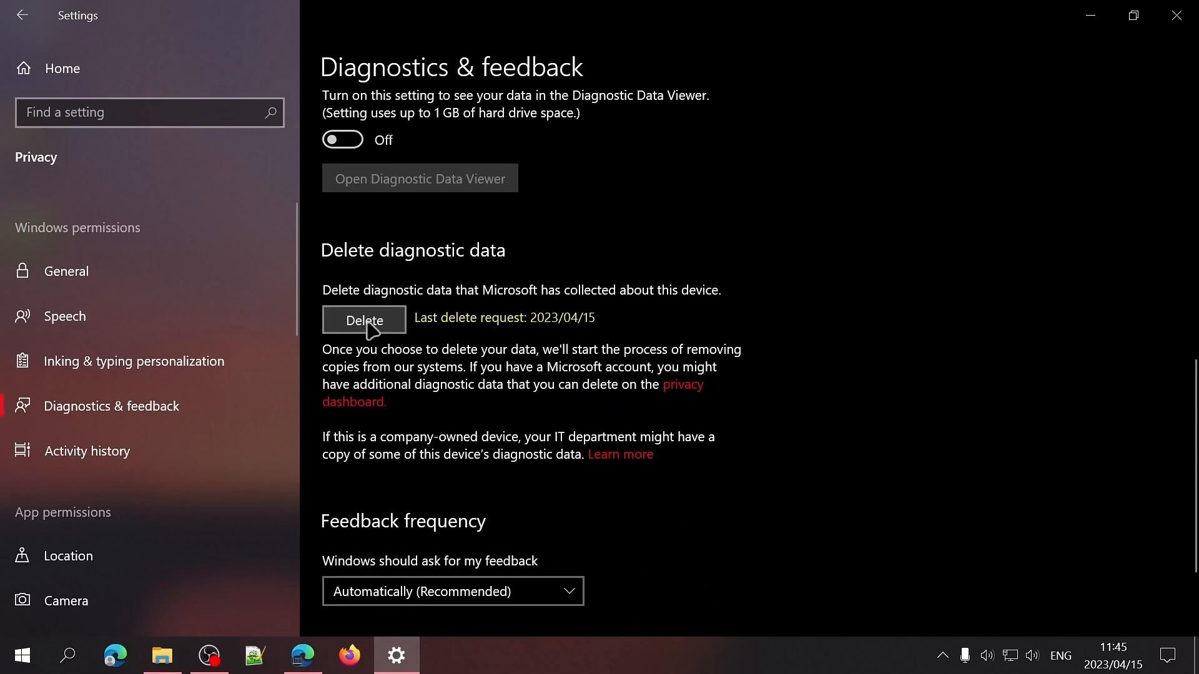
scroll(down, 3)
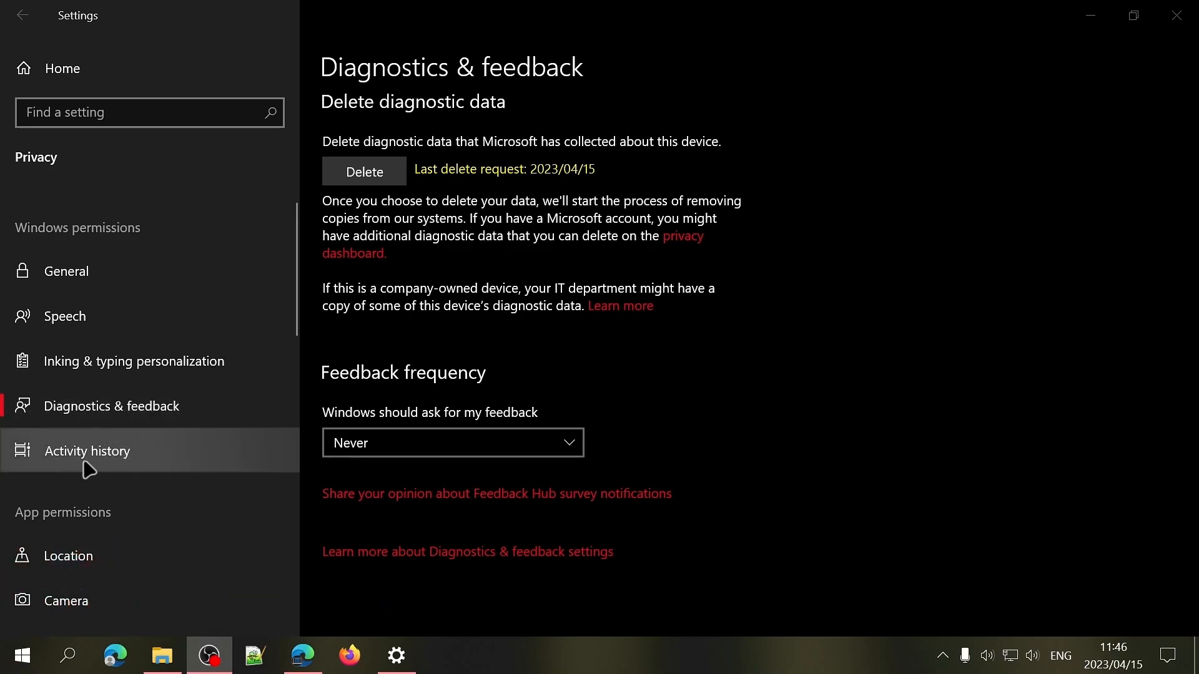
- Uncheck storing and sending activity history, switch the account's timeline off, and clear history
click(86, 451)
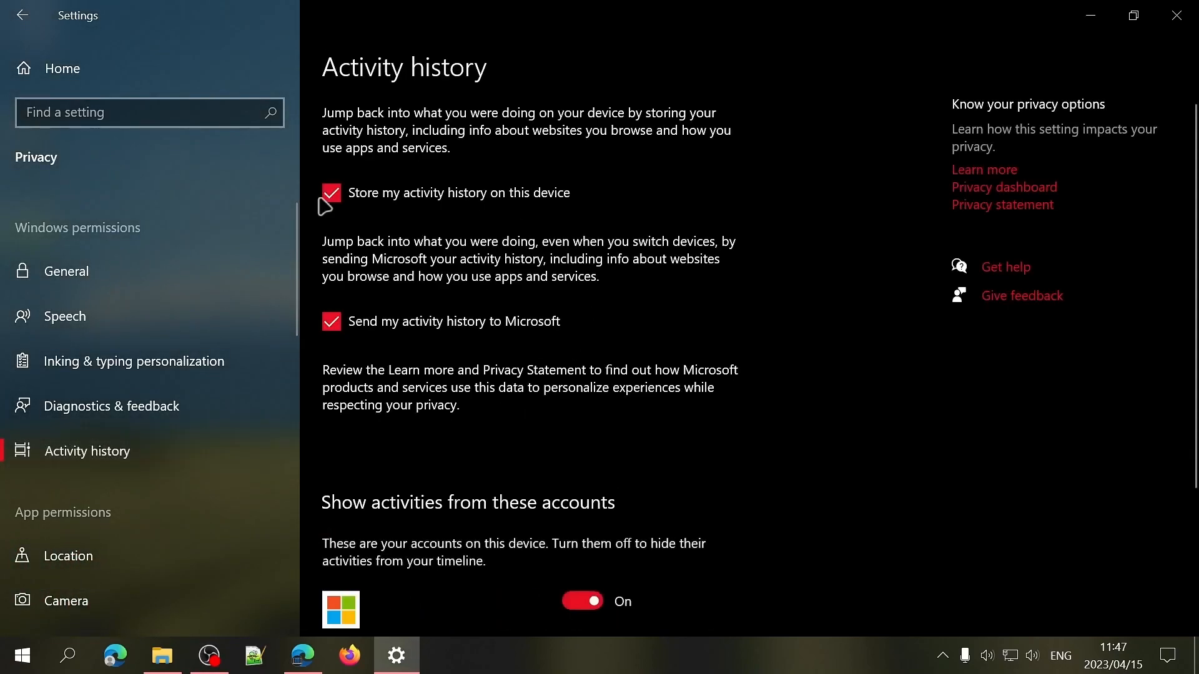
click(331, 192)
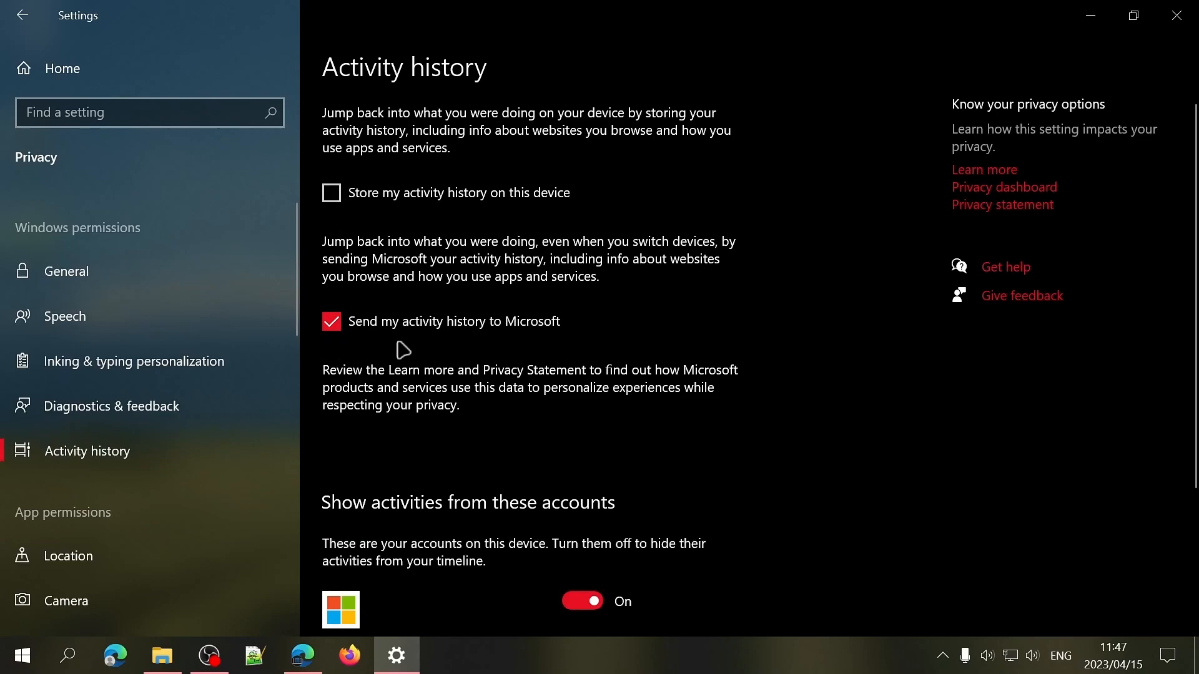
click(331, 321)
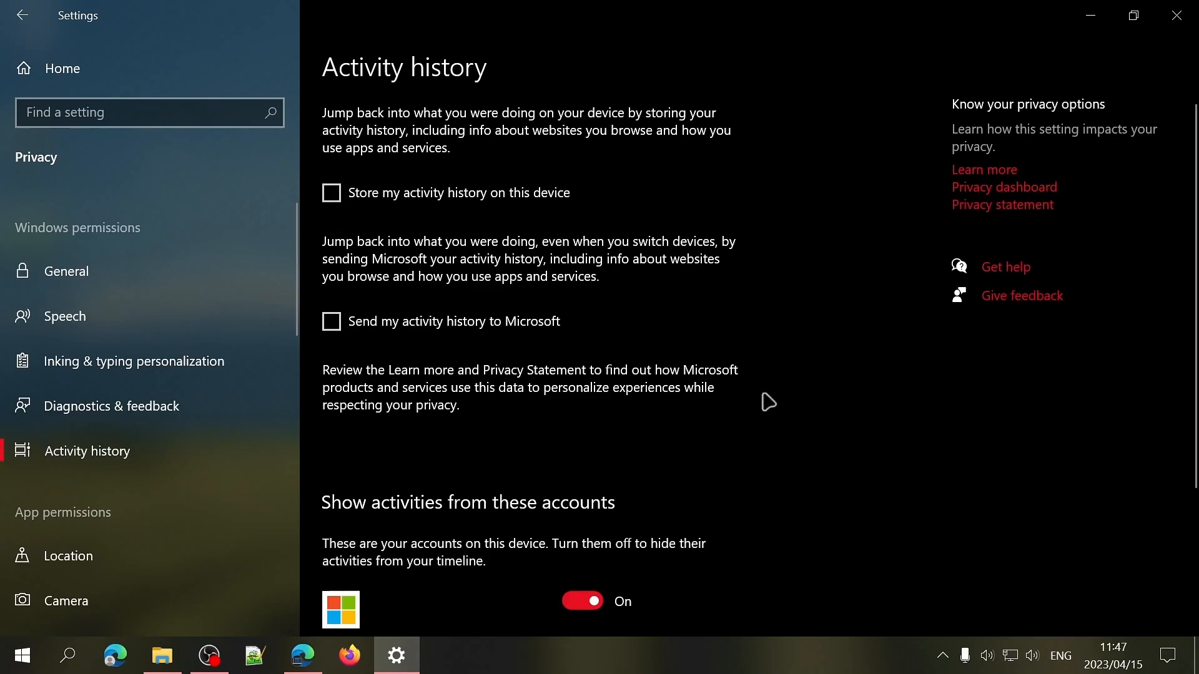
scroll(down, 3)
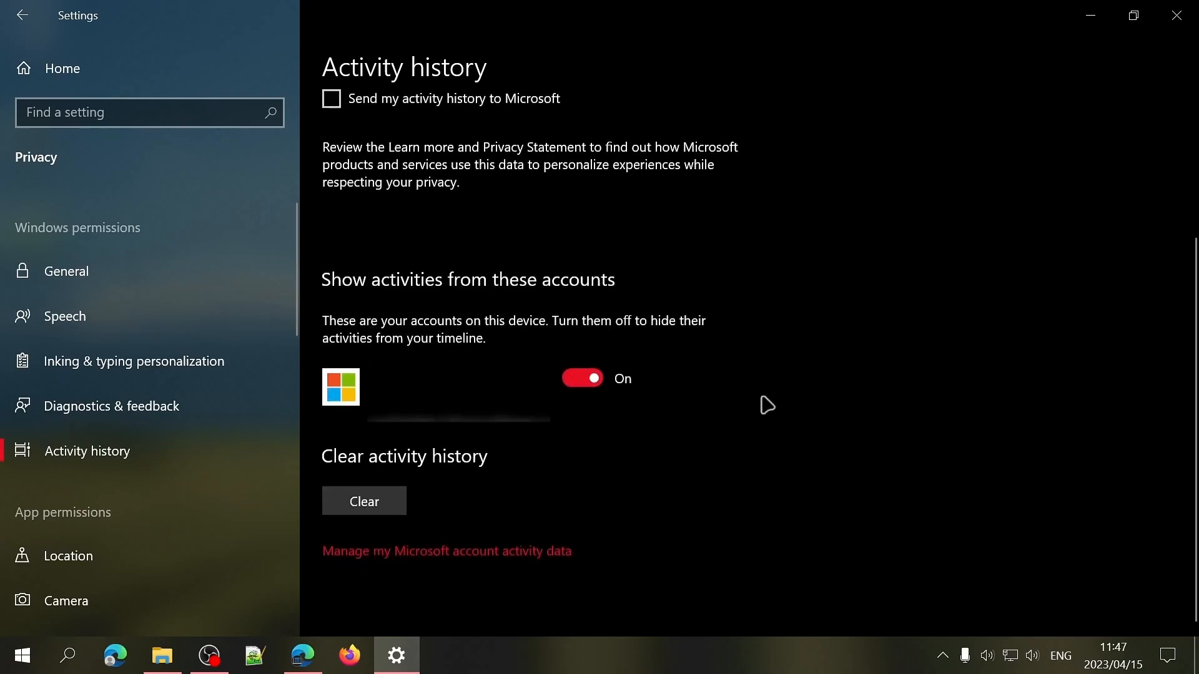
click(582, 379)
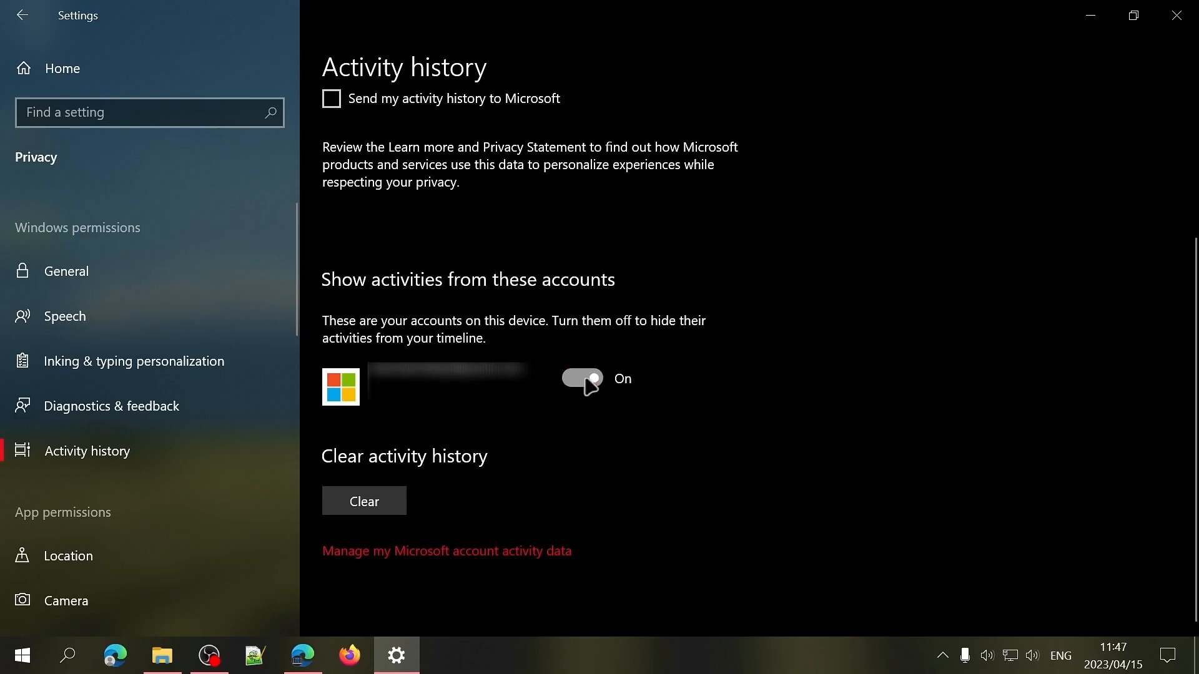
click(581, 379)
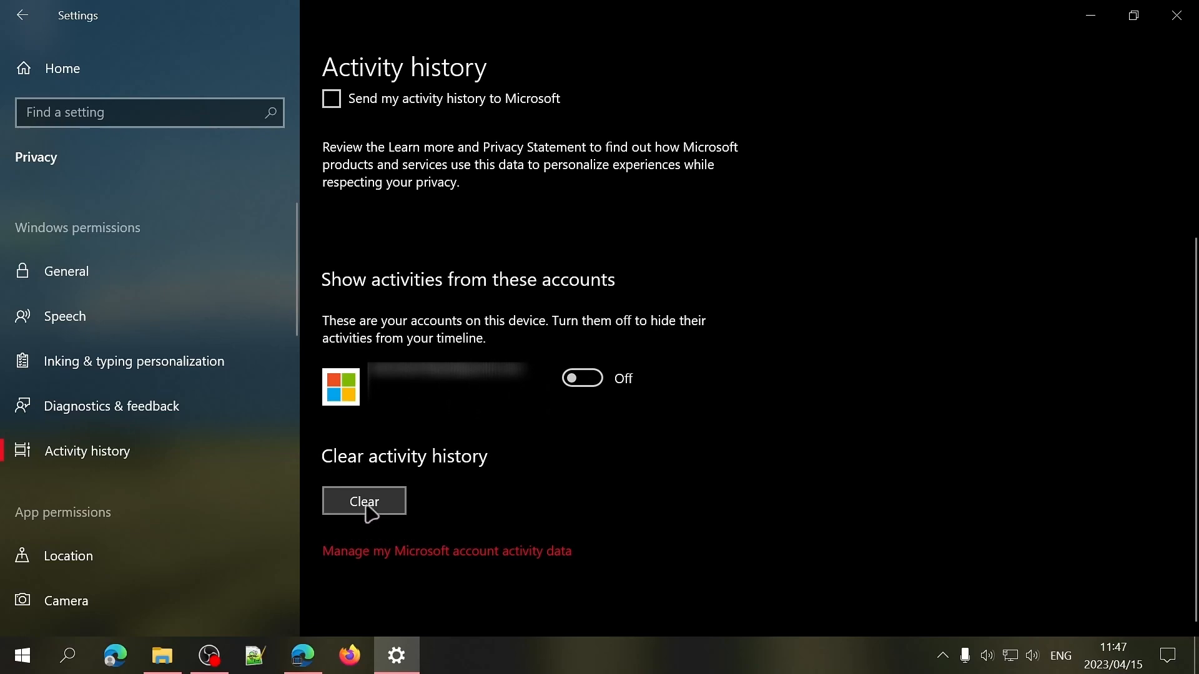
click(364, 501)
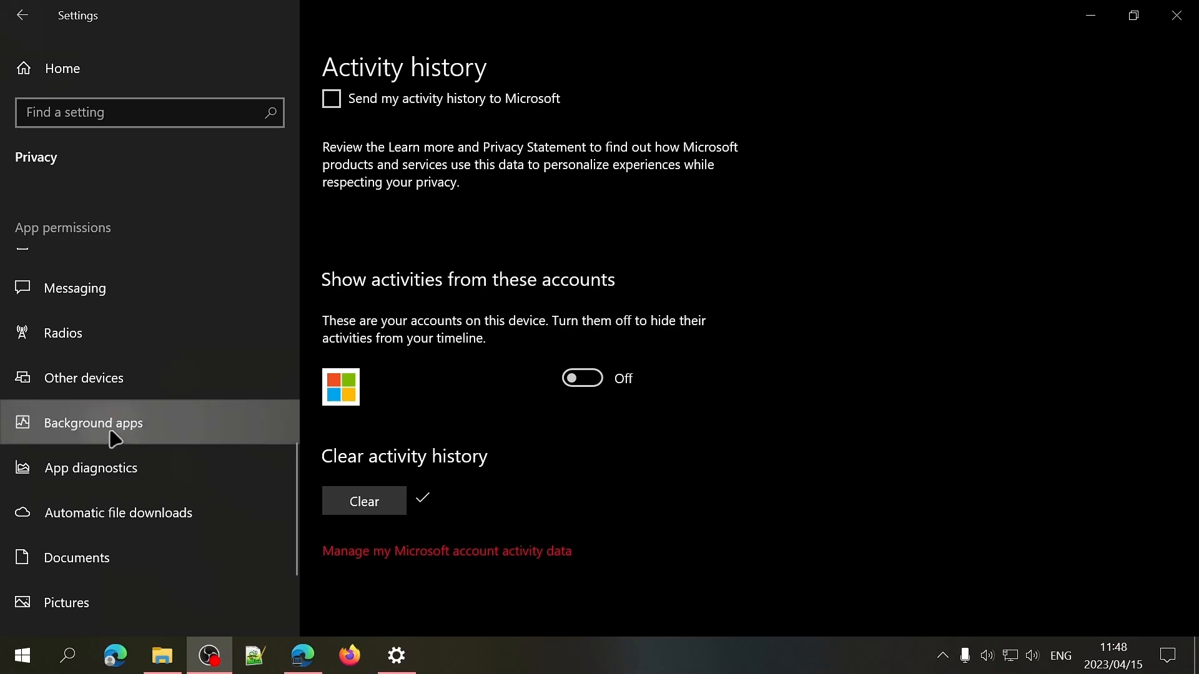
- Switch 'Let apps run in the background' off so every app down to Xbox Game Bar reads off
click(98, 422)
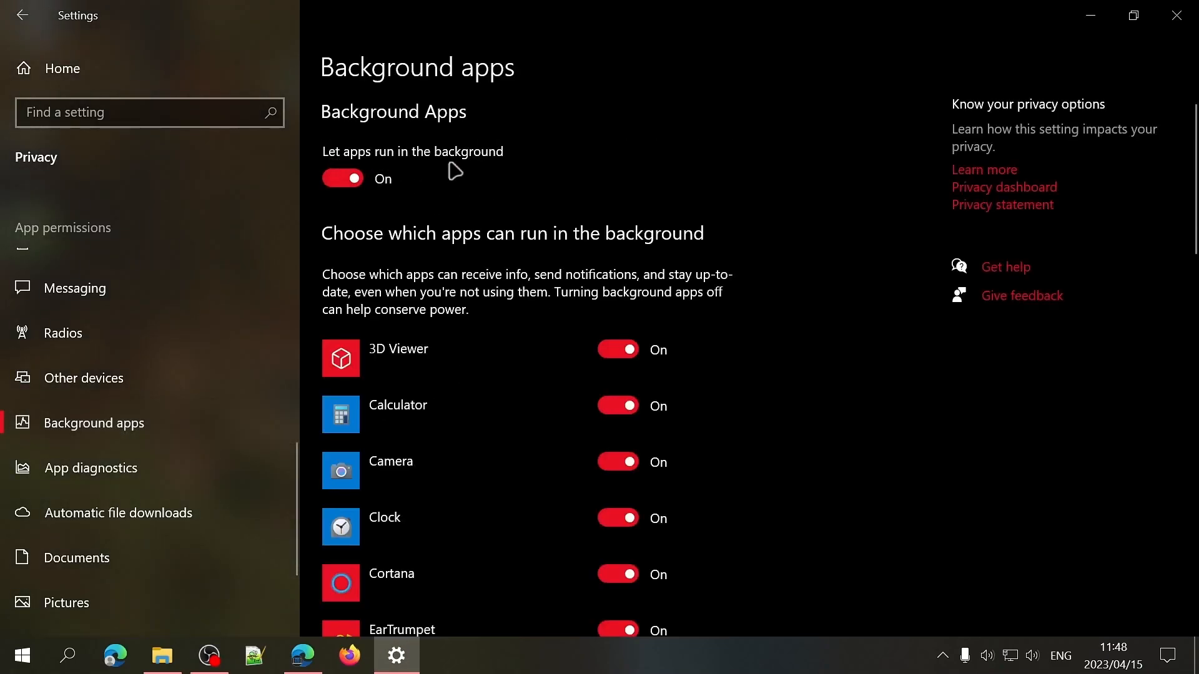
click(343, 177)
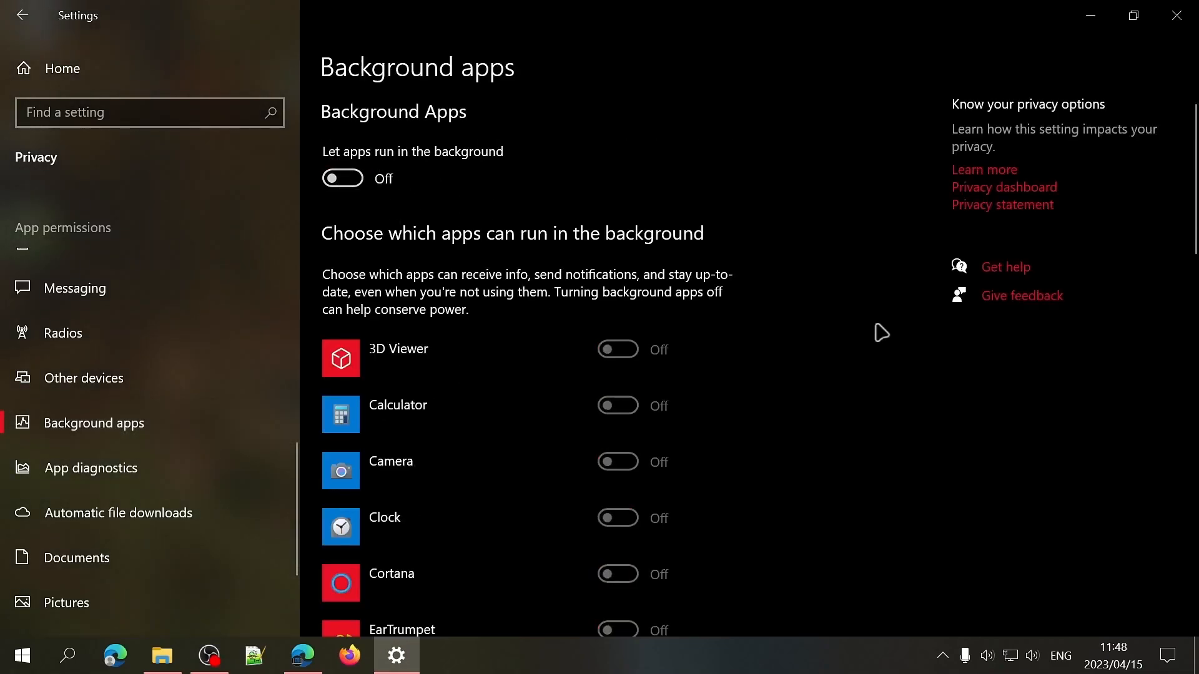
scroll(down, 3)
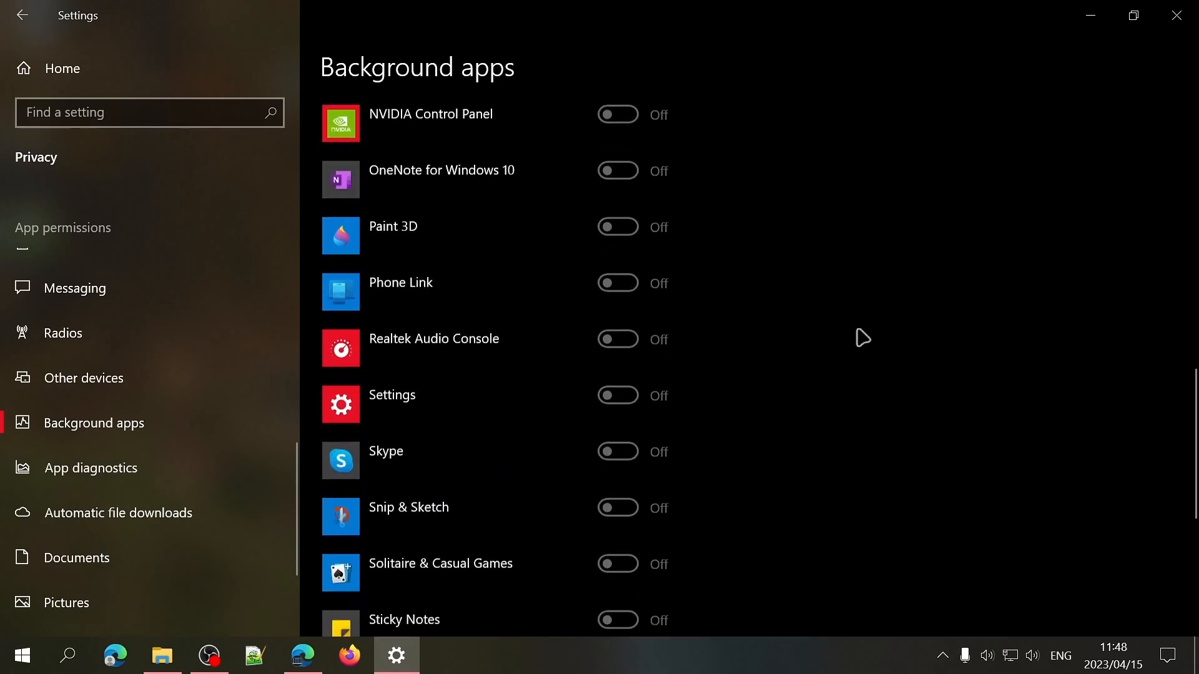
scroll(down, 3)
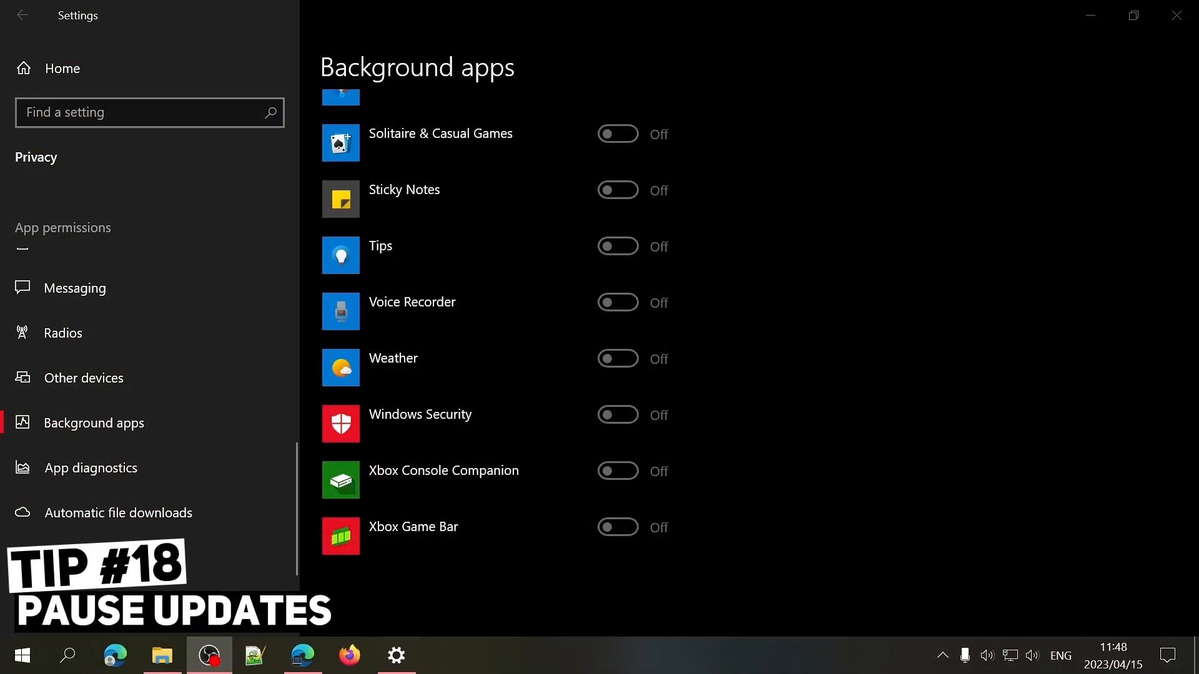
mouse_move(92, 76)
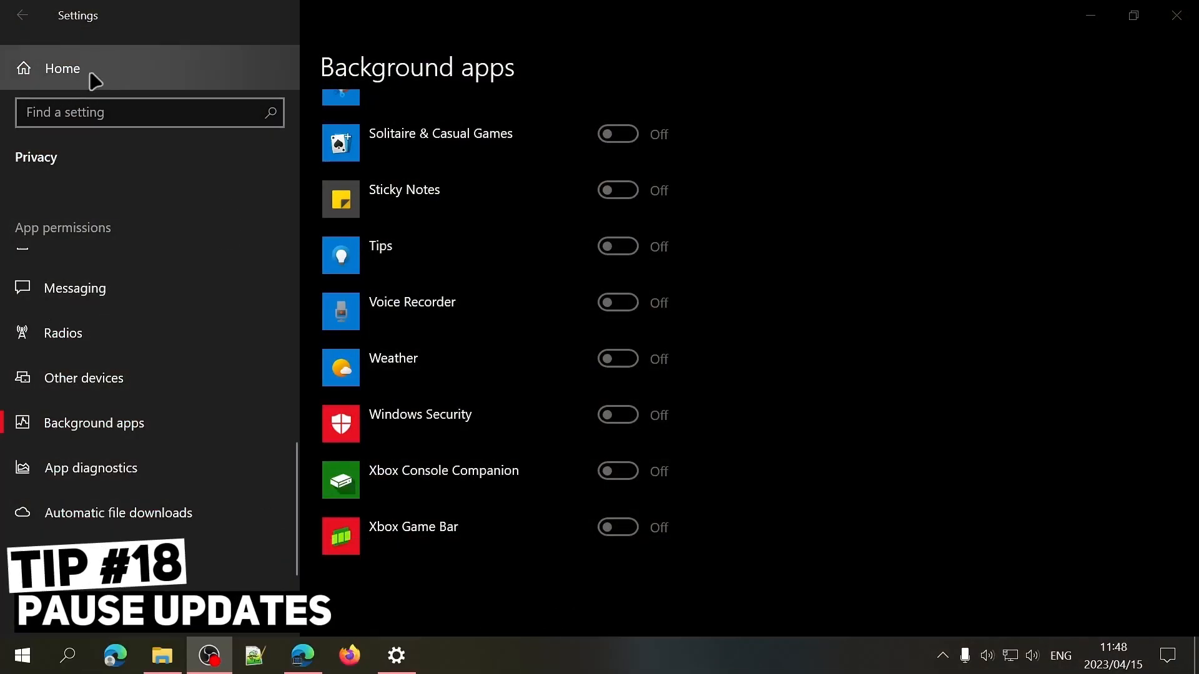
- In Update & Security advanced options, set 'Pause until' to Saturday, 20 May 2023
click(61, 68)
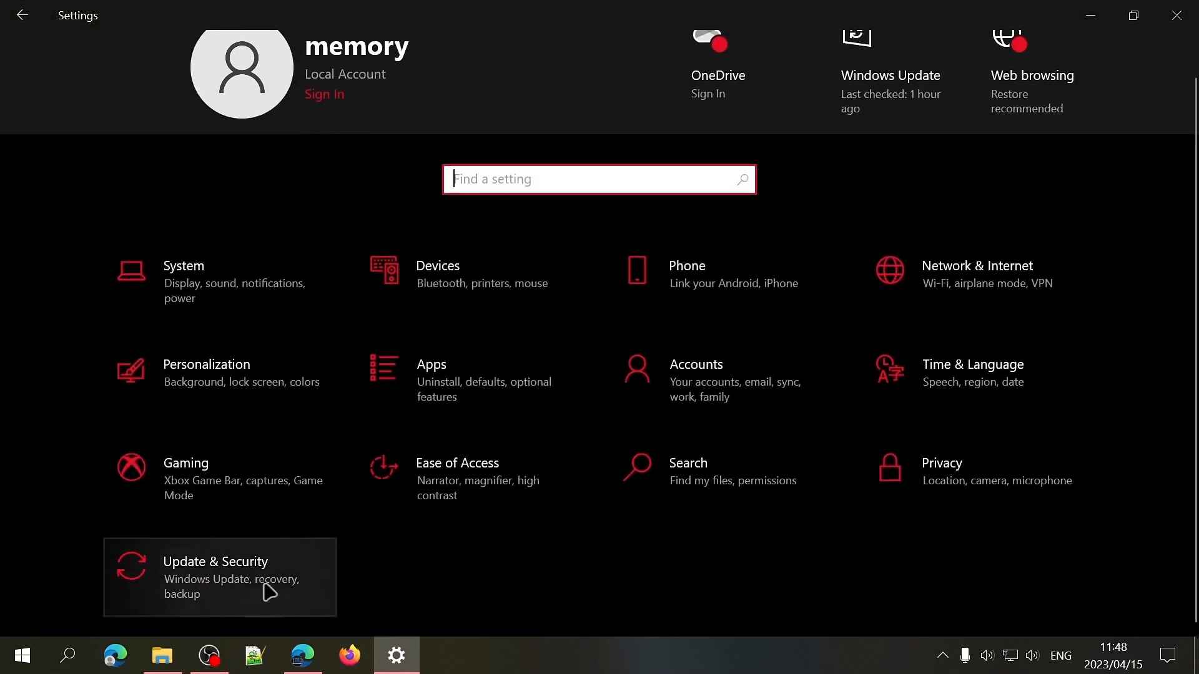
click(217, 576)
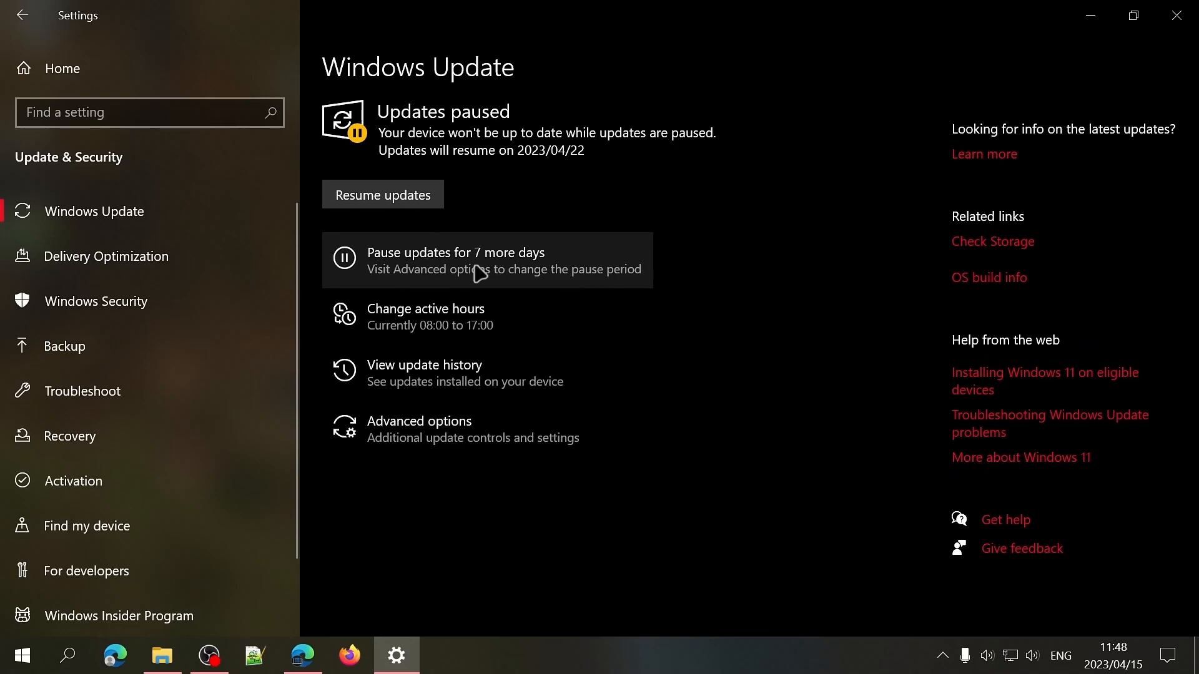
click(418, 429)
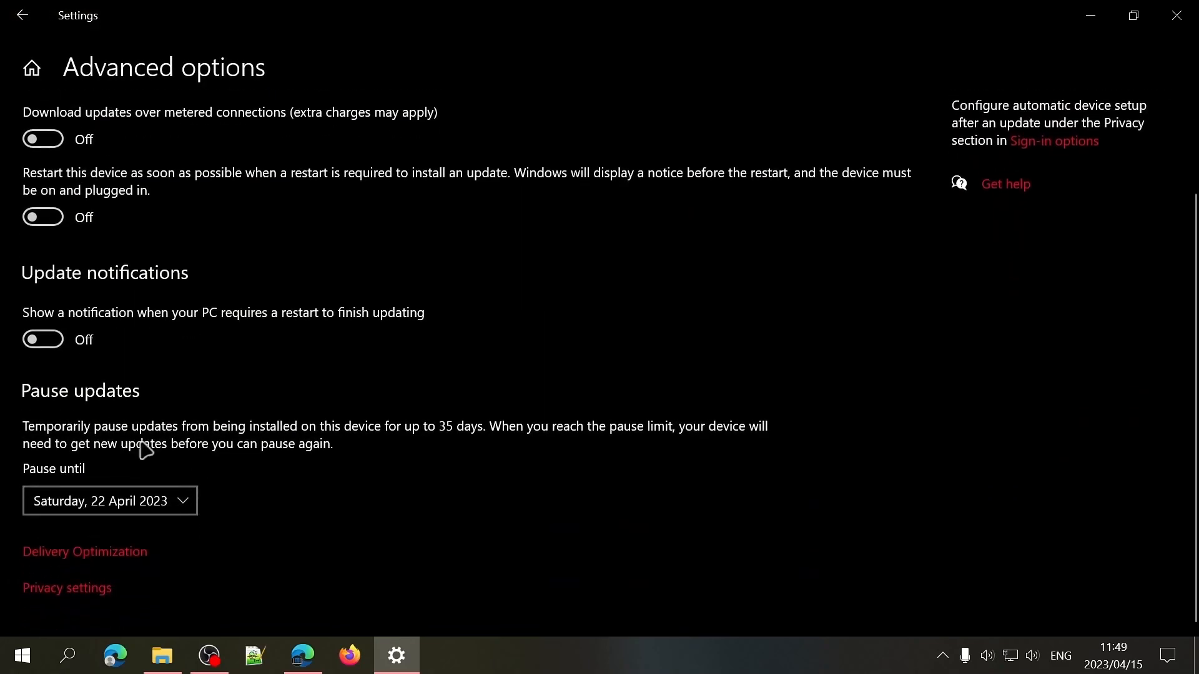
click(109, 501)
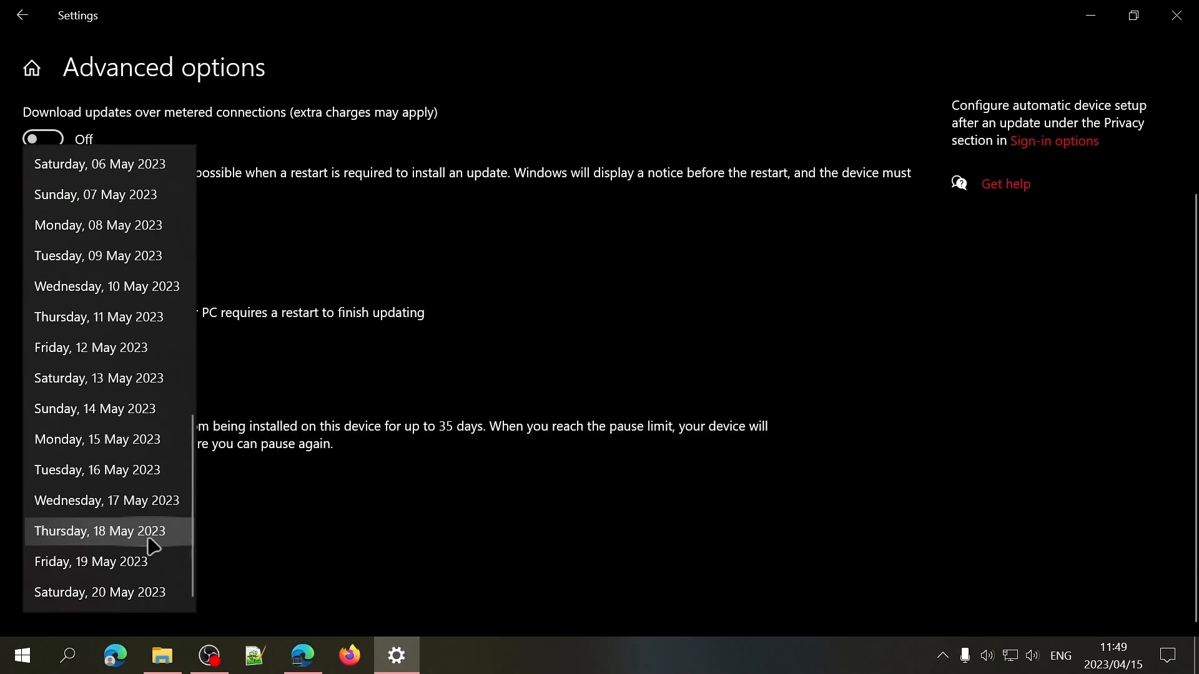
click(99, 591)
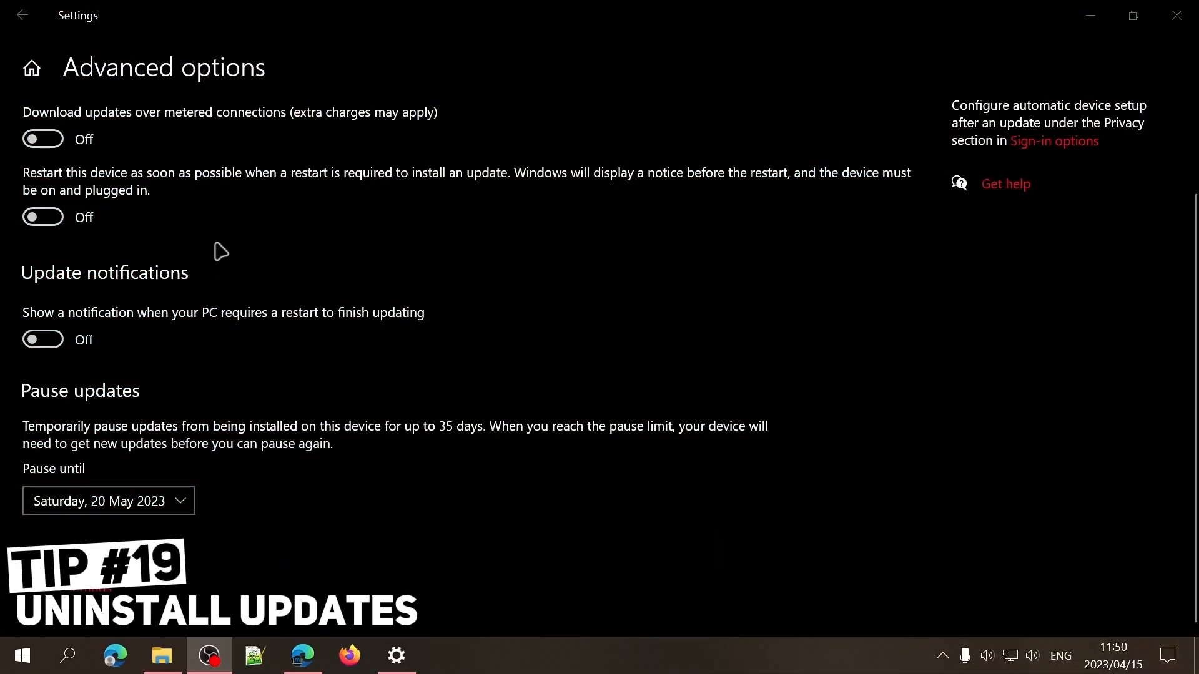
click(21, 15)
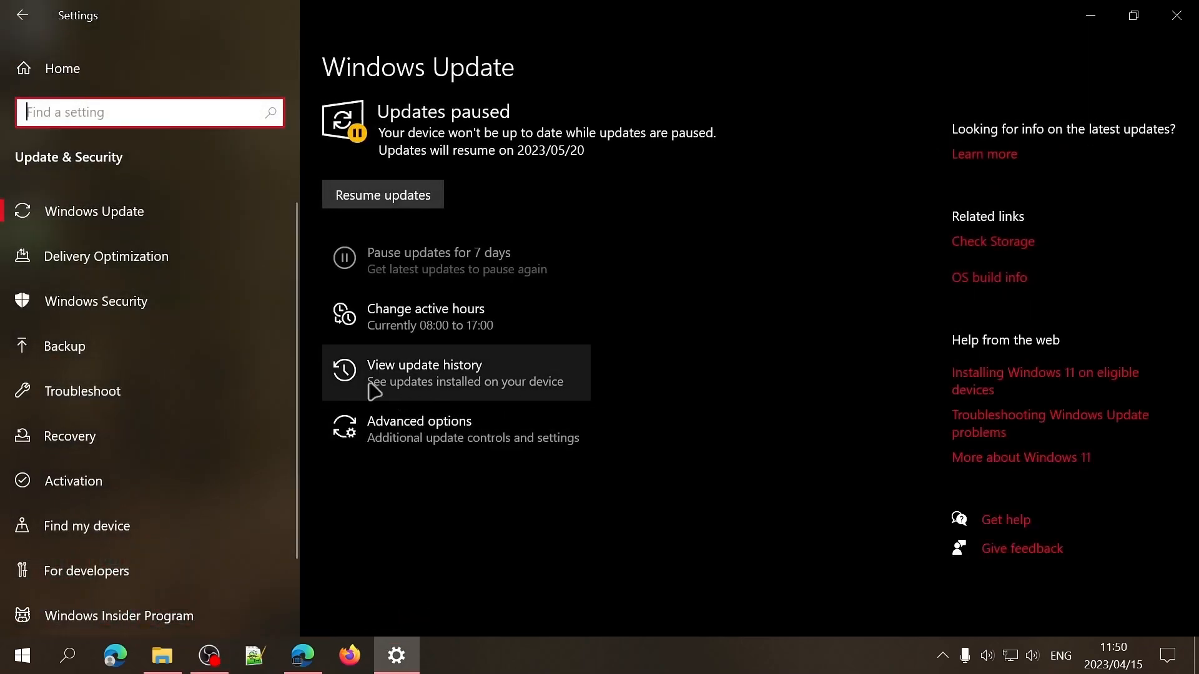
- From update history, view the 10 installed updates, select KB5025221, then close the list
click(424, 364)
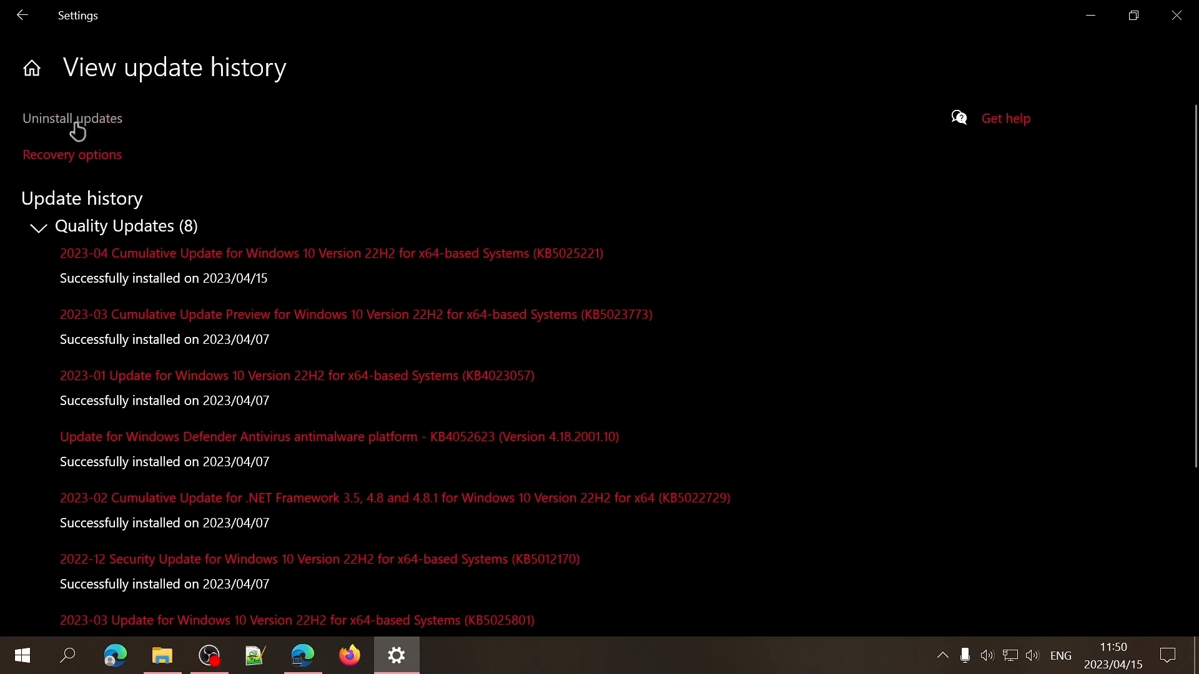
click(72, 118)
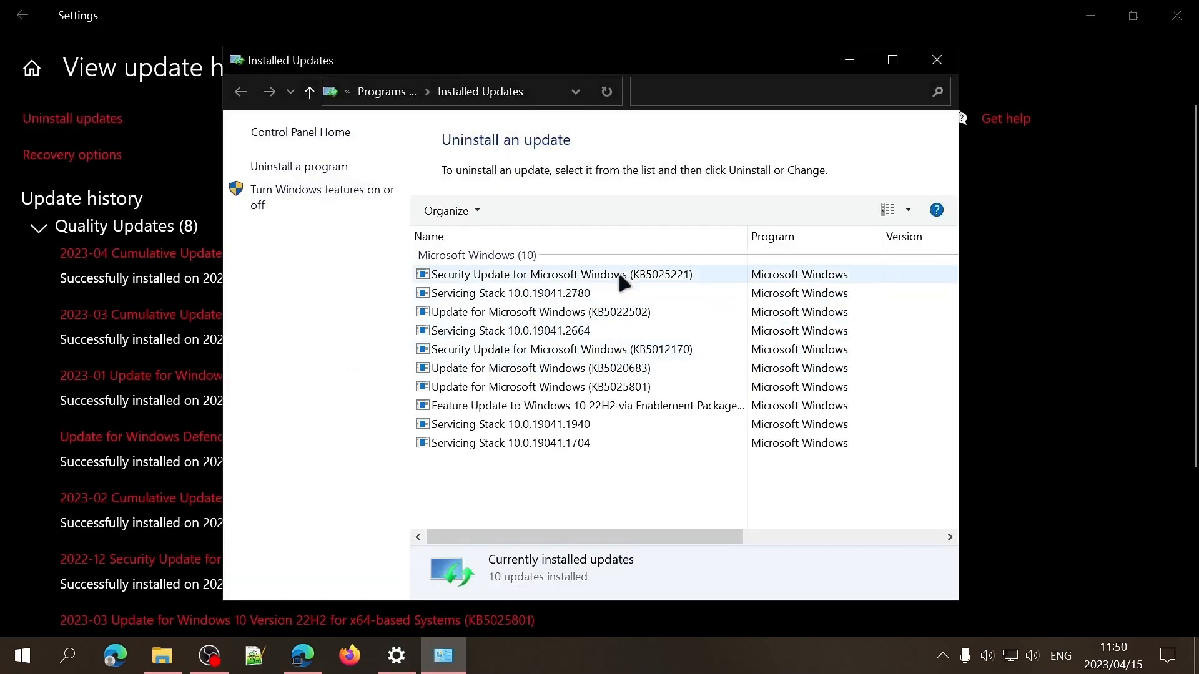
click(552, 273)
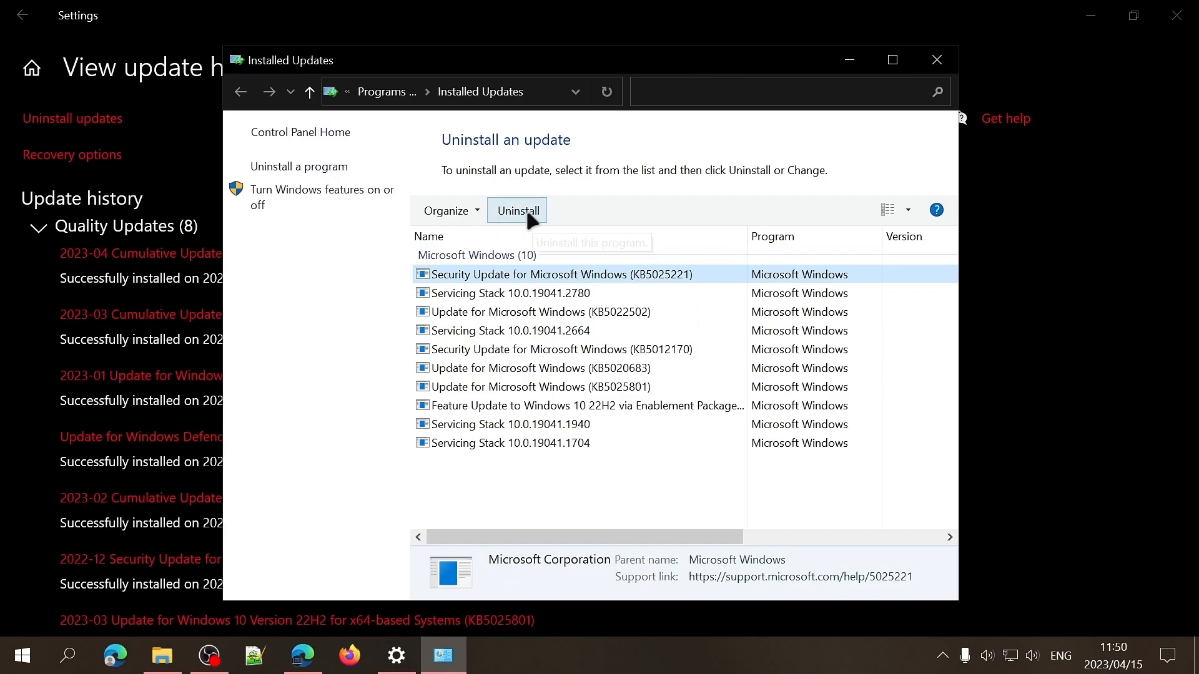
mouse_move(517, 210)
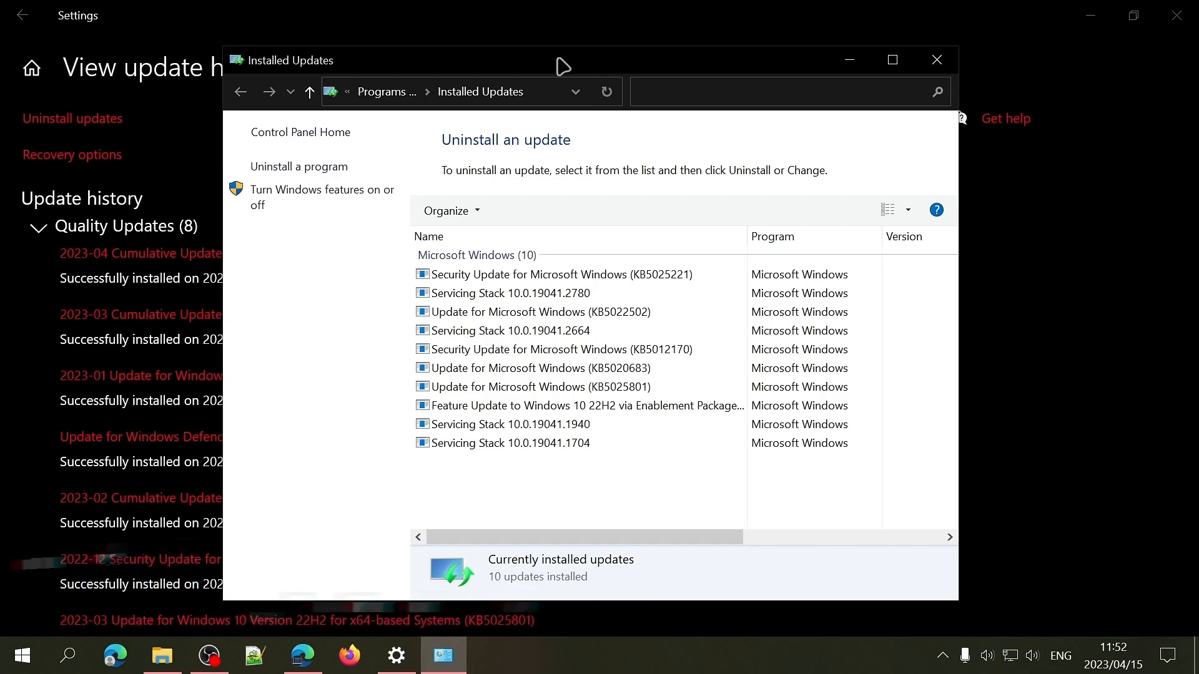
click(935, 60)
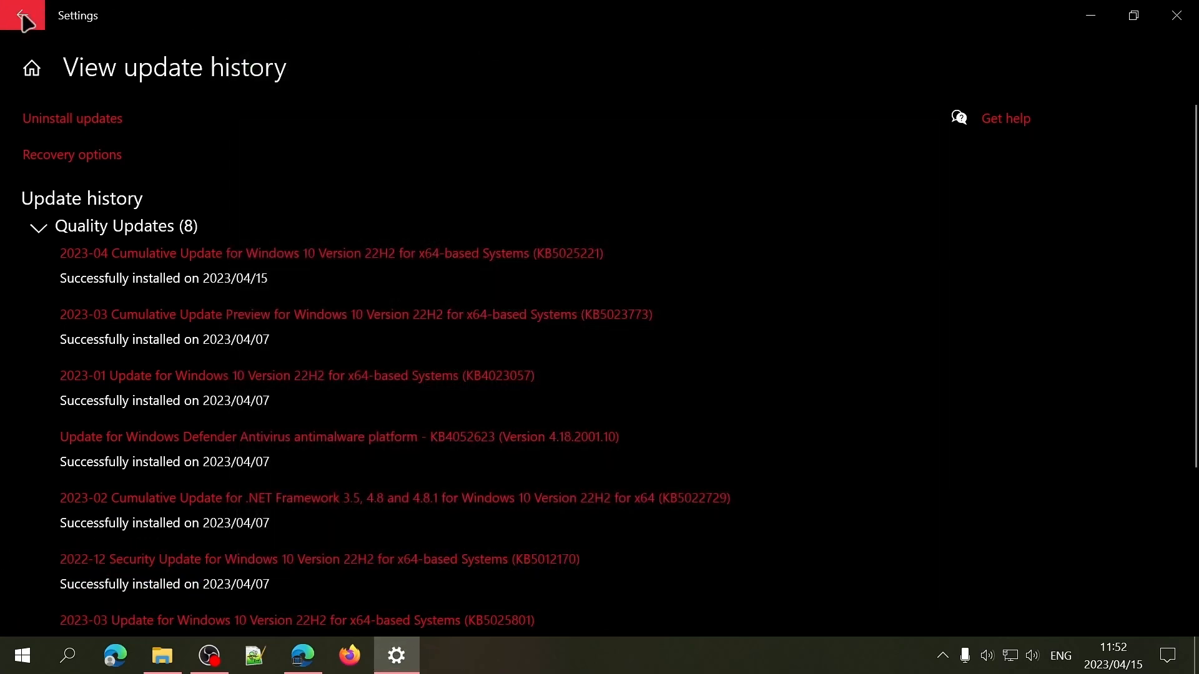
- Switch 'Allow downloads from other PCs' off in Delivery Optimization
click(24, 15)
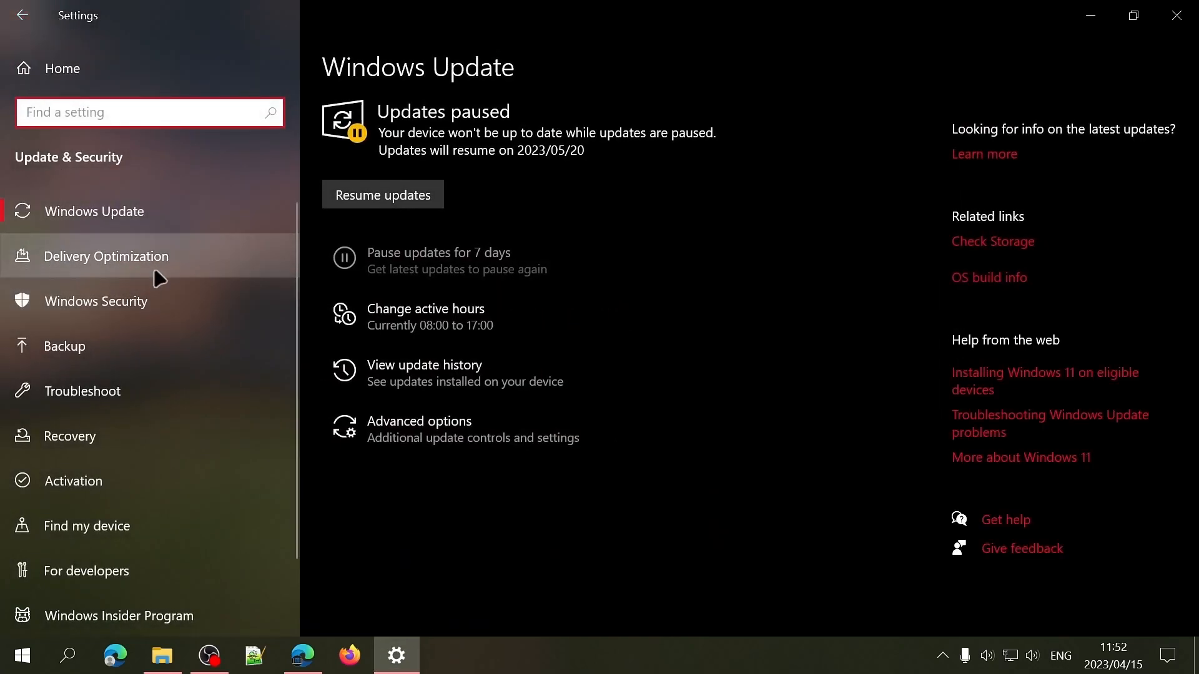
click(106, 256)
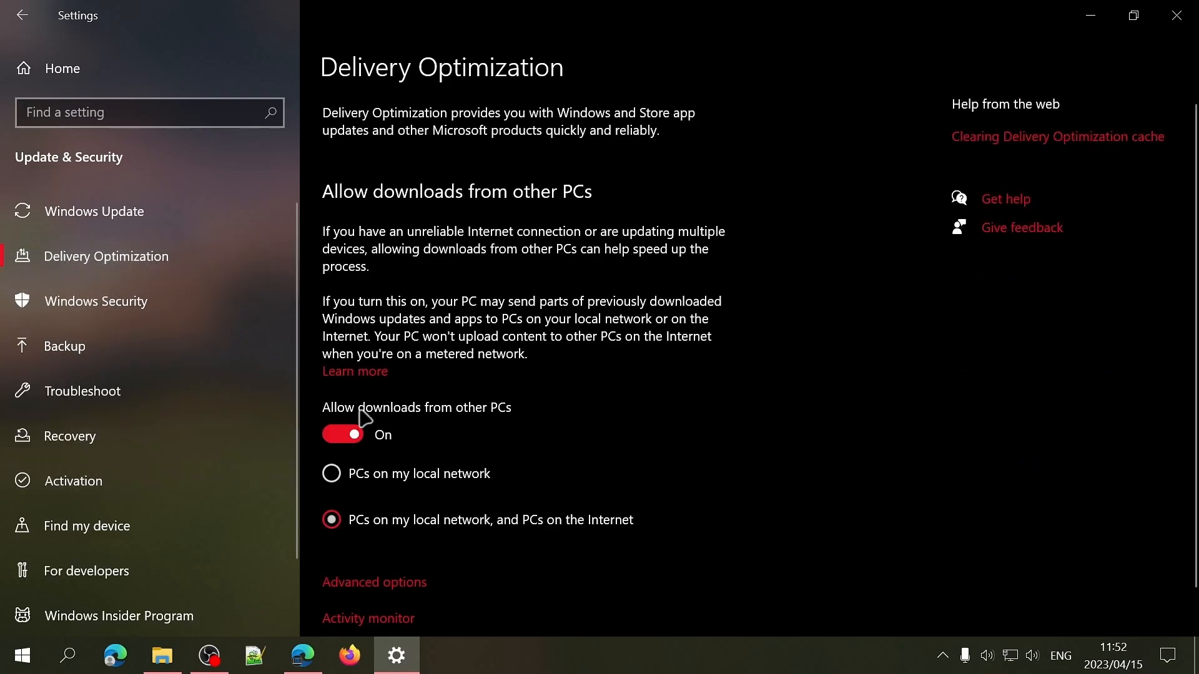
click(342, 434)
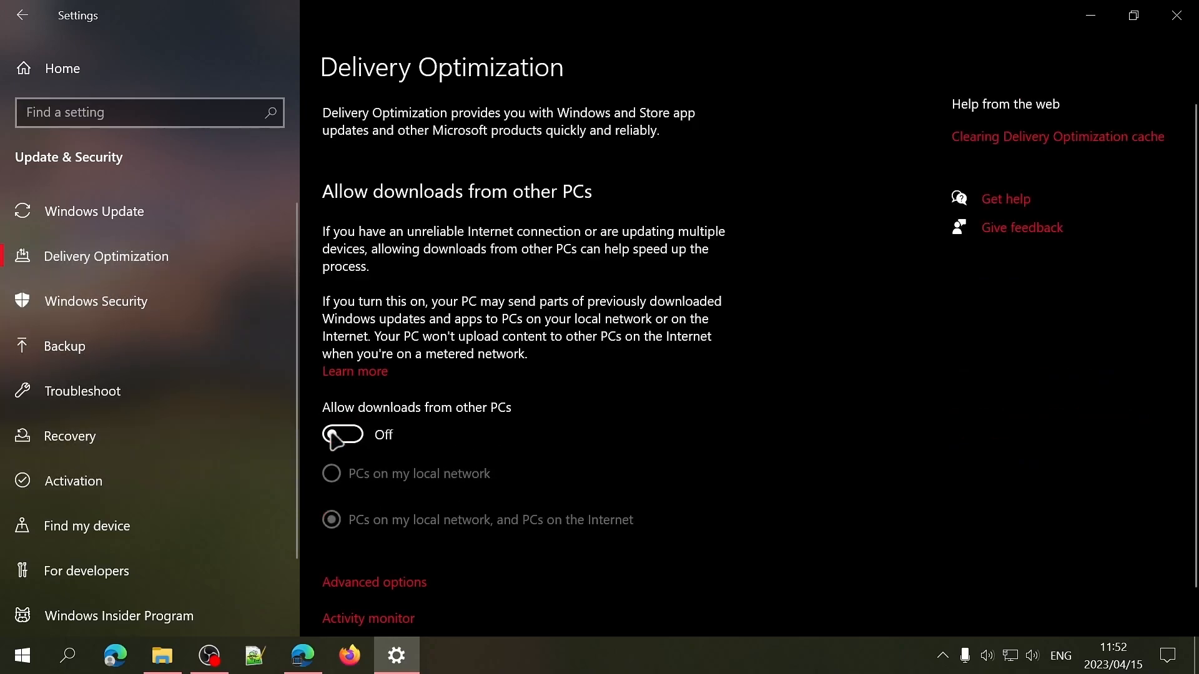
mouse_move(389, 456)
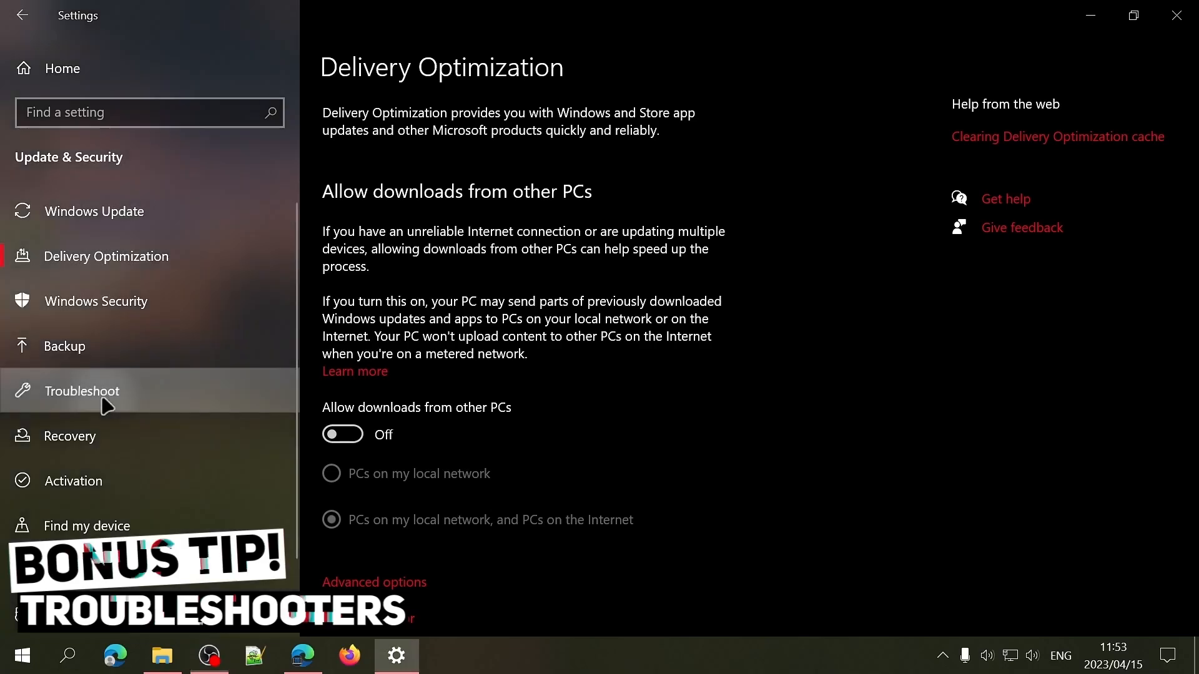
- Open Troubleshoot > Additional troubleshooters and scroll down to Windows Store Apps
click(84, 391)
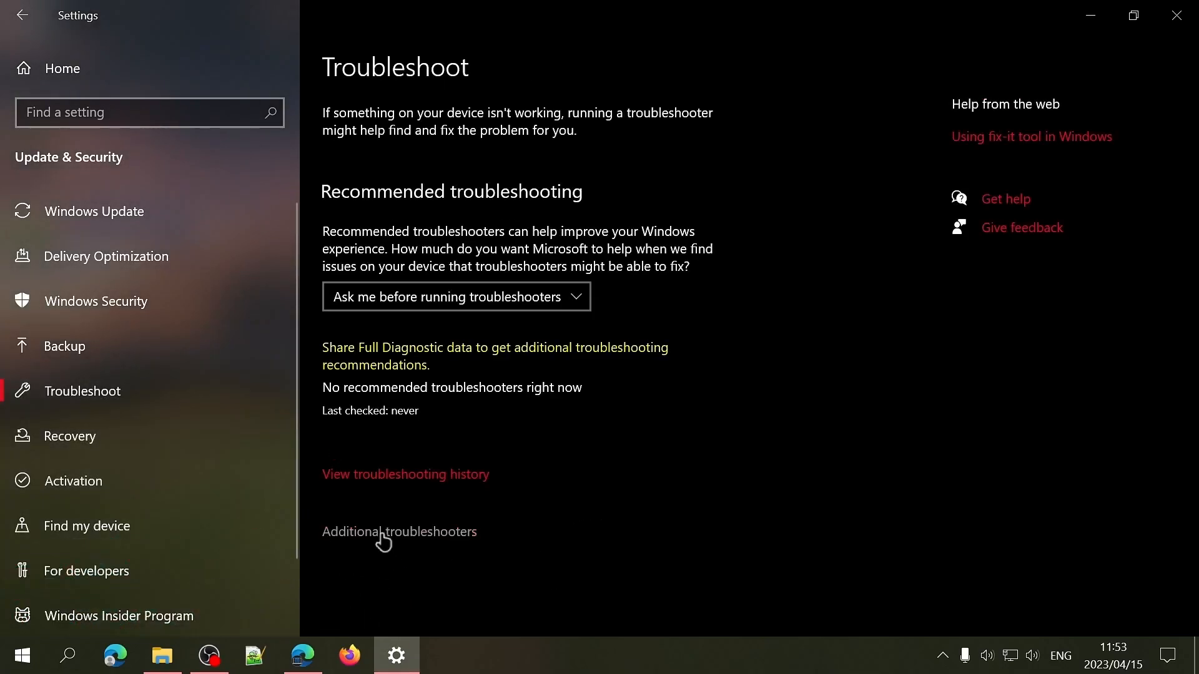
click(399, 531)
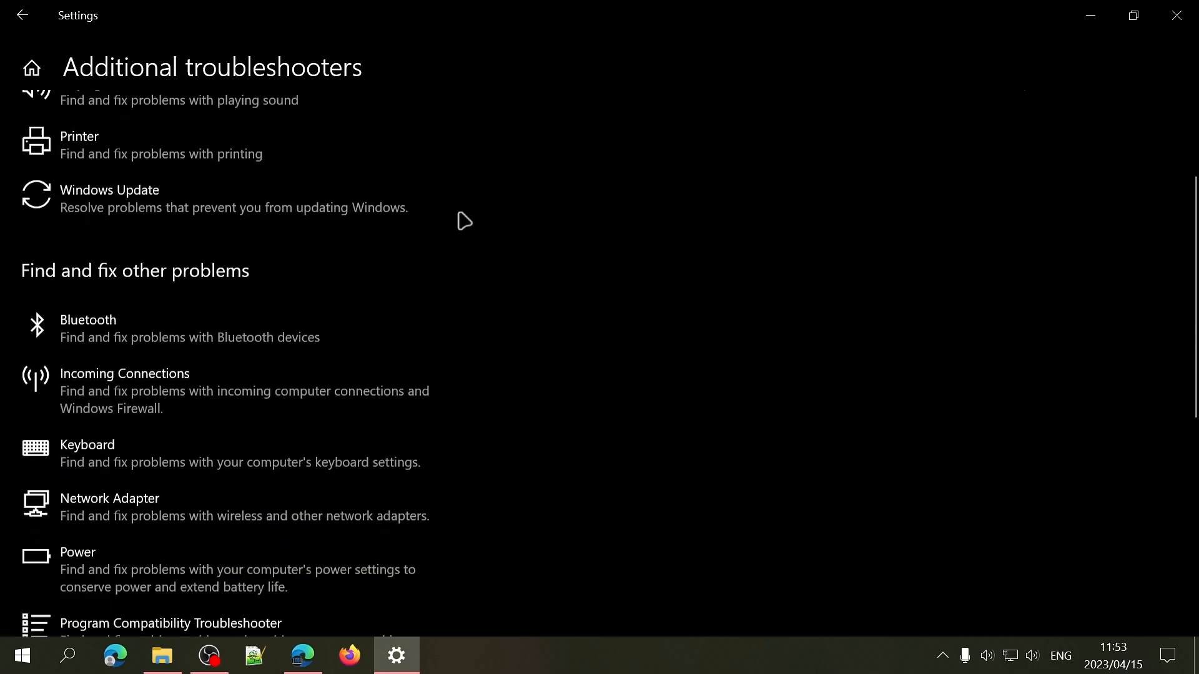
scroll(down, 3)
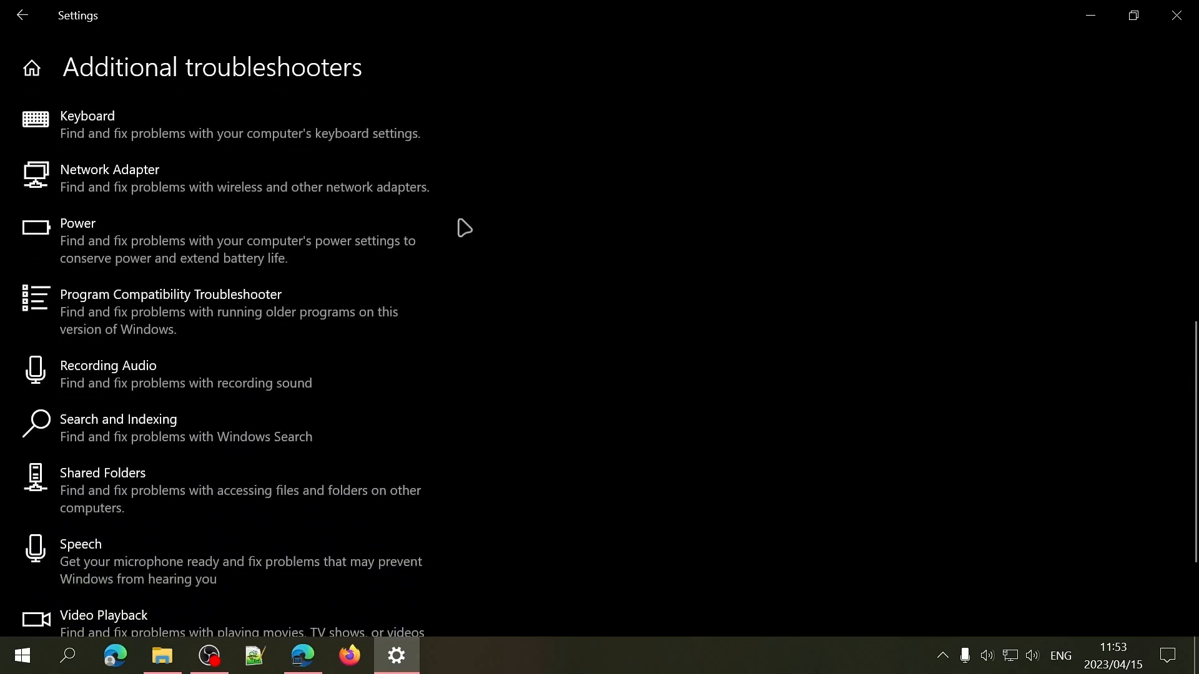
scroll(down, 3)
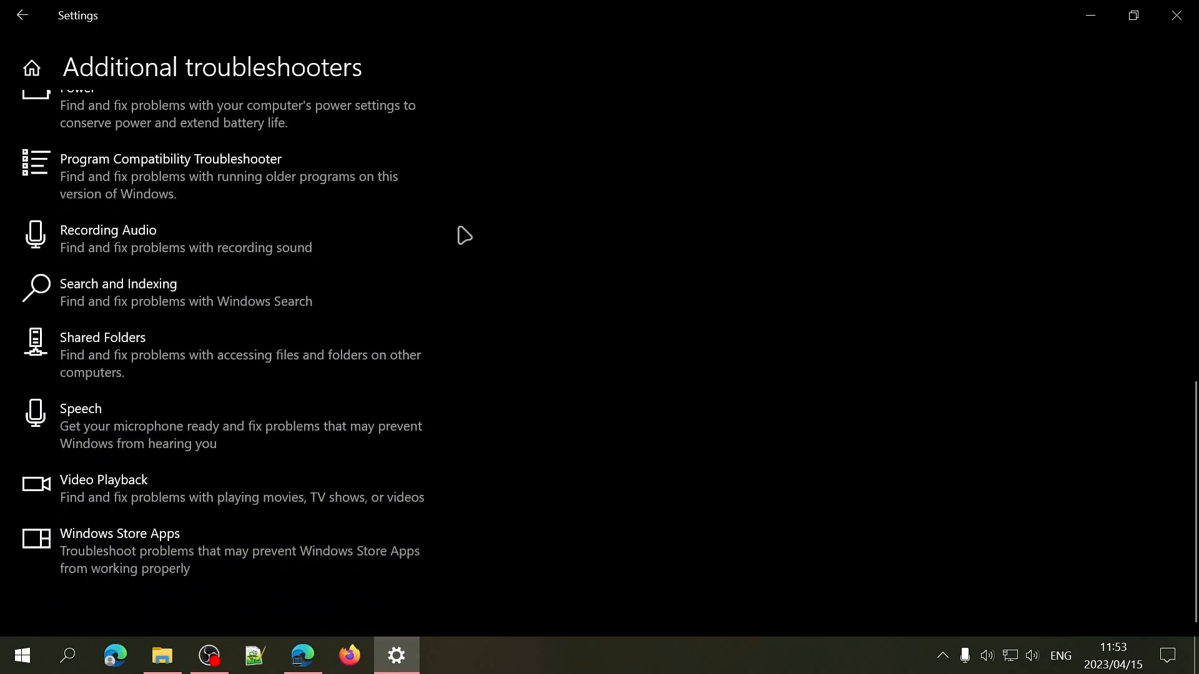